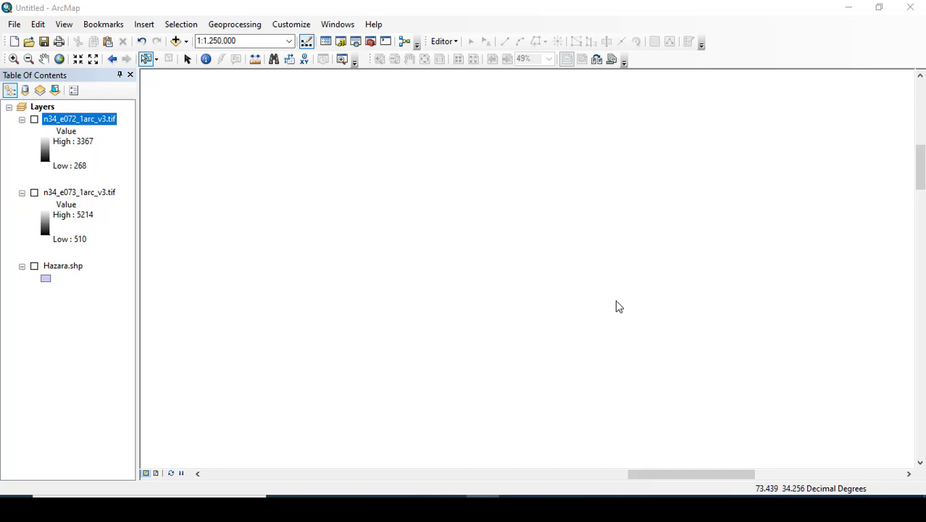
pyautogui.moveTo(59, 200)
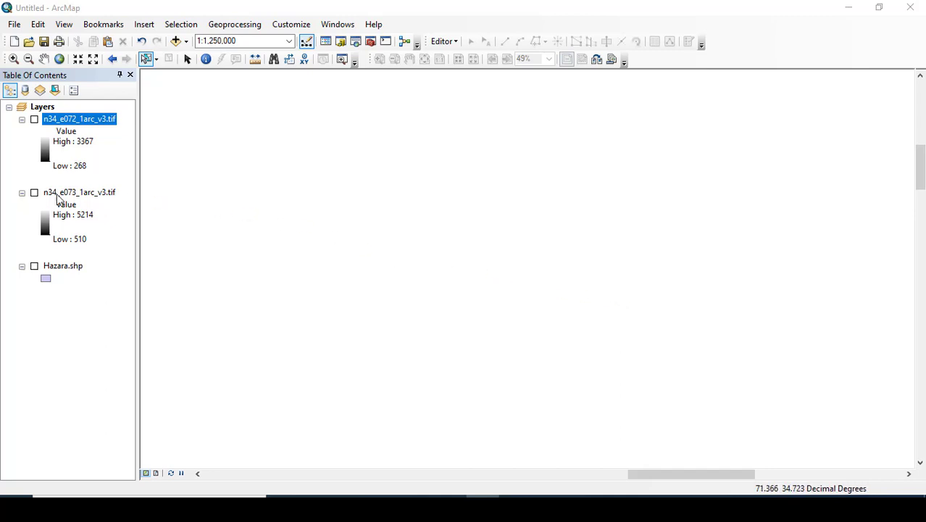
# Display both elevation rasters and change the Hazara boundary's fill symbol
pyautogui.click(34, 119)
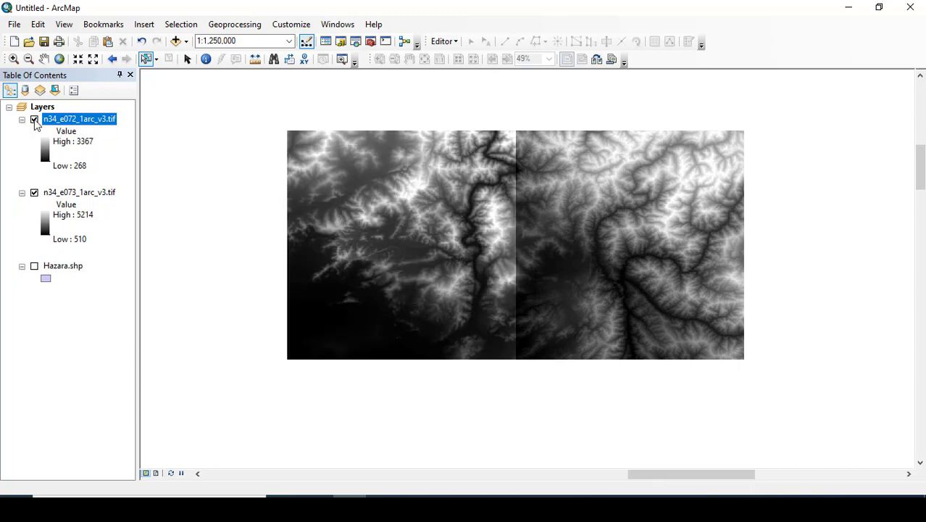
pyautogui.click(35, 267)
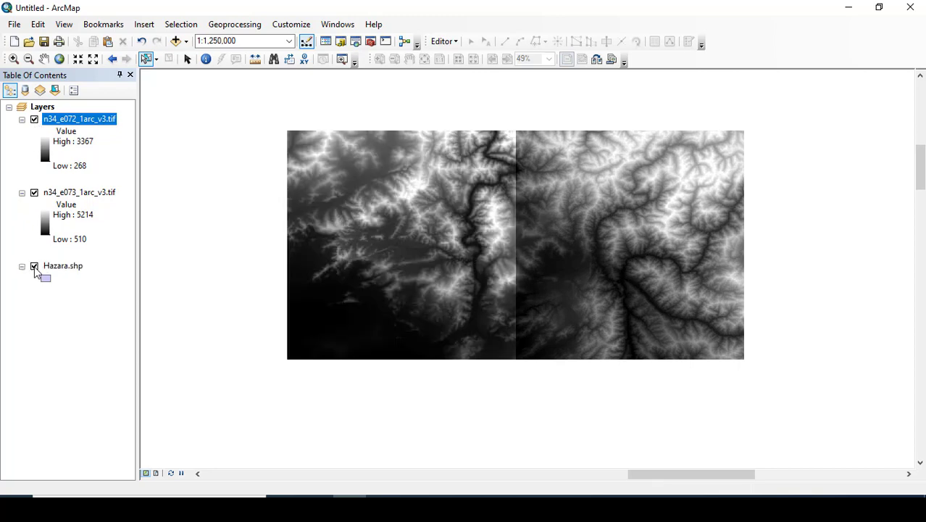
pyautogui.click(34, 266)
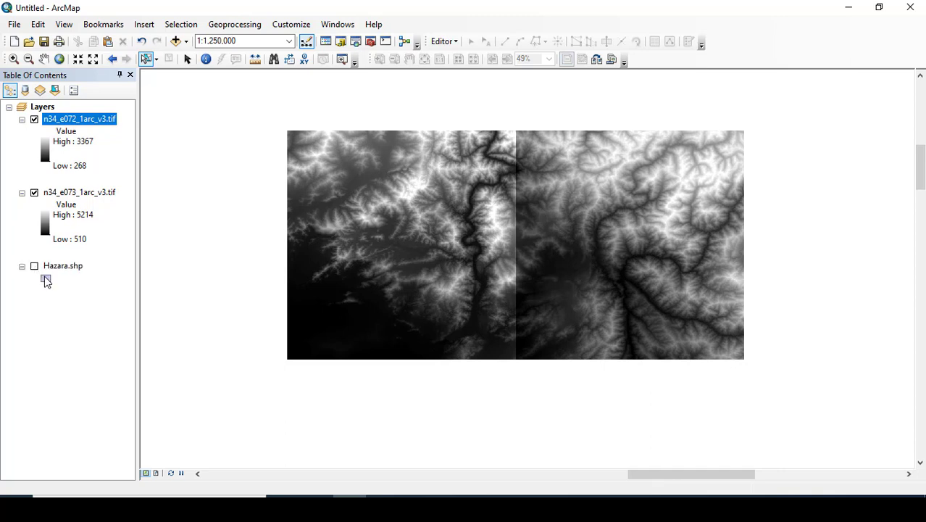
pyautogui.click(45, 278)
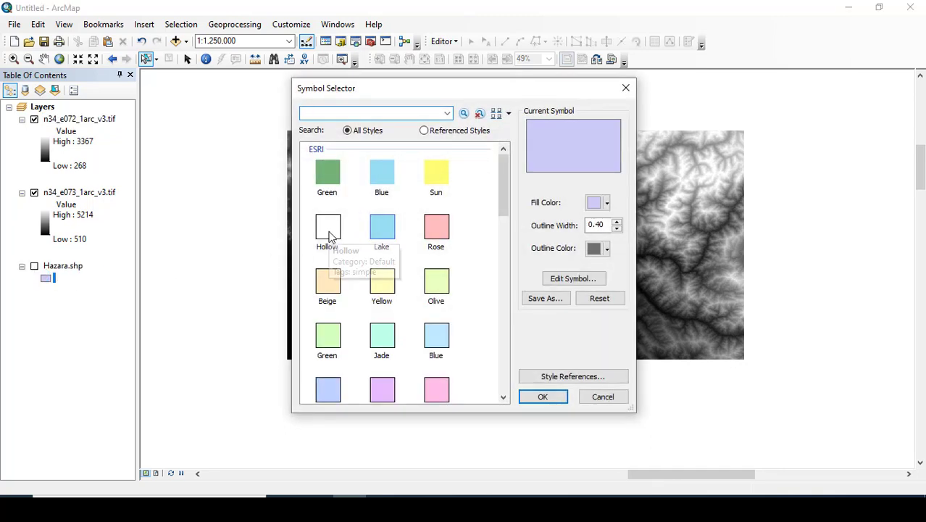
pyautogui.click(542, 398)
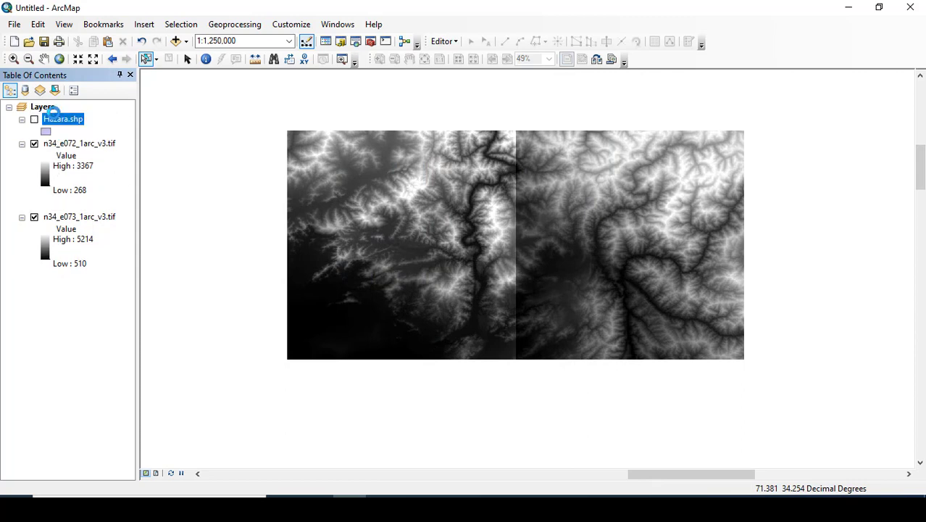
# Toggle the Hazara boundary on and off over the elevation rasters
pyautogui.click(35, 119)
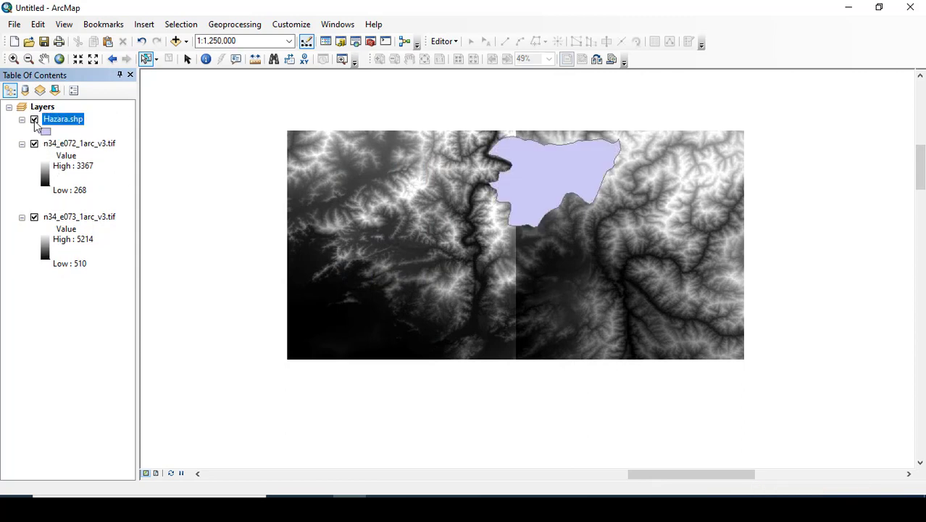
pyautogui.click(35, 119)
pyautogui.write('point values')
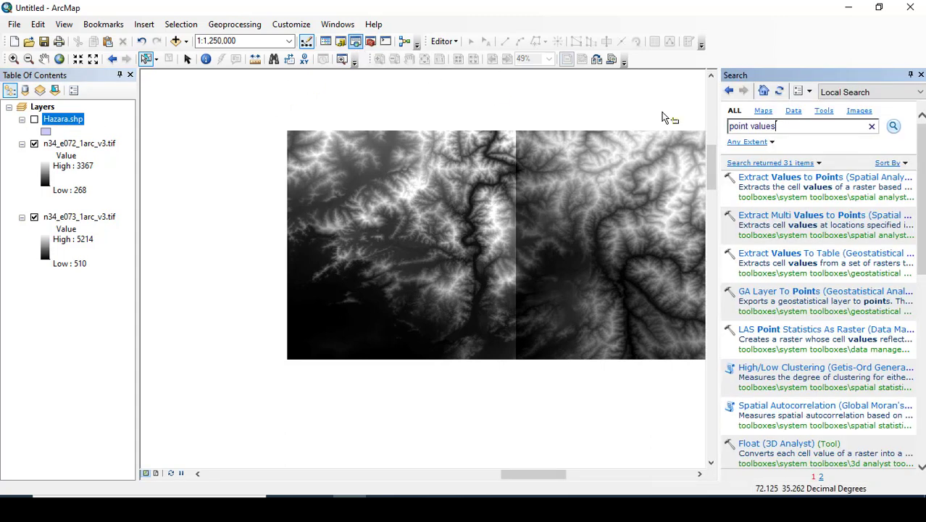
# Search for 'mosaic to new raster' to locate the Mosaic To New Raster tool
pyautogui.write('m')
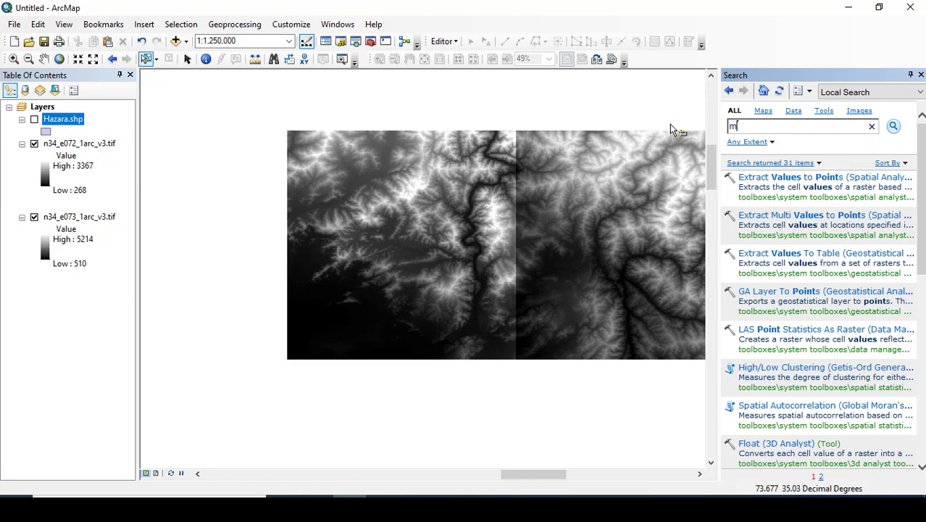
pyautogui.write('osaic to new r')
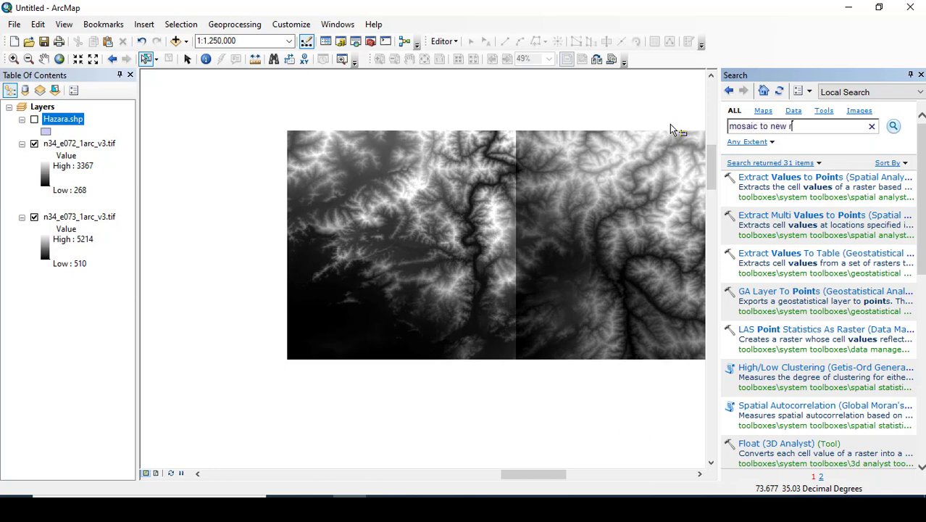
pyautogui.write('aster')
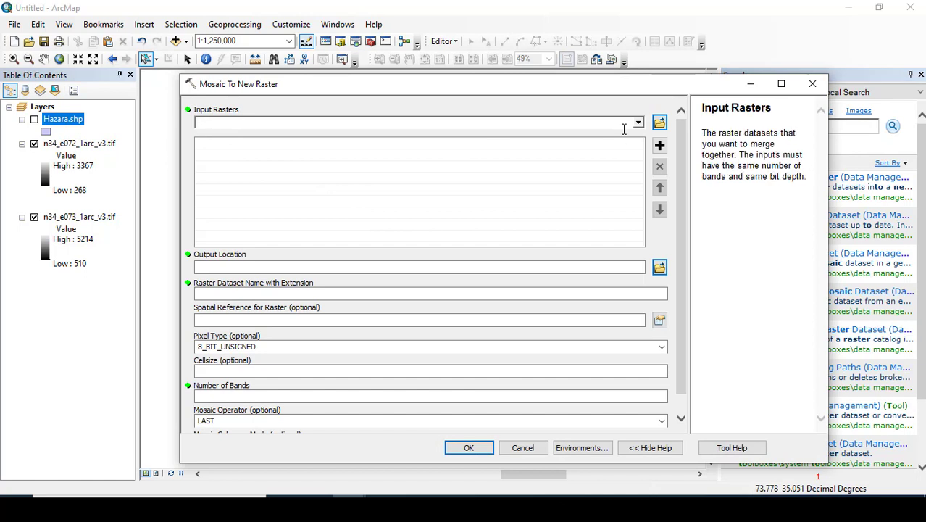
# Add both elevation rasters as inputs and set the output to Mos.tif in the ArcGIS folder
pyautogui.click(636, 122)
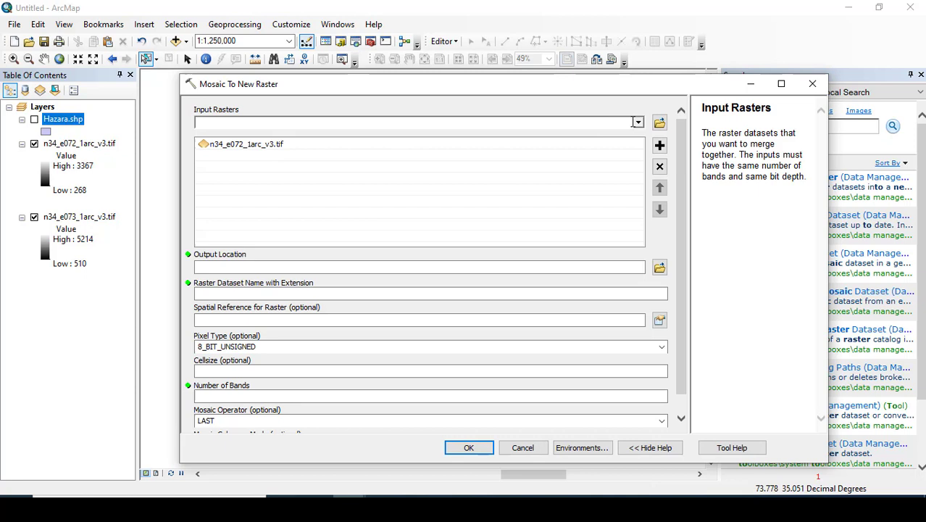
pyautogui.click(660, 144)
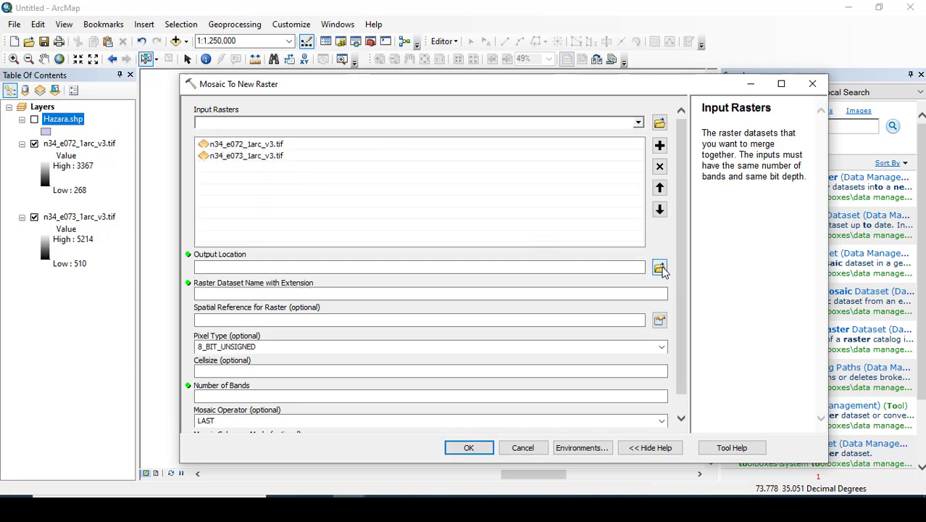
pyautogui.click(660, 267)
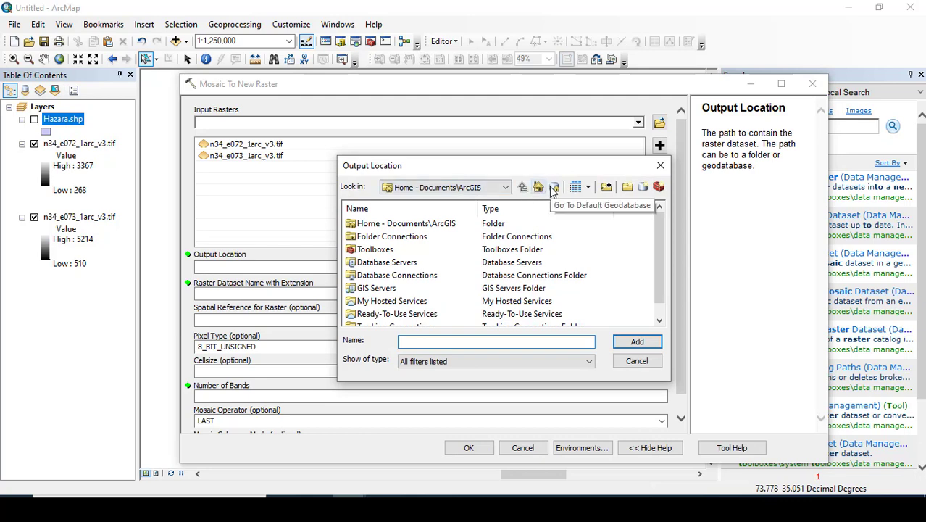
pyautogui.moveTo(483, 229)
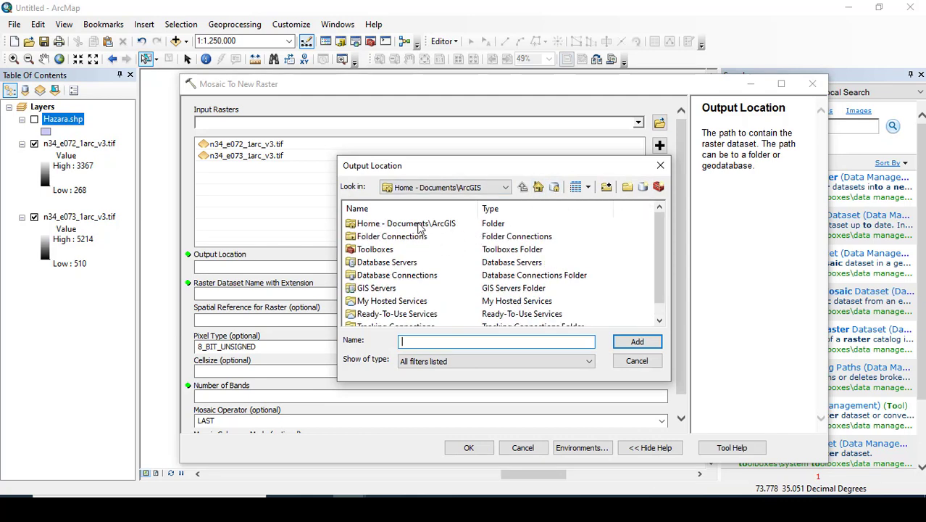
pyautogui.click(636, 342)
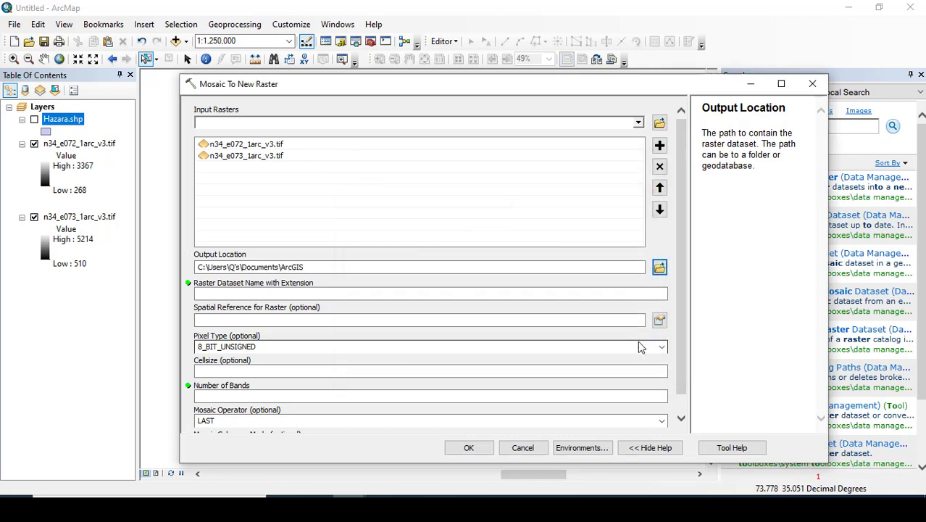
pyautogui.click(327, 293)
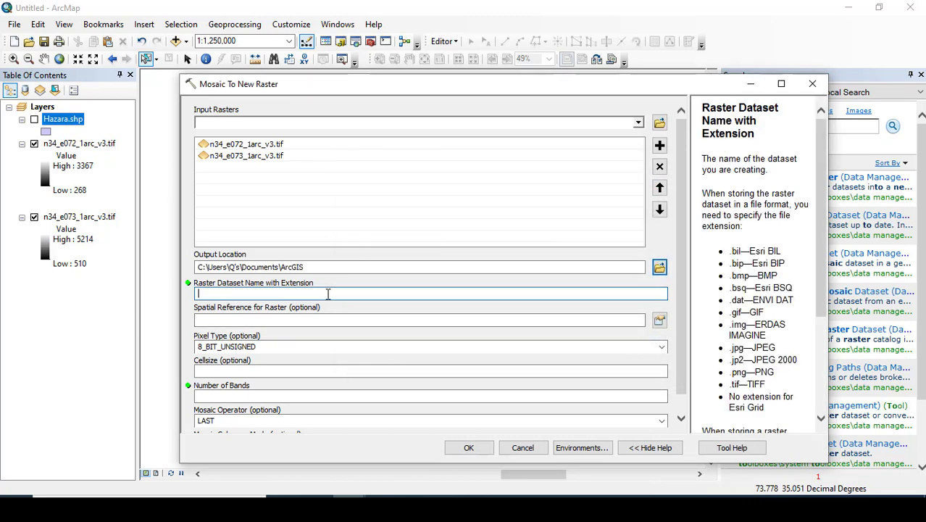
pyautogui.write('Mo')
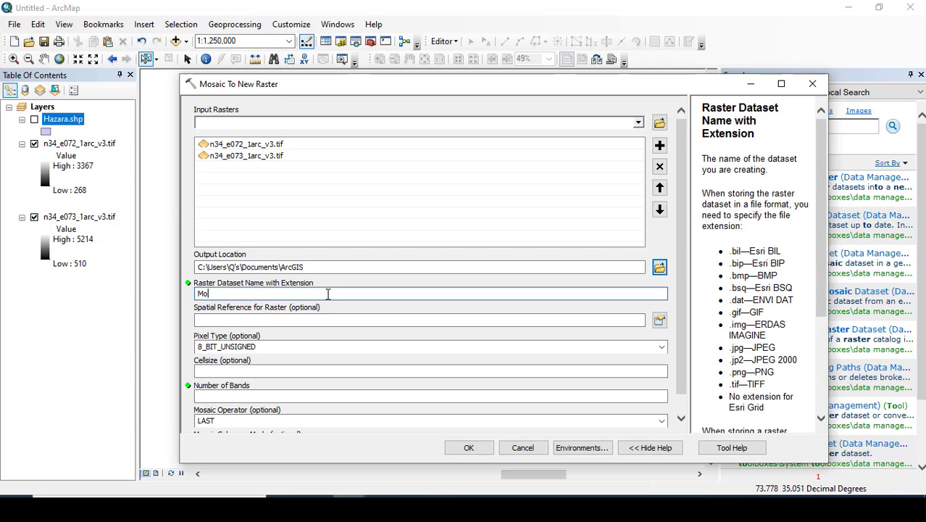
pyautogui.write('s')
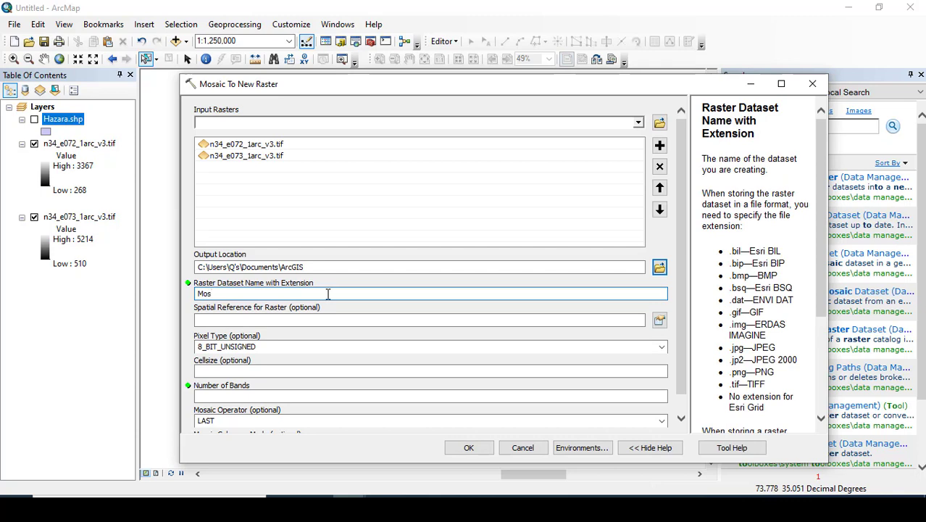
pyautogui.write('.ra')
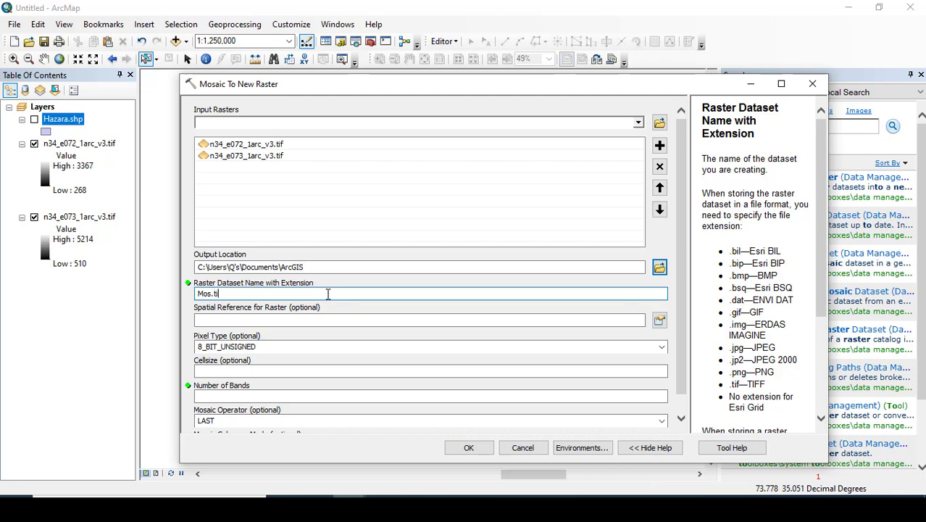
pyautogui.write('f')
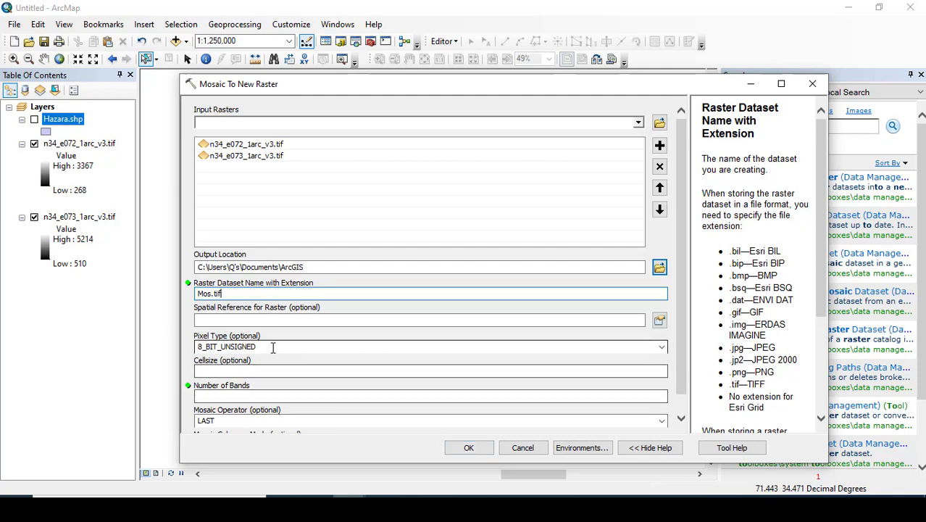
# Check the source layer's pixel depth, set pixel type 16_BIT_SIGNED and run the mosaic
pyautogui.rightClick(60, 143)
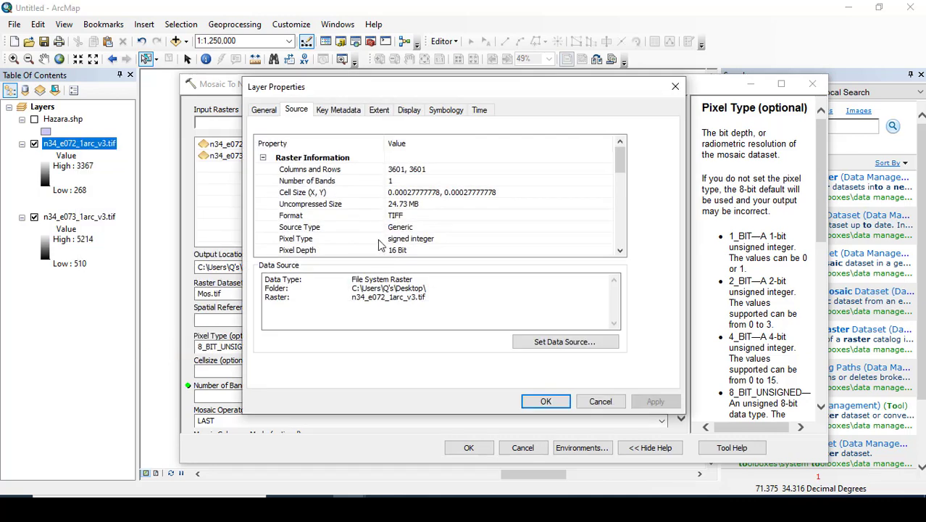
pyautogui.moveTo(510, 323)
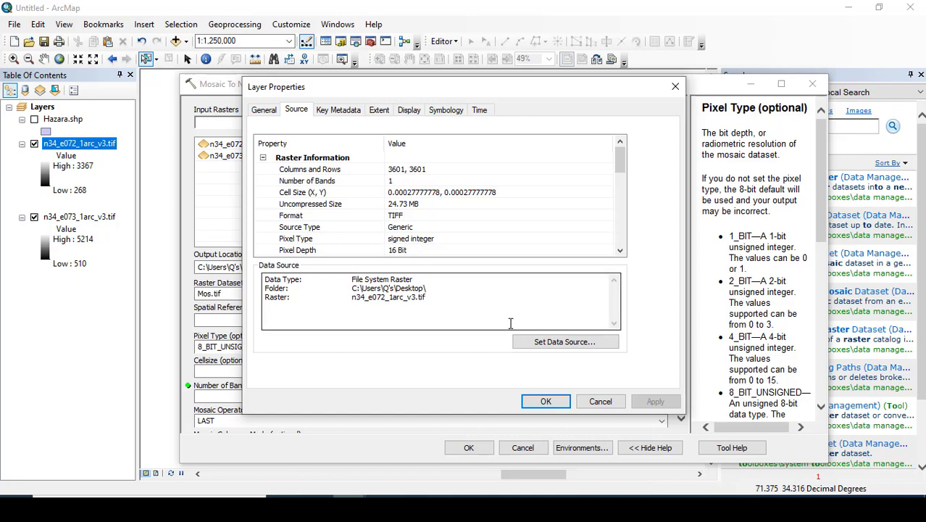
pyautogui.click(600, 401)
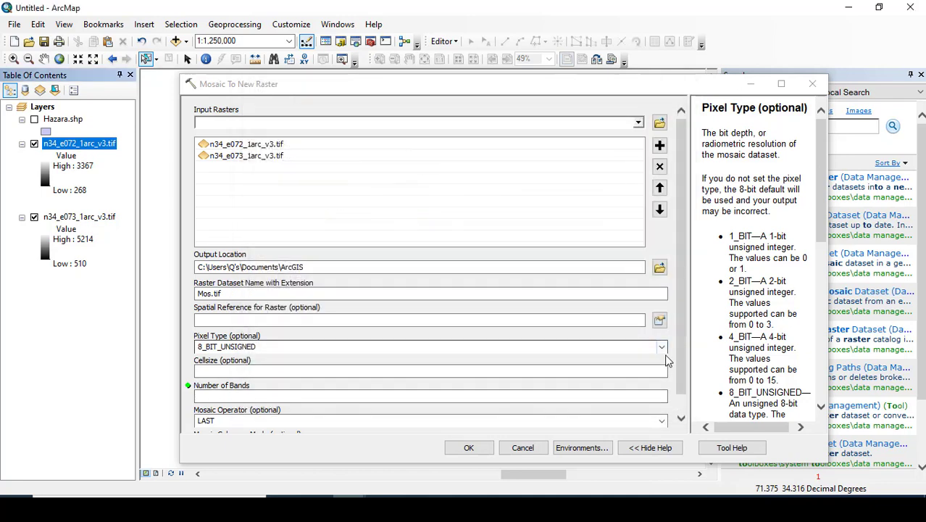
pyautogui.click(661, 347)
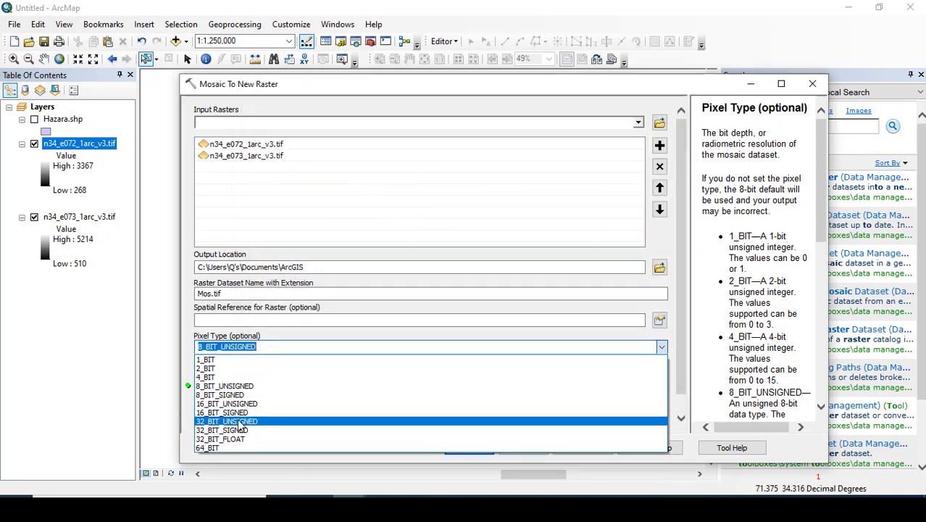
pyautogui.click(221, 412)
pyautogui.write('1')
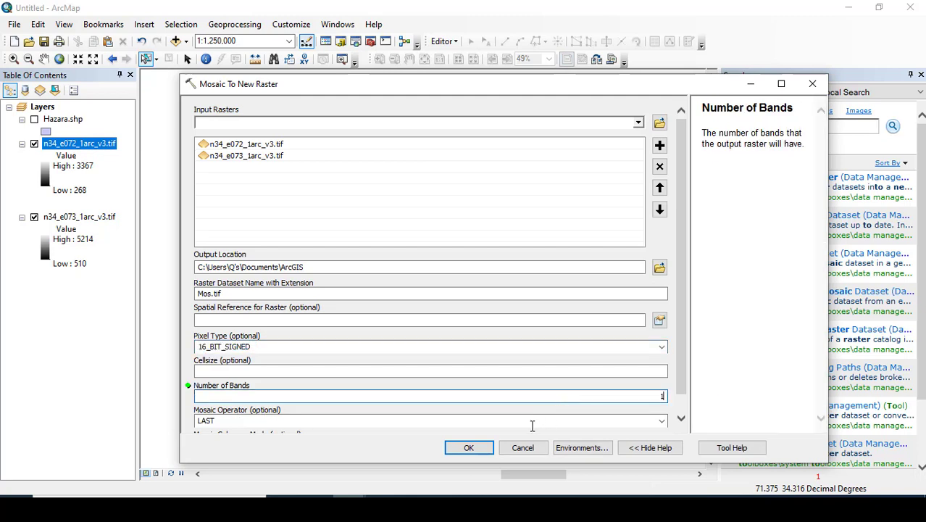
pyautogui.click(472, 446)
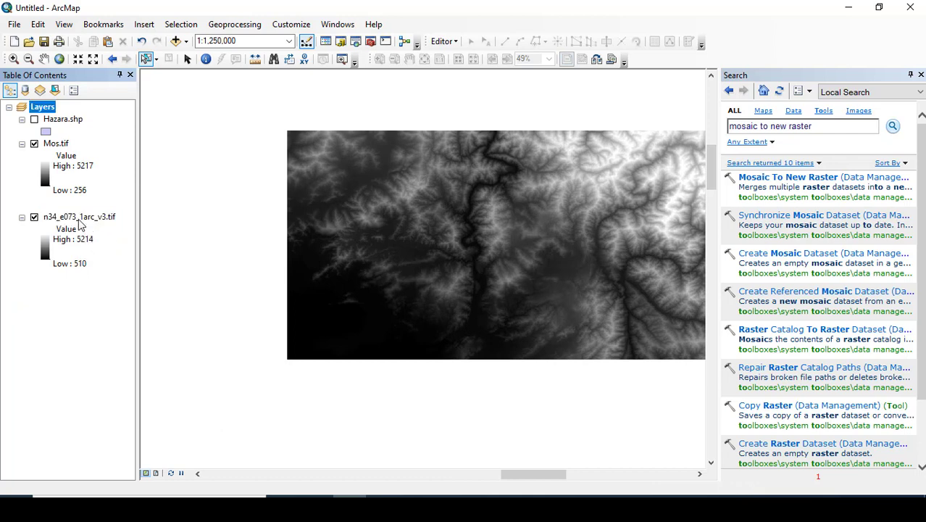
# Toggle the Hazara boundary over the mosaic and search for 'extract by mask'
pyautogui.click(78, 218)
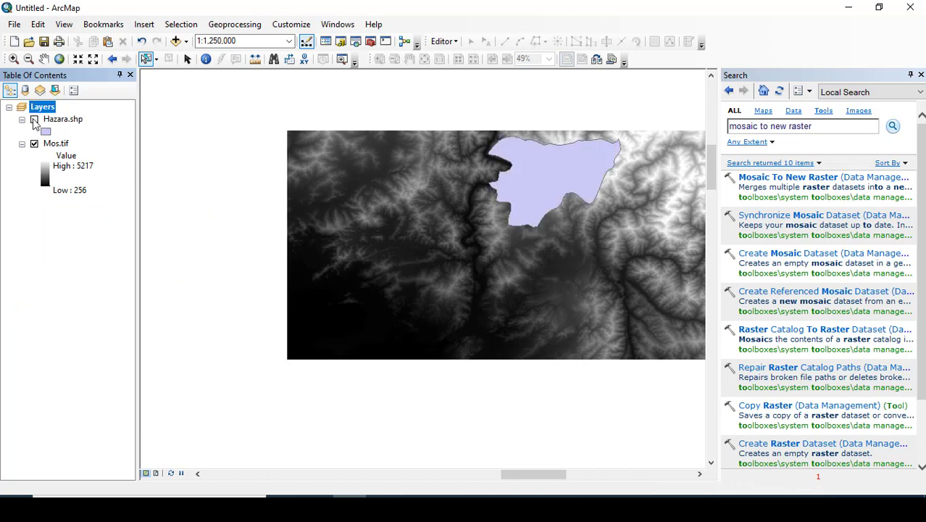
pyautogui.click(35, 118)
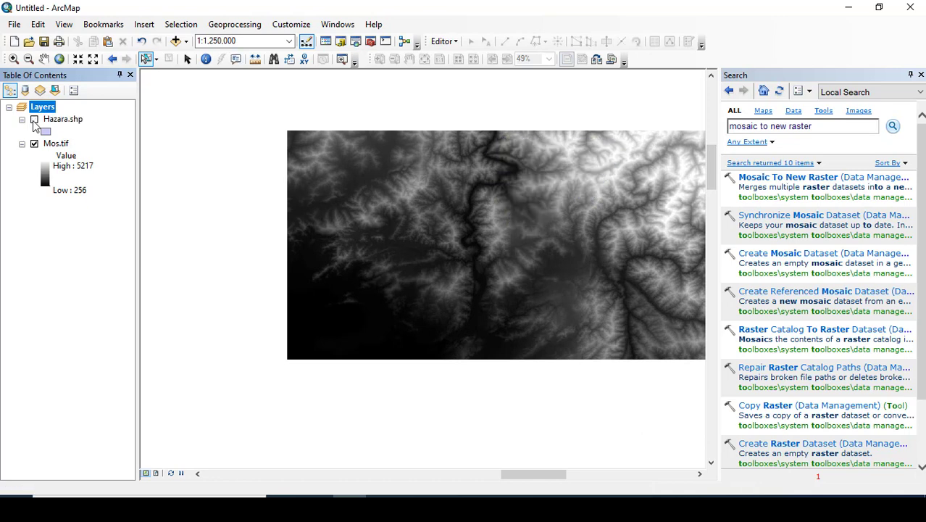
pyautogui.click(35, 118)
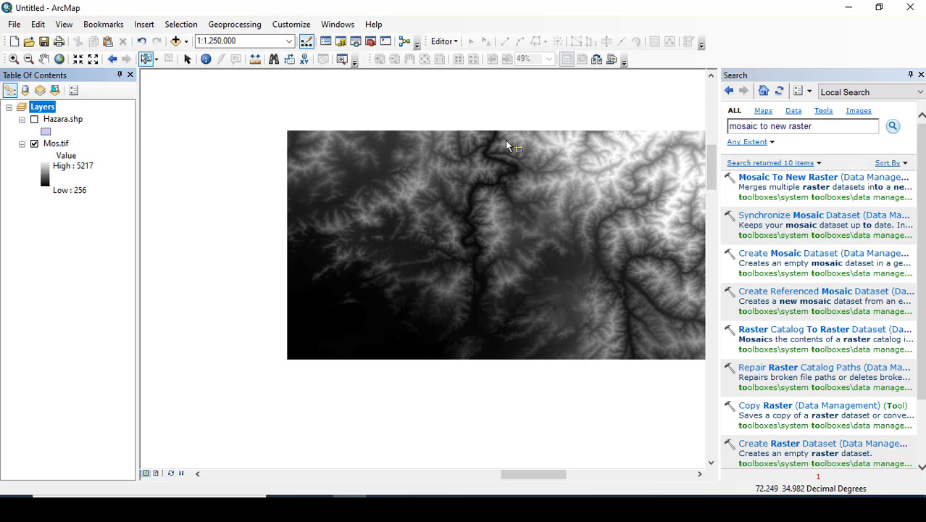
pyautogui.click(803, 125)
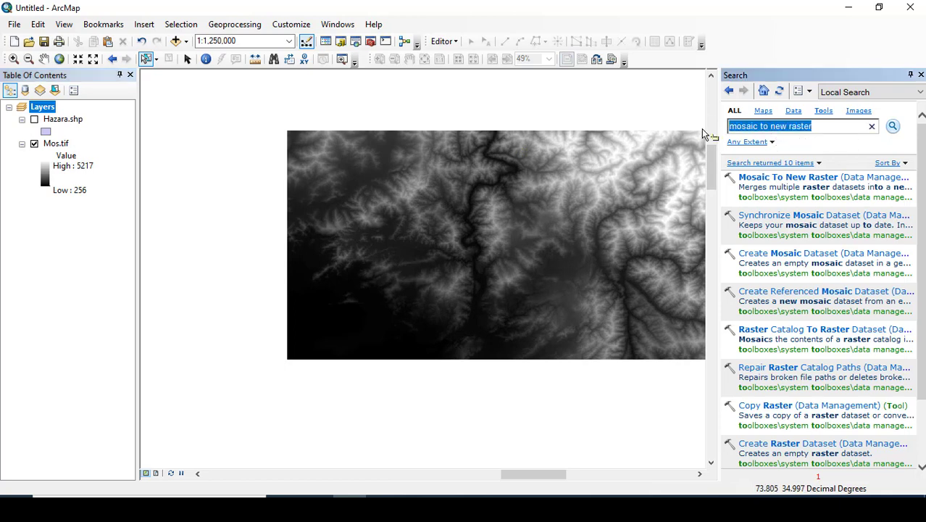
pyautogui.write('extract by mask')
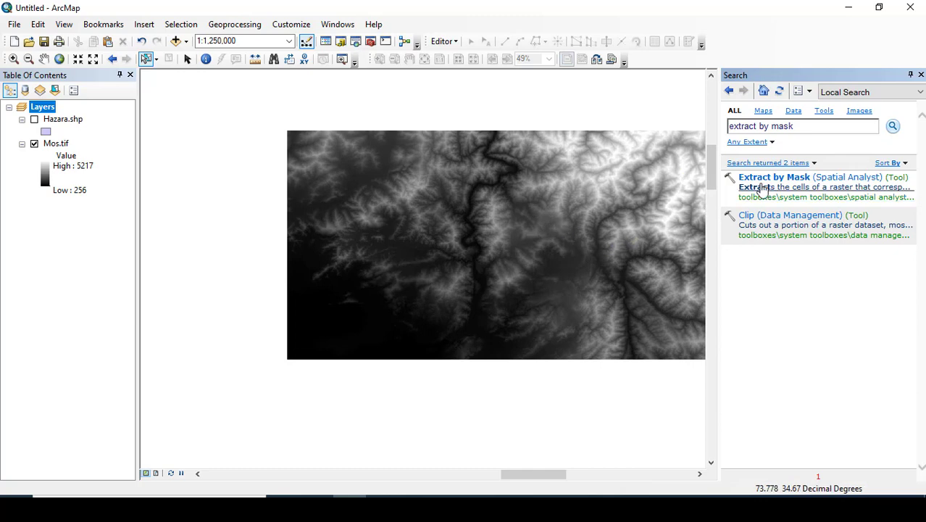
pyautogui.moveTo(774, 177)
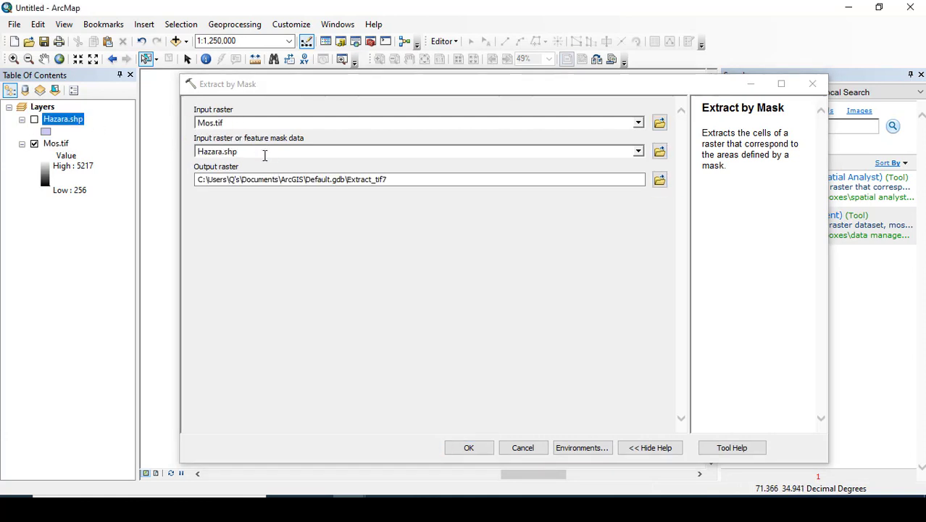
pyautogui.moveTo(495, 356)
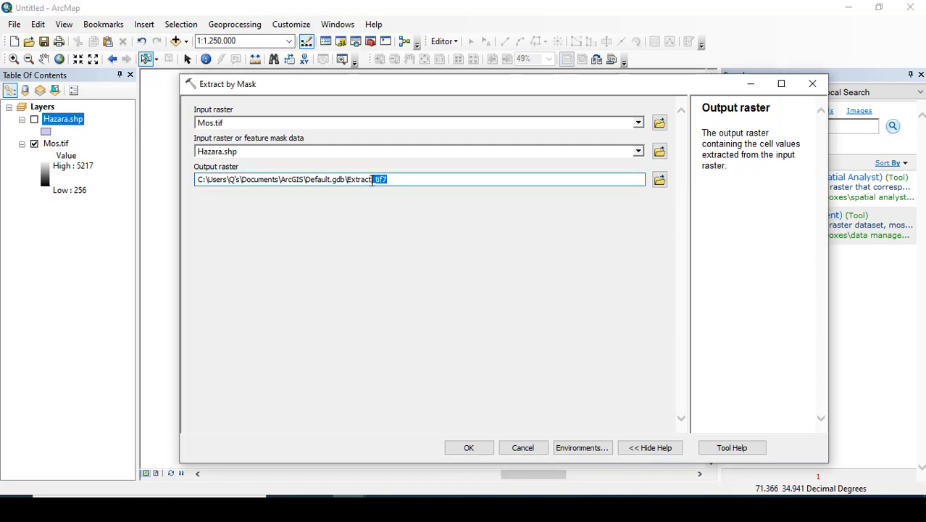
# Name the output Extracted.tif and run Extract by Mask on Mos.tif with the Hazara boundary
pyautogui.press('Delete')
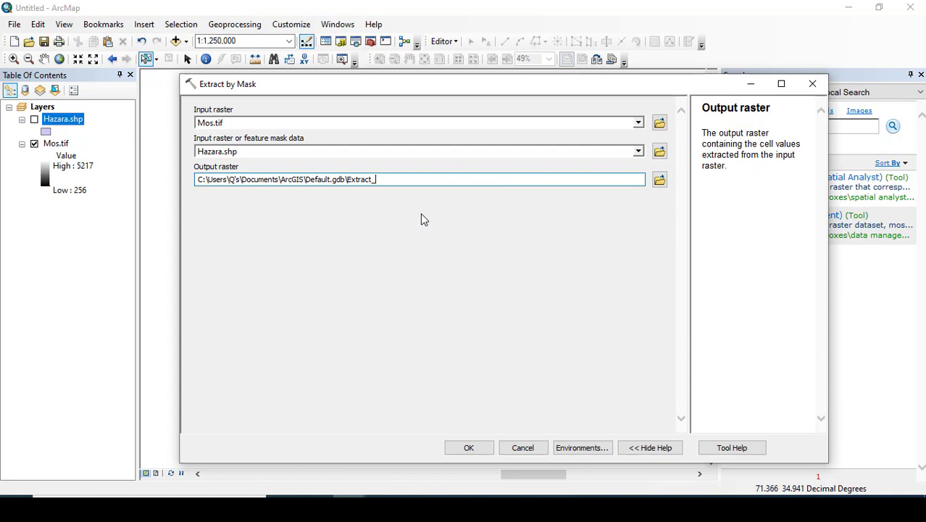
pyautogui.write('ed.t')
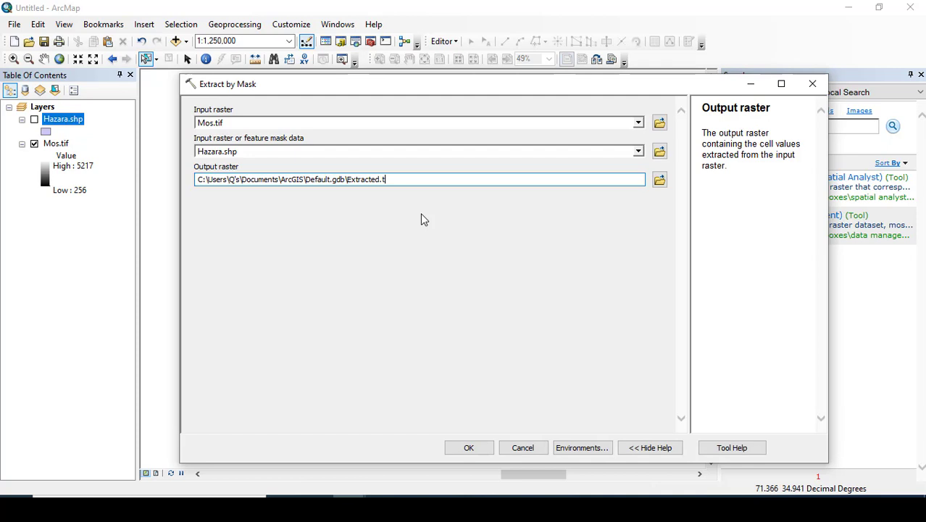
pyautogui.write('if')
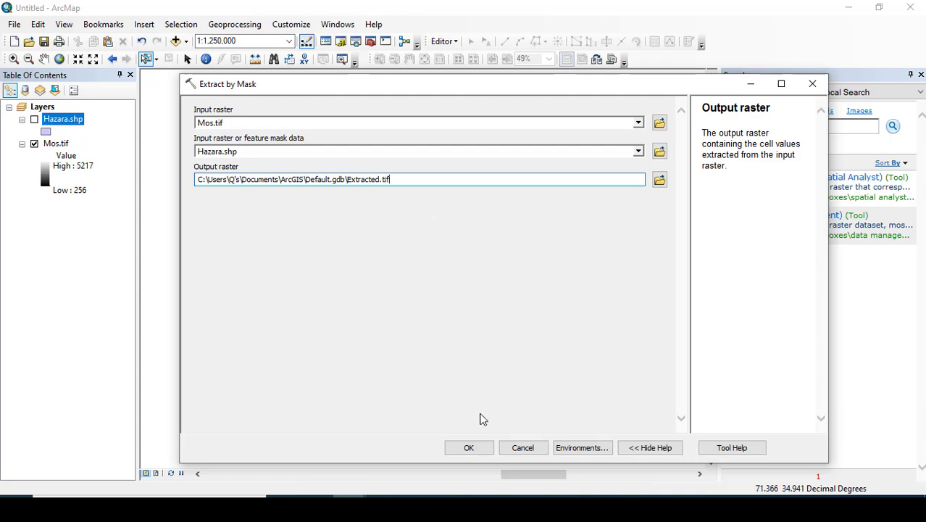
pyautogui.click(469, 446)
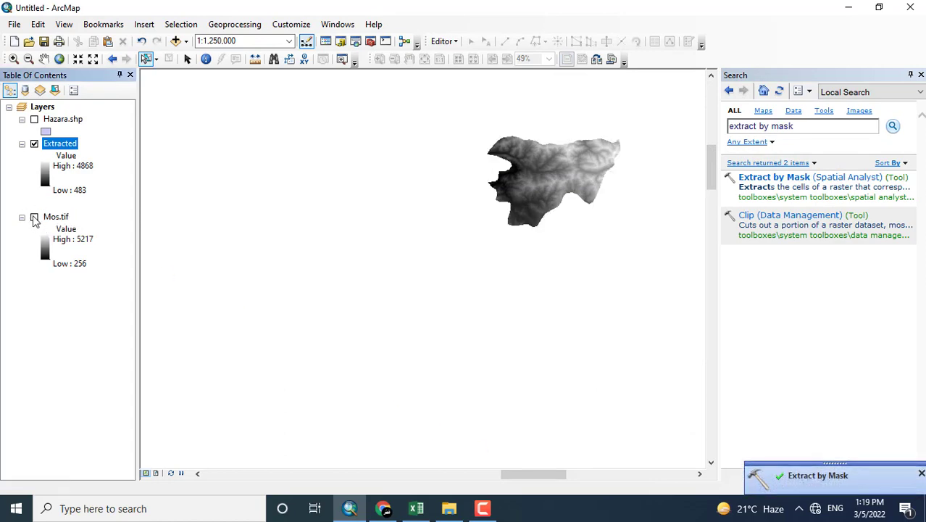
# Zoom to the Extracted raster and remove Mos.tif so only Extracted fills the view
pyautogui.rightClick(60, 144)
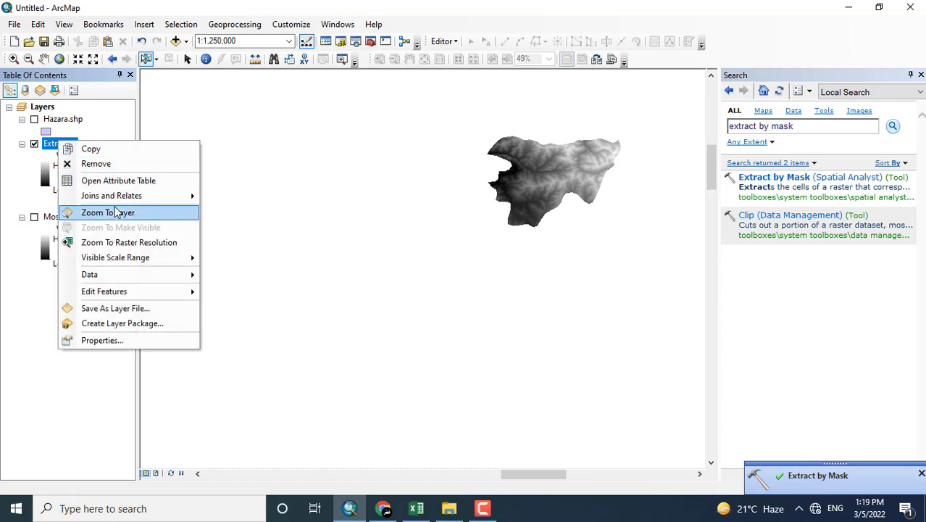
pyautogui.click(108, 211)
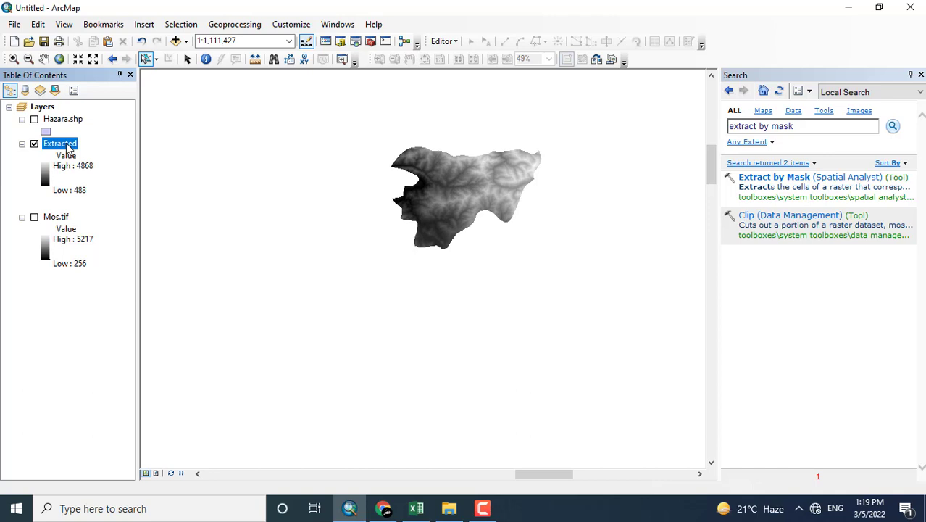
pyautogui.rightClick(55, 216)
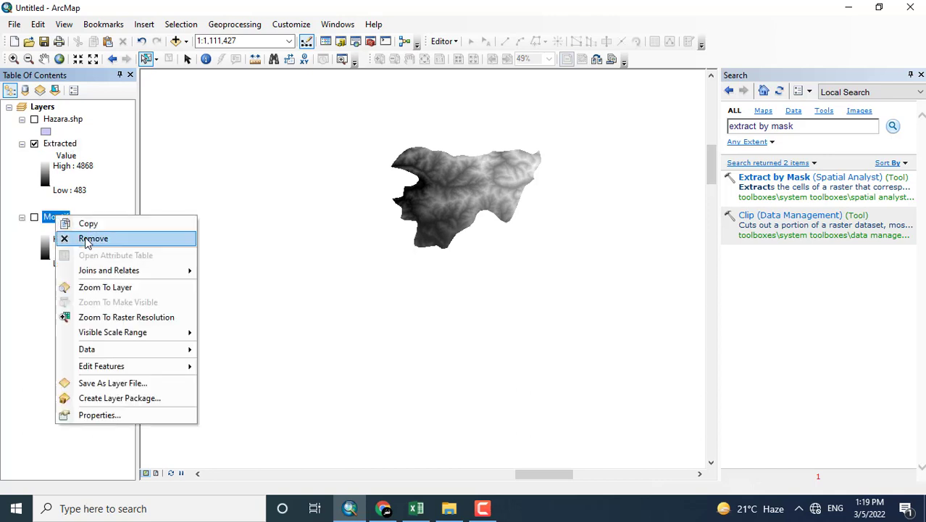
pyautogui.click(93, 237)
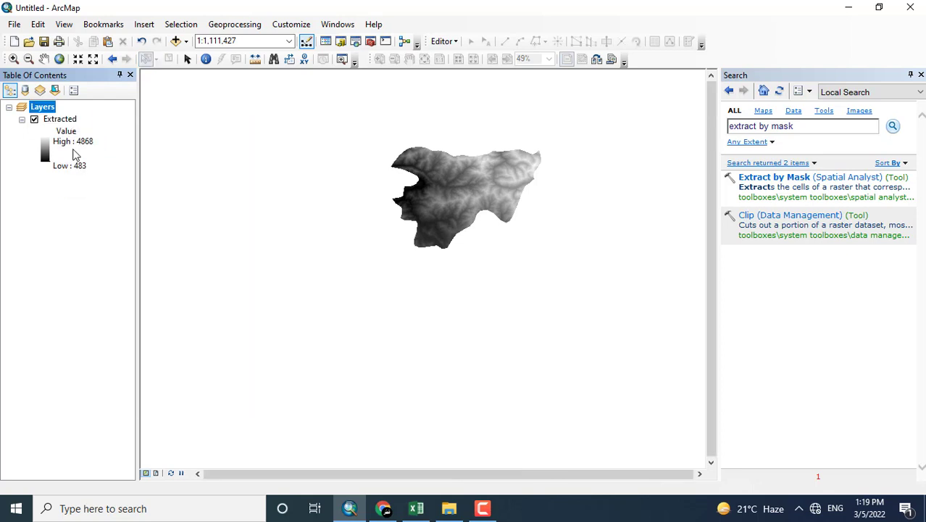
pyautogui.click(59, 119)
pyautogui.write('1:400,000')
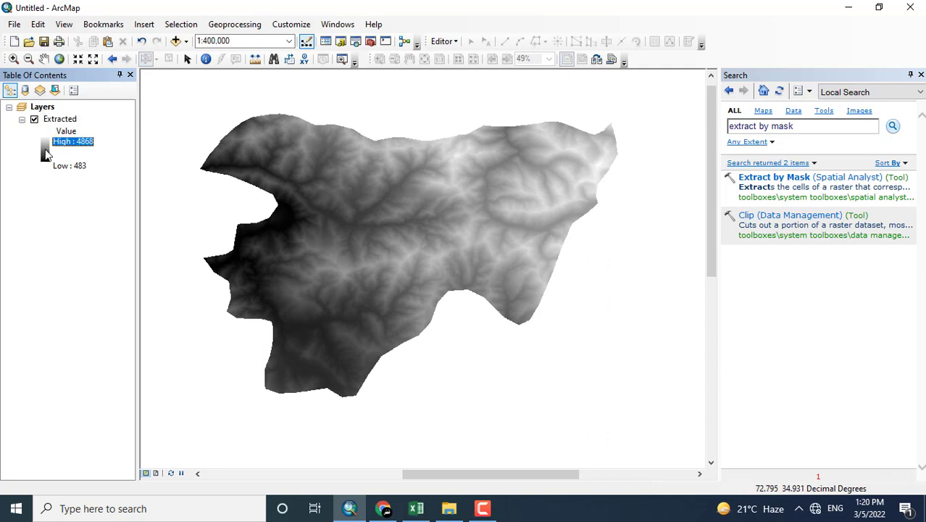
pyautogui.moveTo(194, 180)
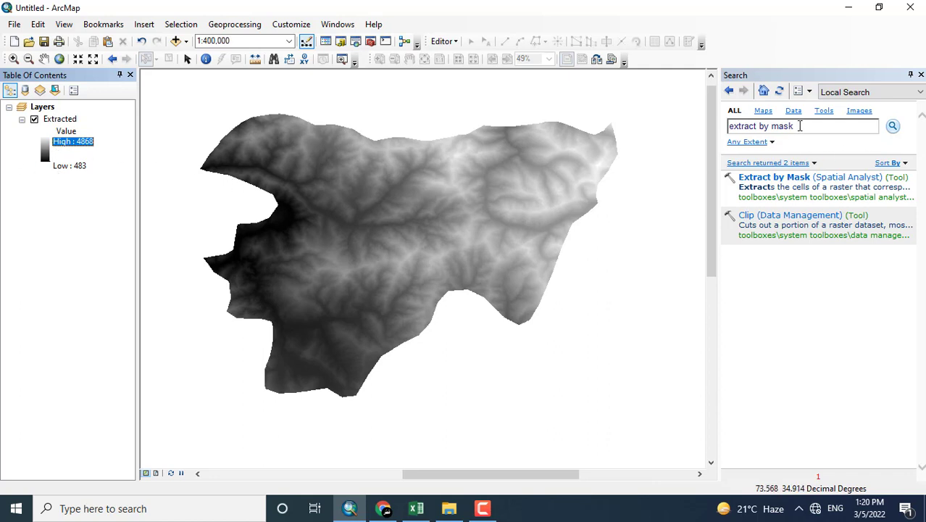
pyautogui.click(803, 125)
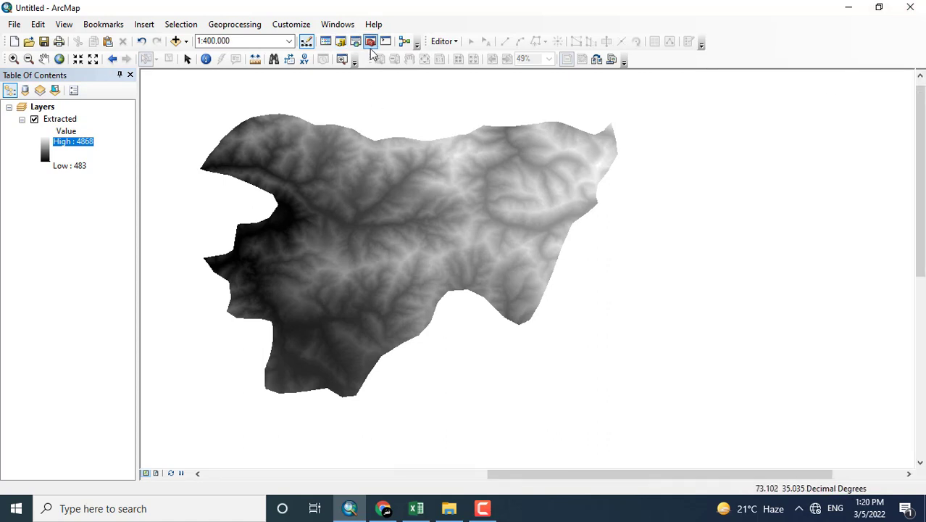
# Run the Hydrology Fill tool on Extracted, saving the result as Fill_Extracted
pyautogui.click(371, 40)
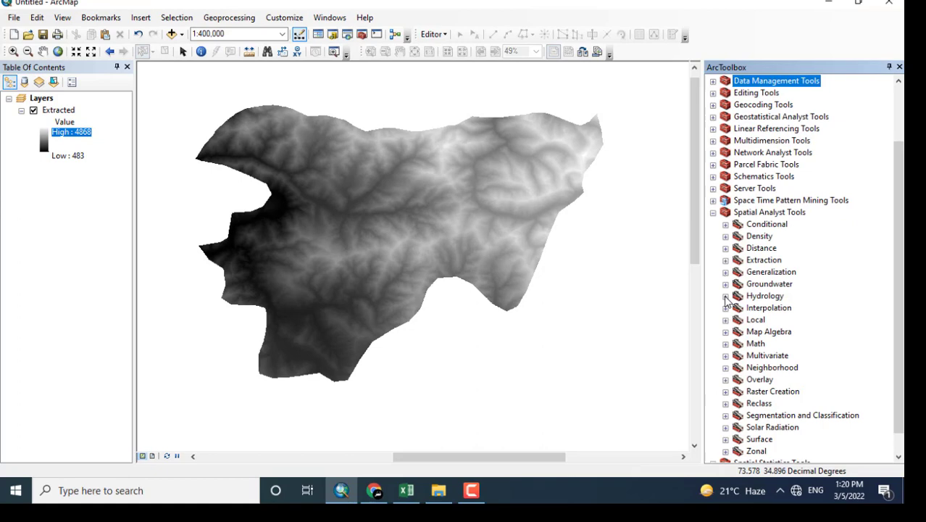
pyautogui.click(728, 296)
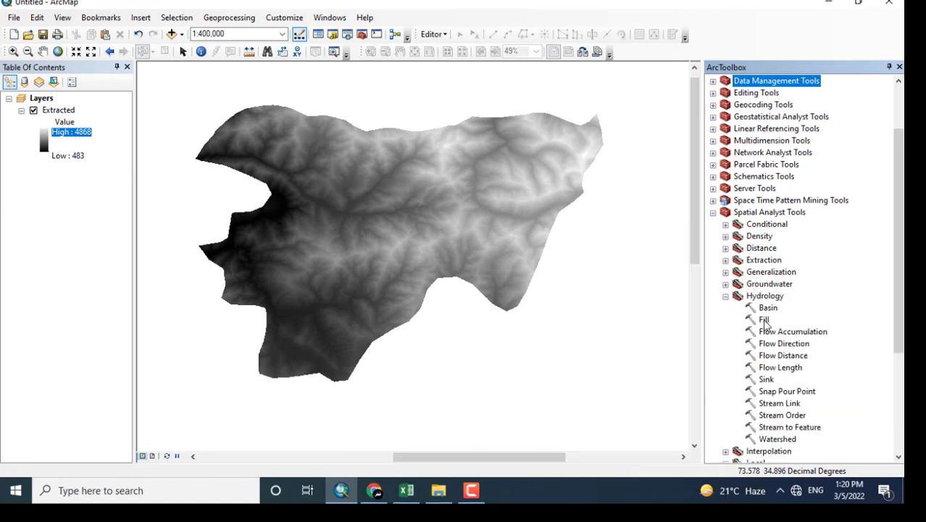
pyautogui.doubleClick(759, 319)
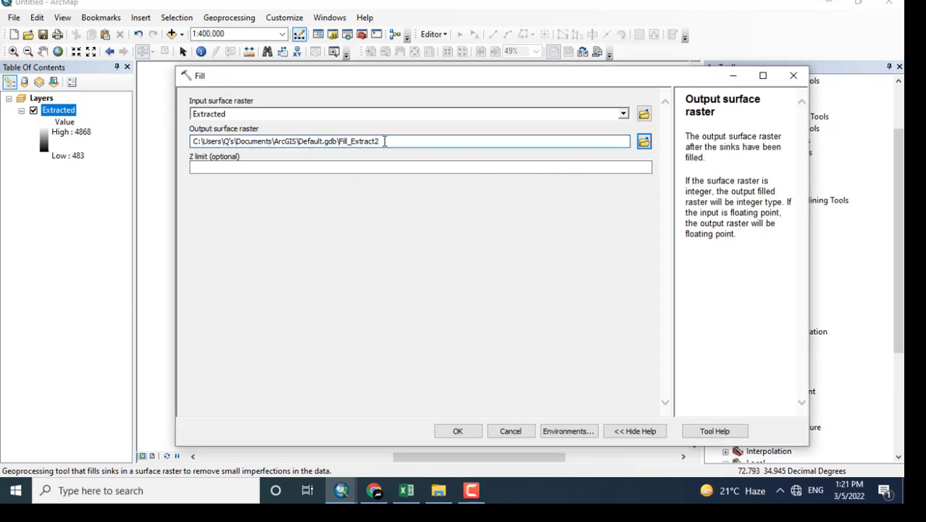
pyautogui.press('Backspace')
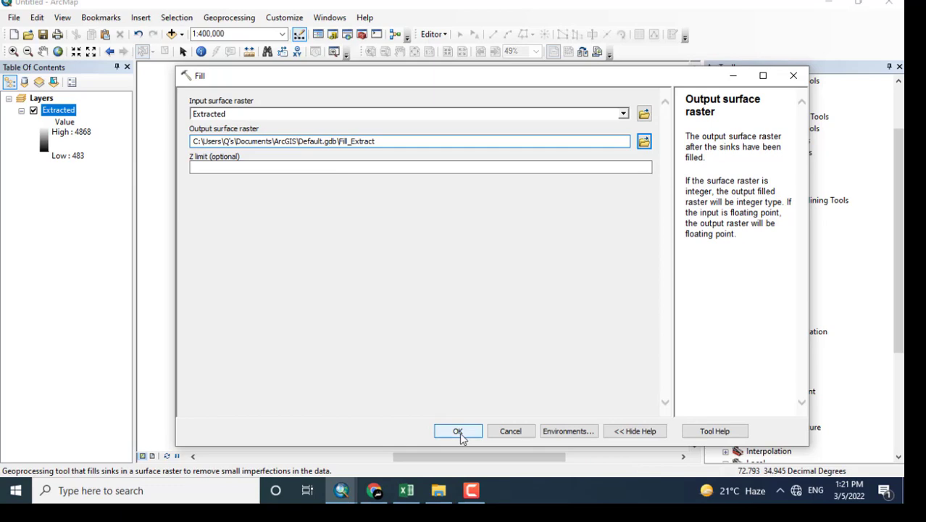
pyautogui.click(458, 430)
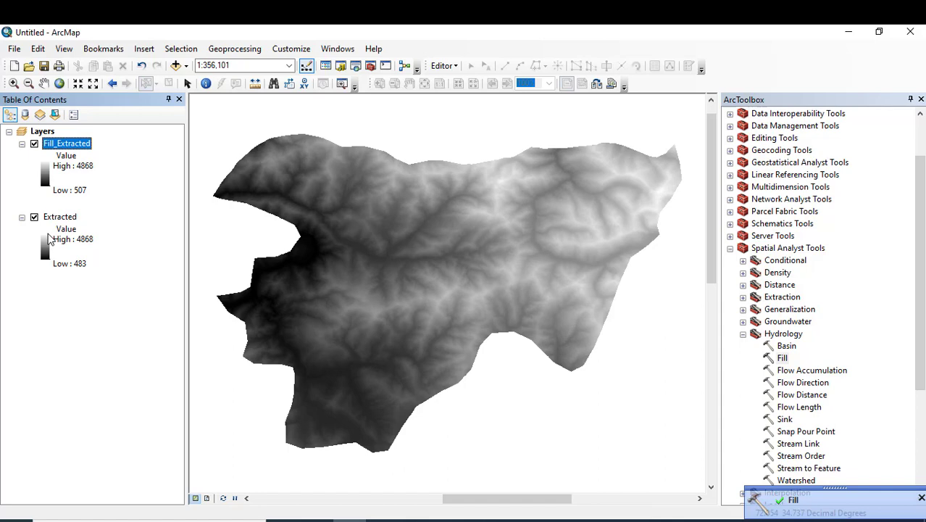
# Hide Extracted and compute D8 flow direction from Fill_Extracted into FlowDir
pyautogui.click(35, 217)
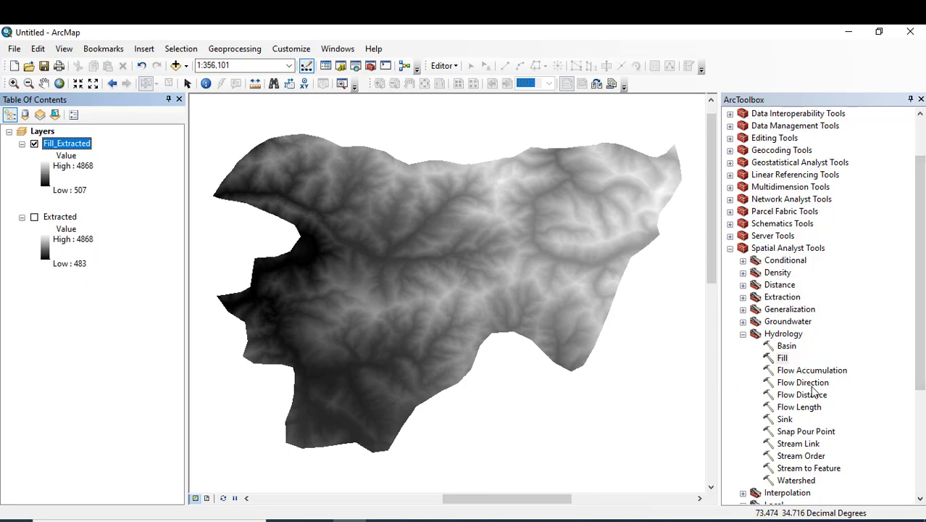
pyautogui.doubleClick(803, 383)
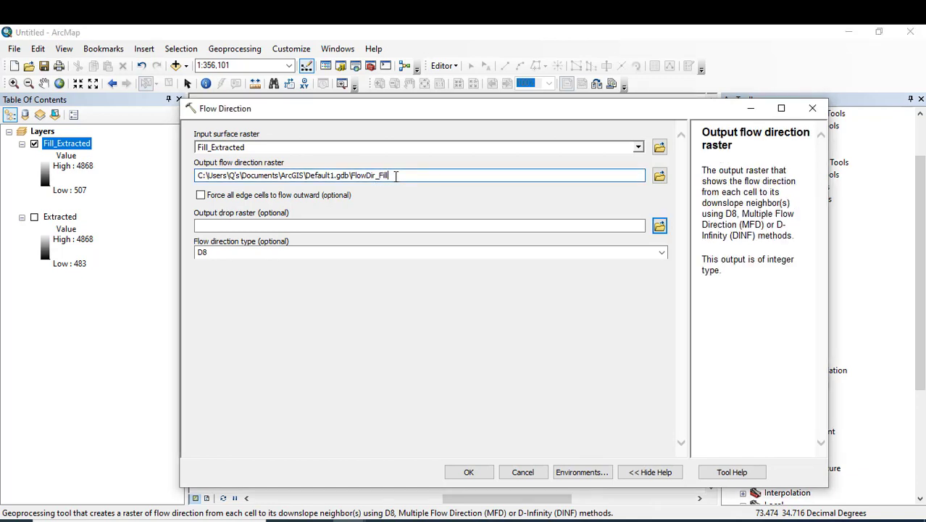
pyautogui.press('BackSpace')
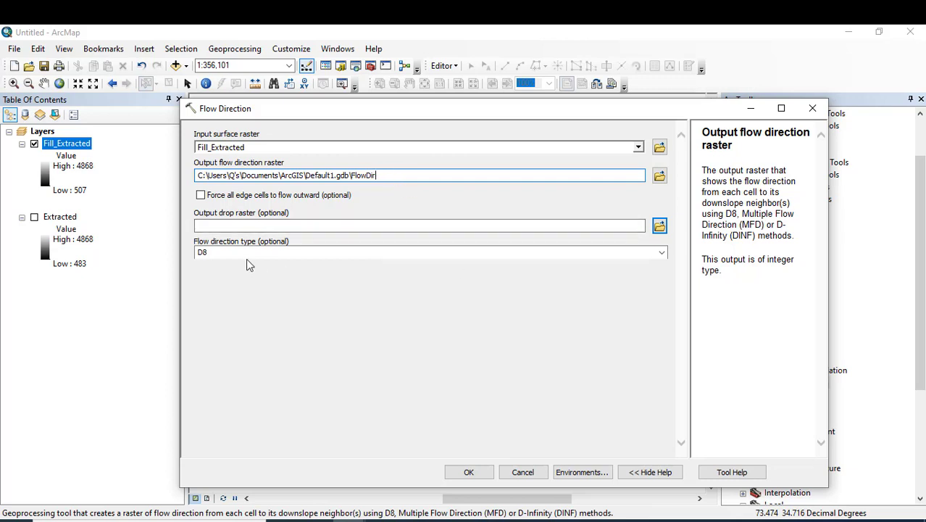
pyautogui.click(283, 253)
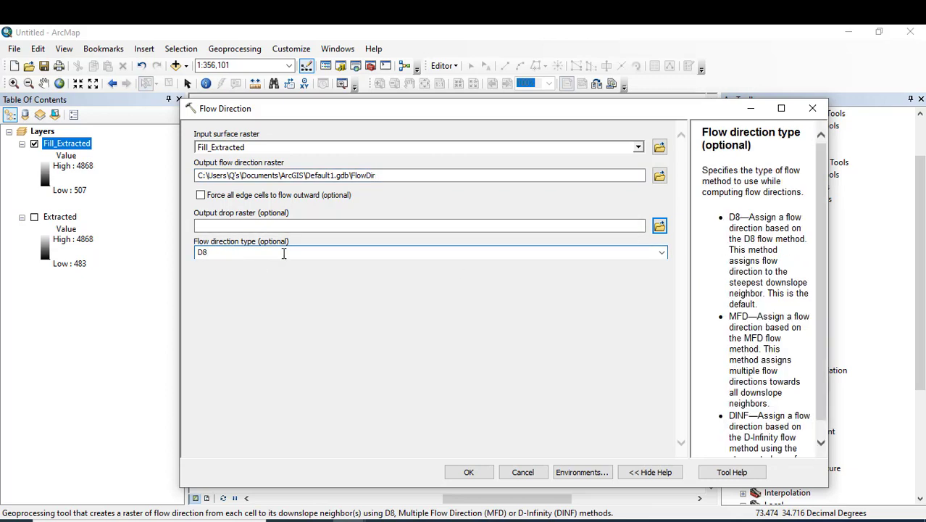
pyautogui.moveTo(751, 317)
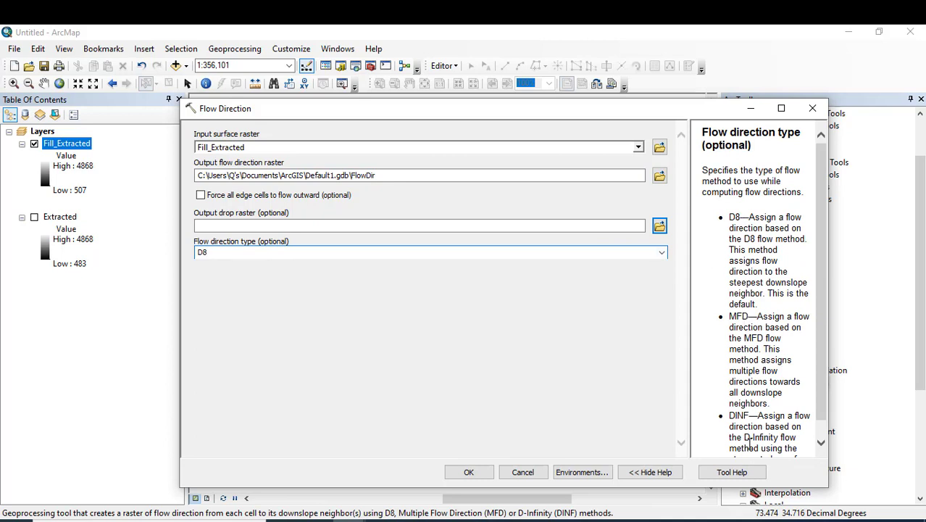
pyautogui.click(658, 252)
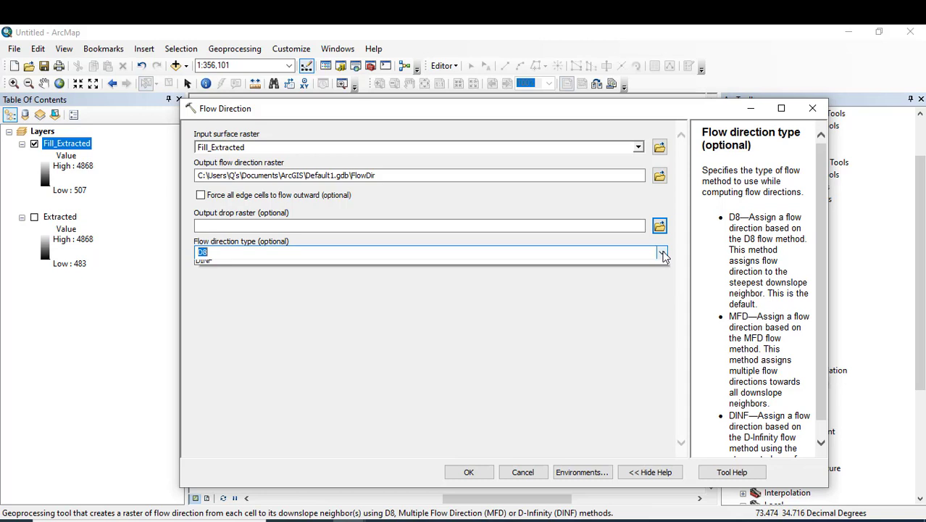
pyautogui.click(663, 252)
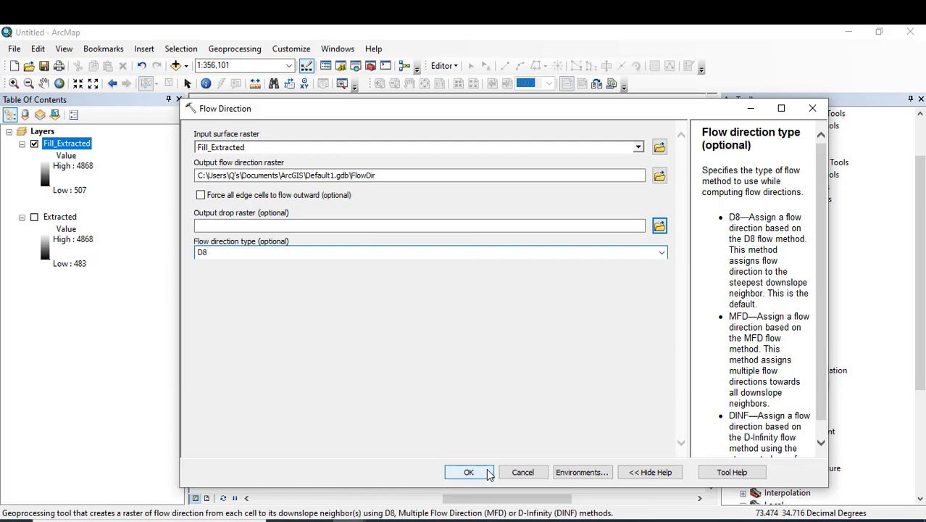
pyautogui.click(469, 472)
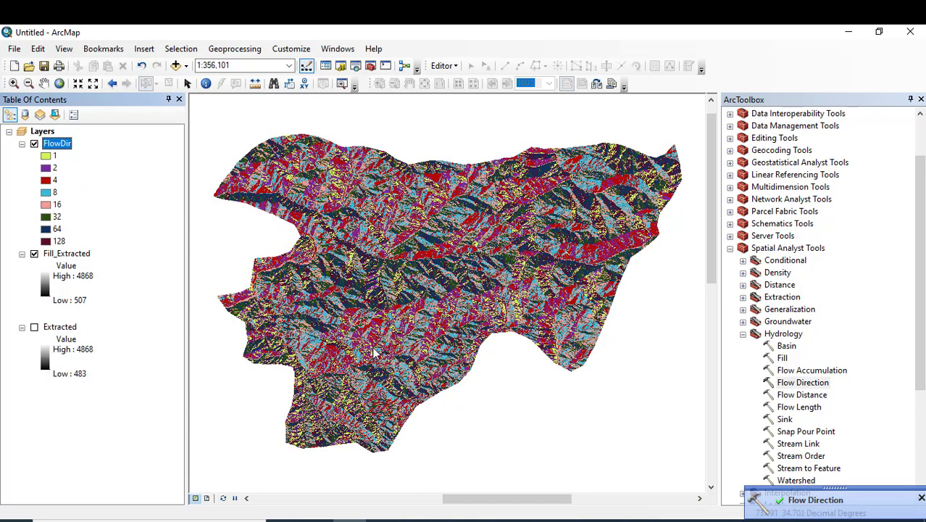
pyautogui.moveTo(382, 276)
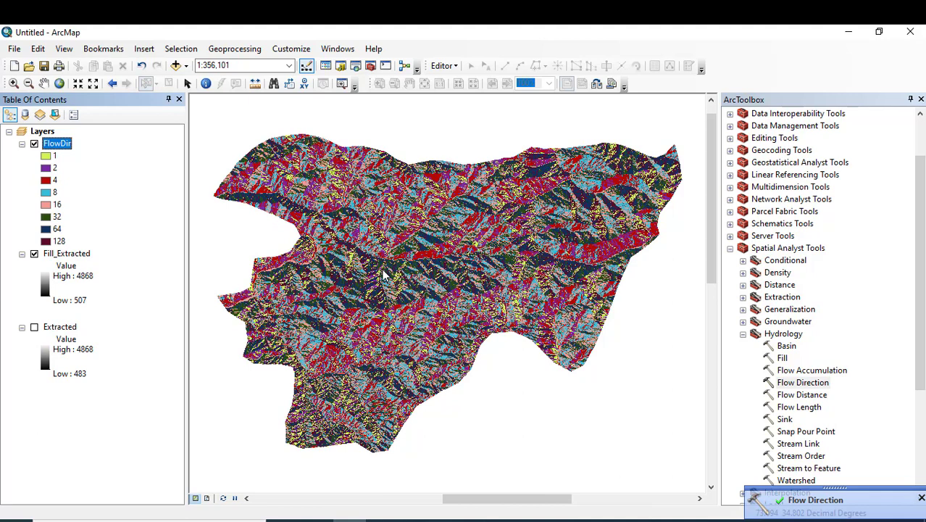
pyautogui.moveTo(400, 278)
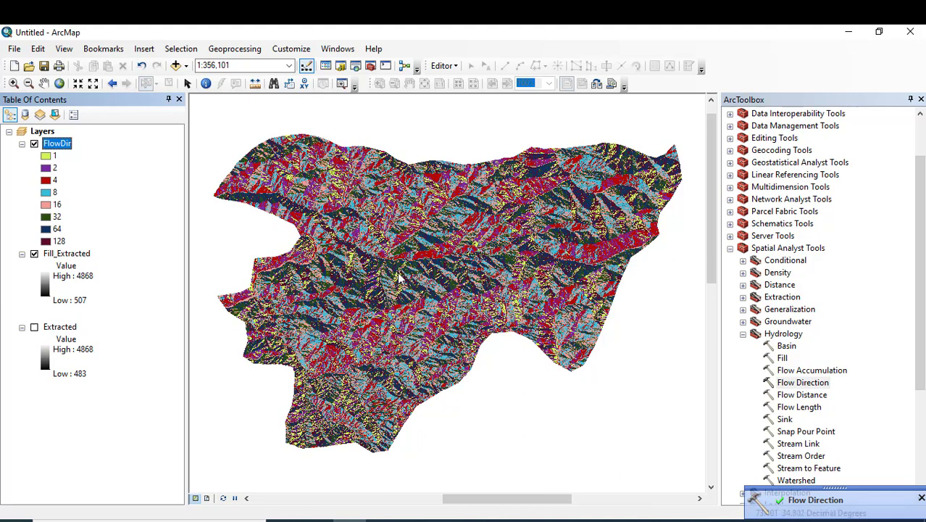
pyautogui.moveTo(612, 212)
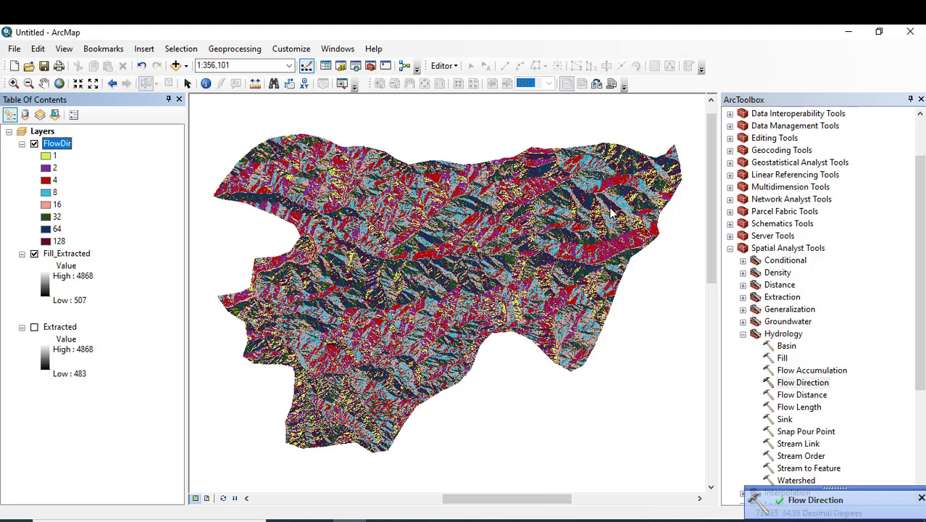
pyautogui.moveTo(409, 215)
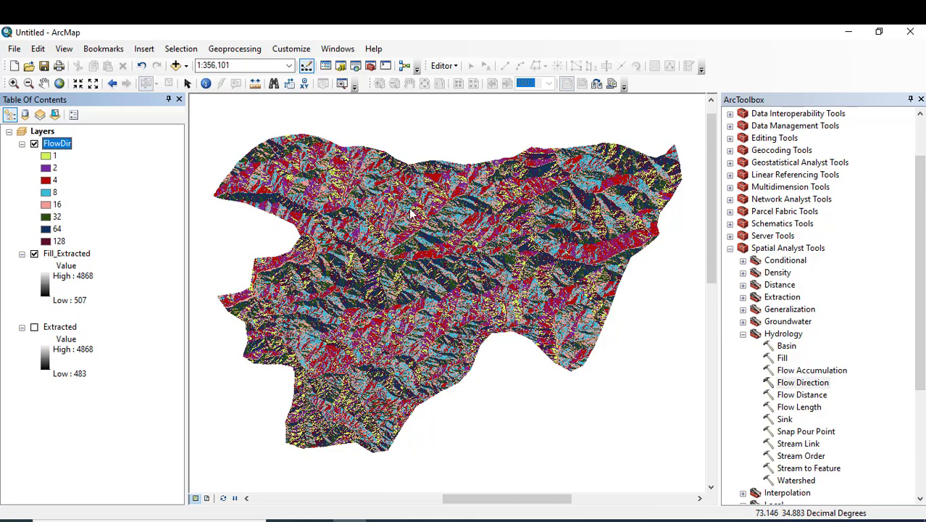
pyautogui.moveTo(347, 227)
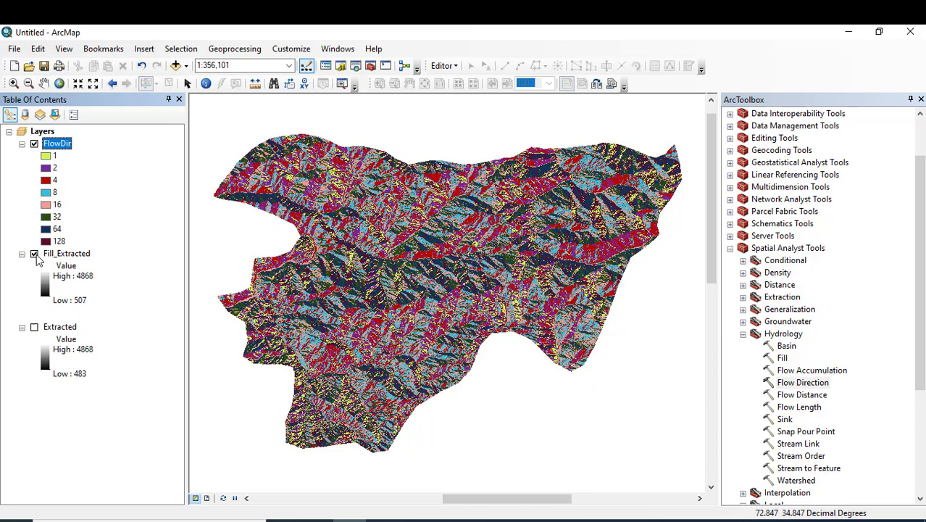
# Hide the Fill_Extracted layer so only FlowDir is displayed
pyautogui.click(35, 254)
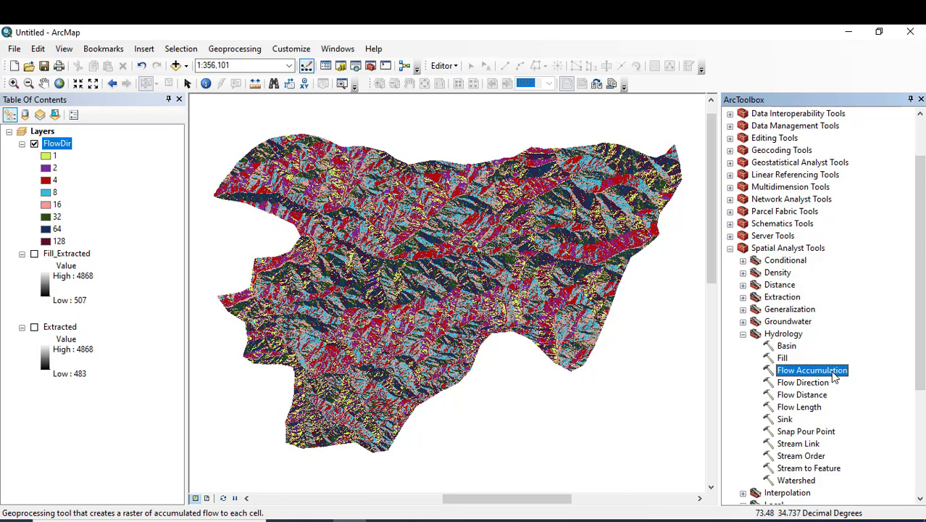
pyautogui.moveTo(817, 374)
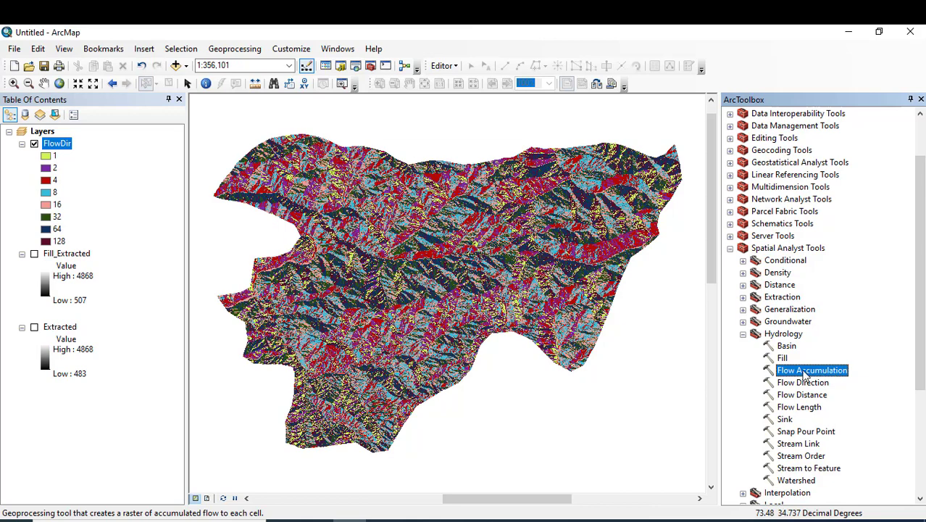
# Compute flow accumulation from FlowDir into a raster named FlowAcc
pyautogui.doubleClick(813, 371)
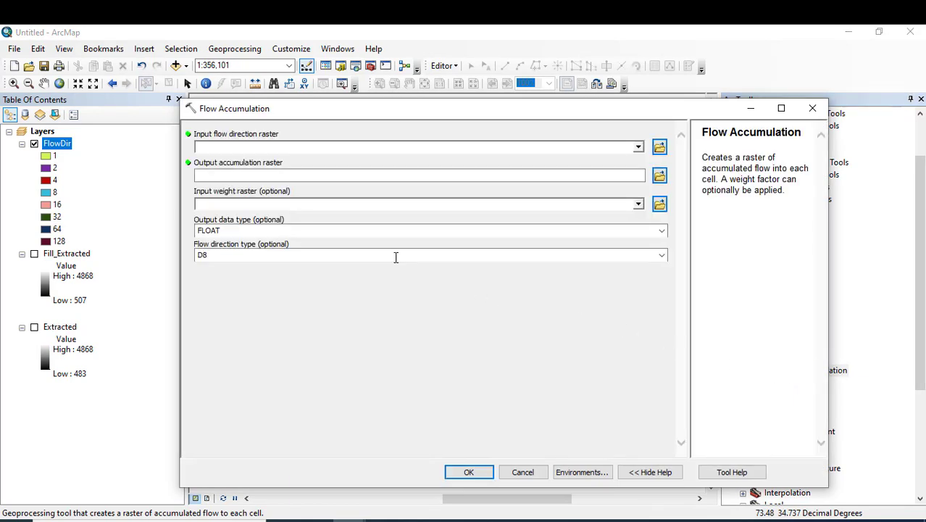
pyautogui.moveTo(240, 143)
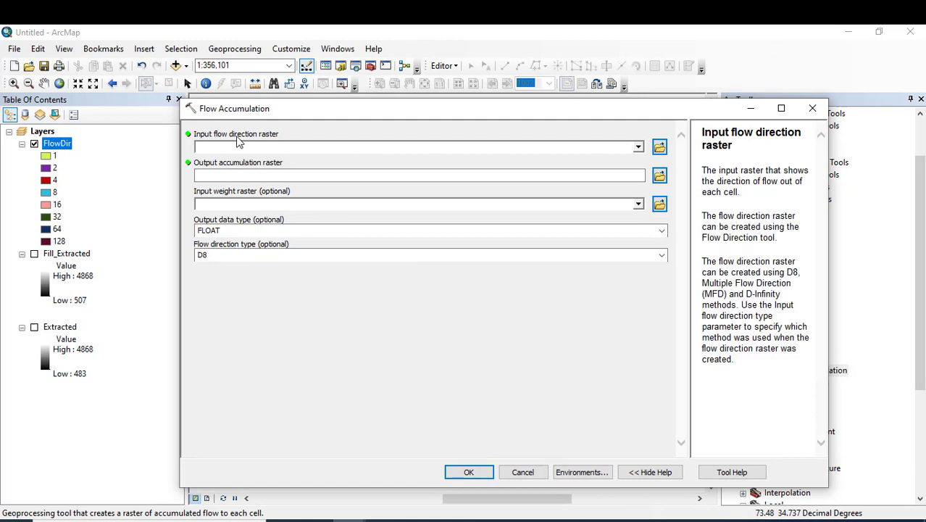
pyautogui.moveTo(258, 142)
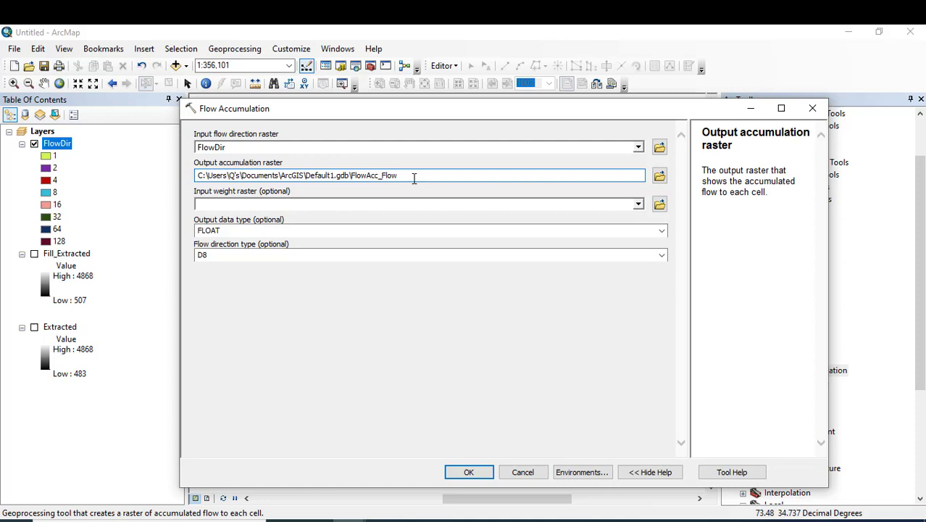
pyautogui.press('Backspace')
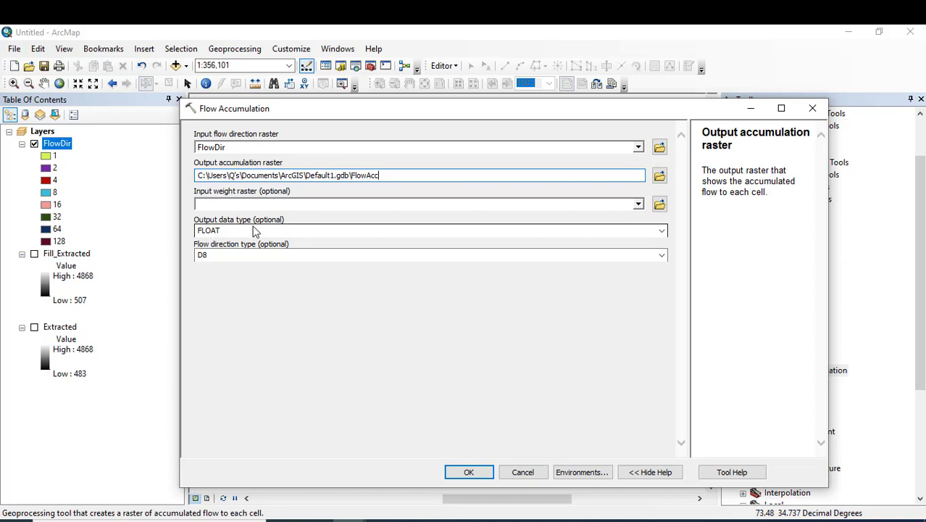
pyautogui.moveTo(267, 223)
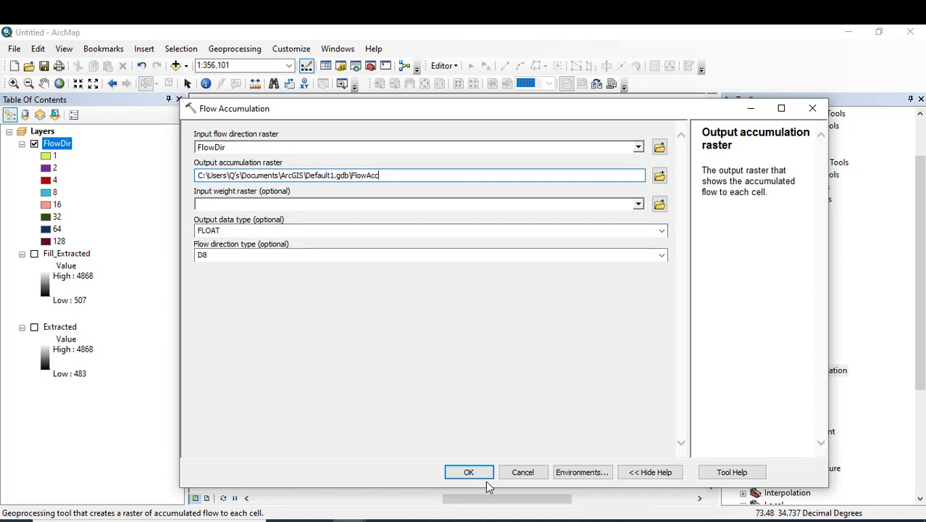
pyautogui.click(470, 472)
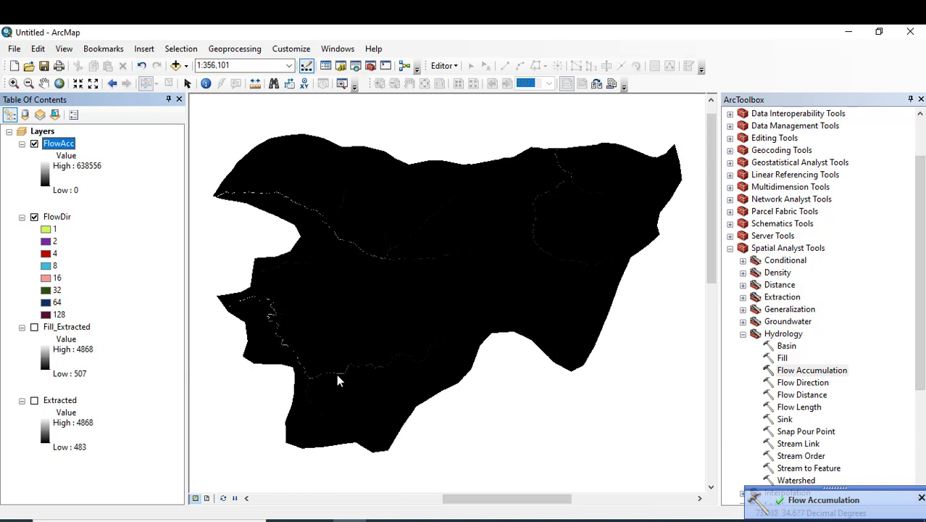
pyautogui.moveTo(371, 293)
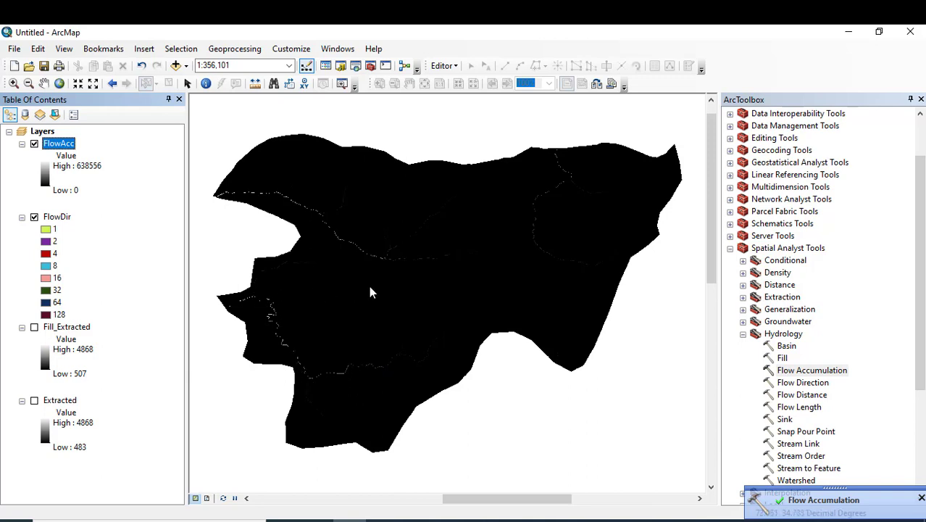
pyautogui.moveTo(423, 258)
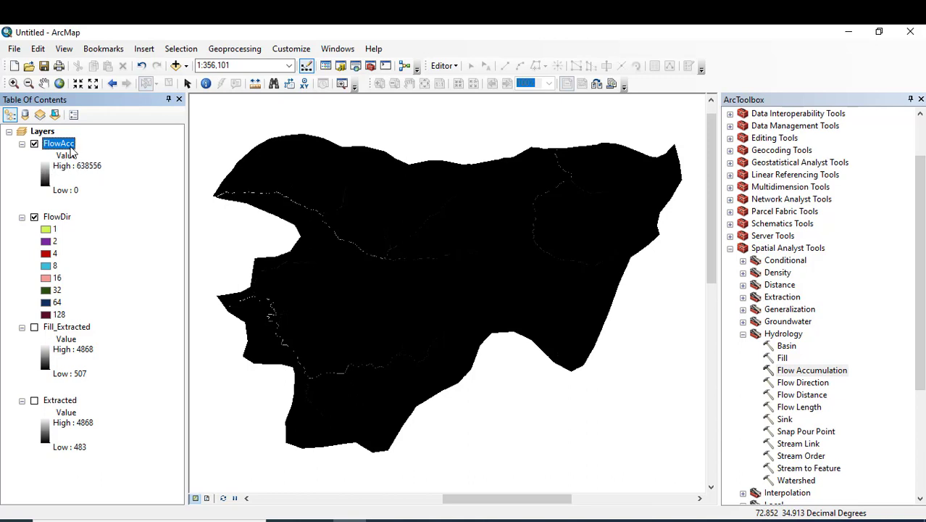
pyautogui.rightClick(58, 143)
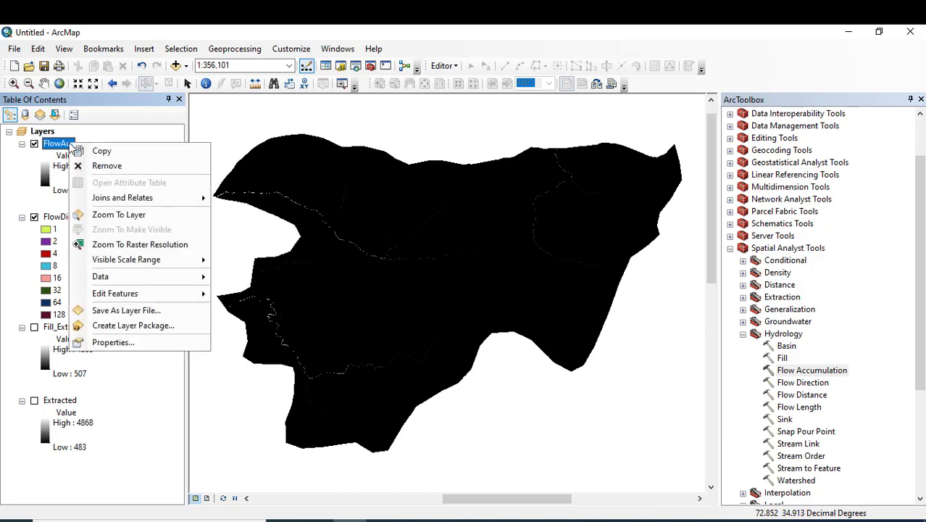
pyautogui.moveTo(139, 324)
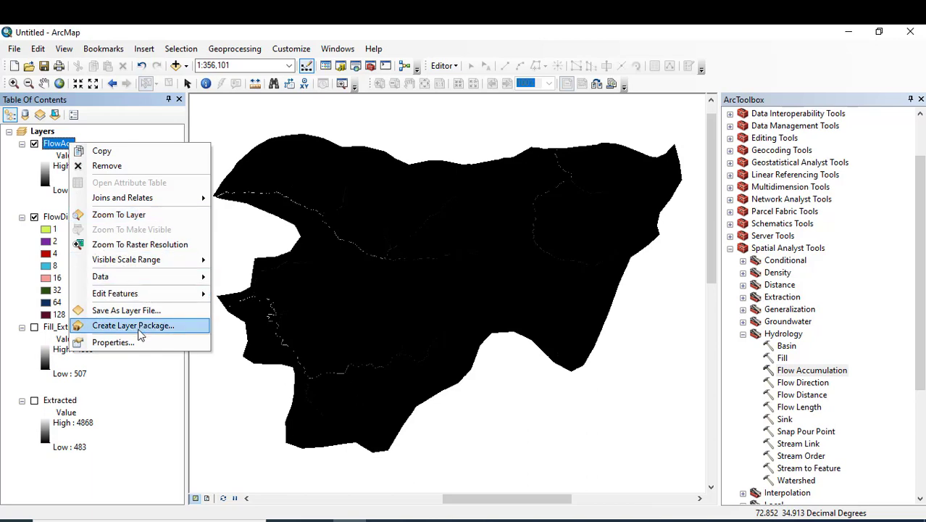
pyautogui.click(138, 333)
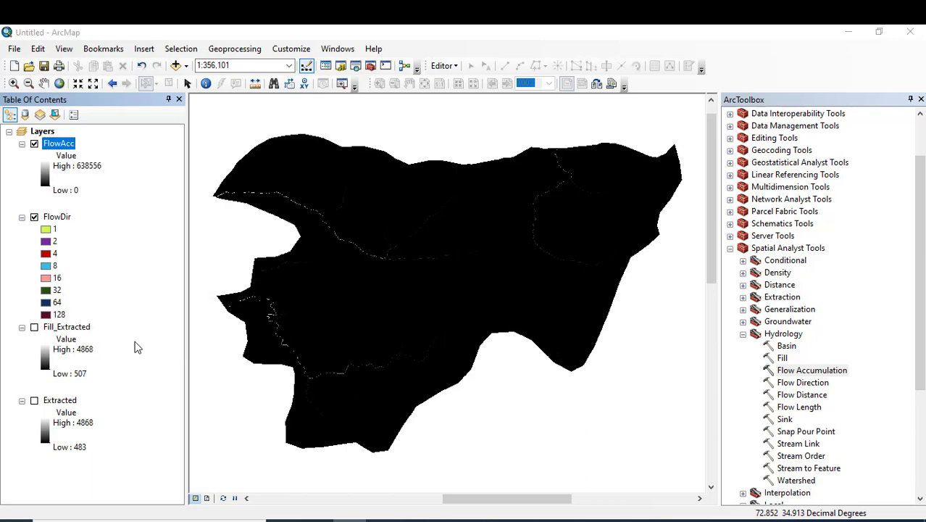
# Switch FlowAcc symbology to Classified with 2 classes and bring up its classification breaks
pyautogui.doubleClick(58, 144)
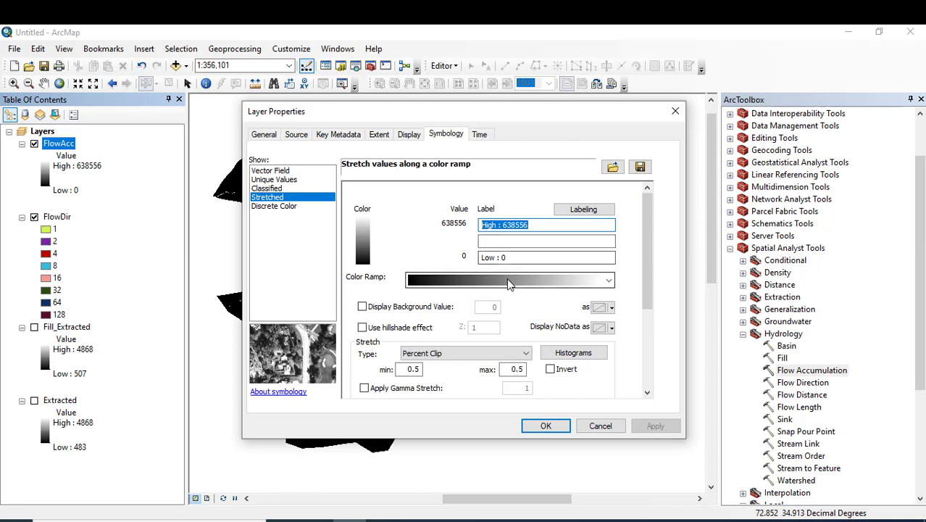
pyautogui.moveTo(476, 281)
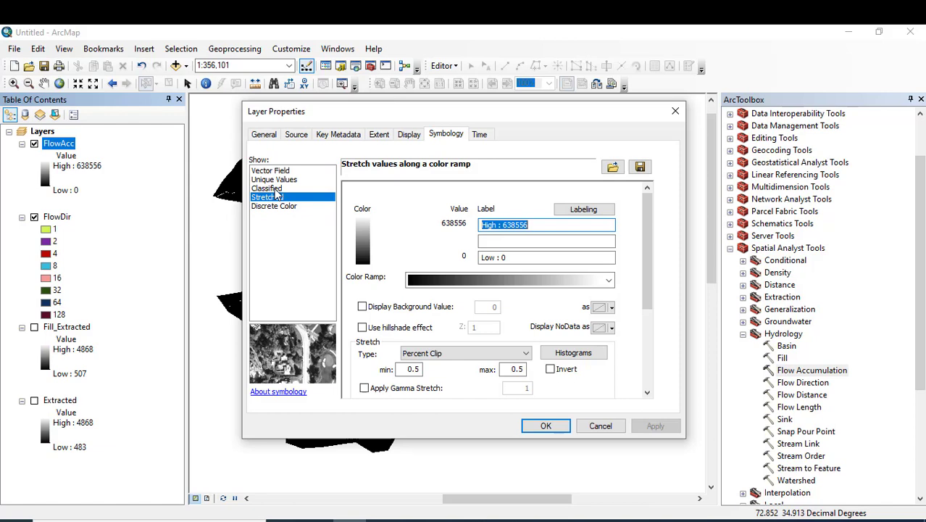
pyautogui.click(267, 188)
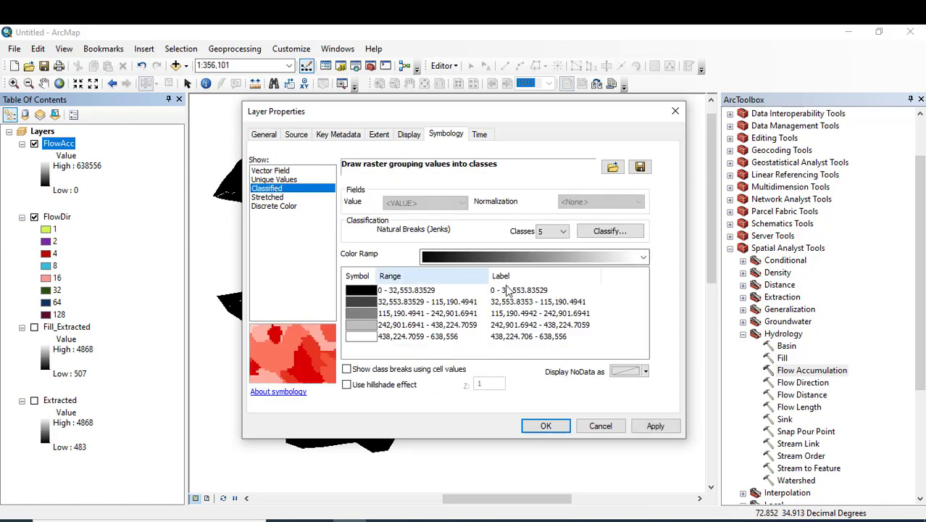
pyautogui.click(562, 231)
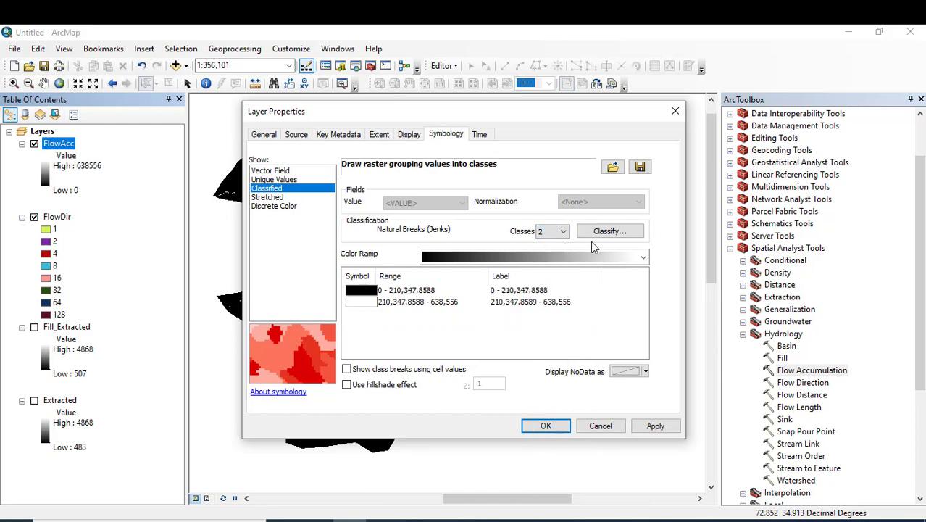
pyautogui.click(611, 230)
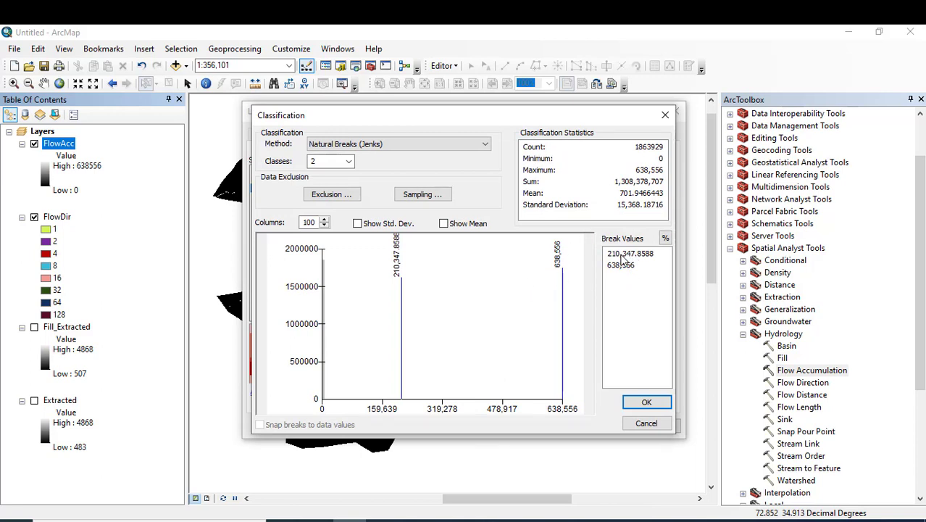
# Enter a manual first break value of 30000, giving classes 0–30,000 and 30,000–638,556
pyautogui.click(632, 252)
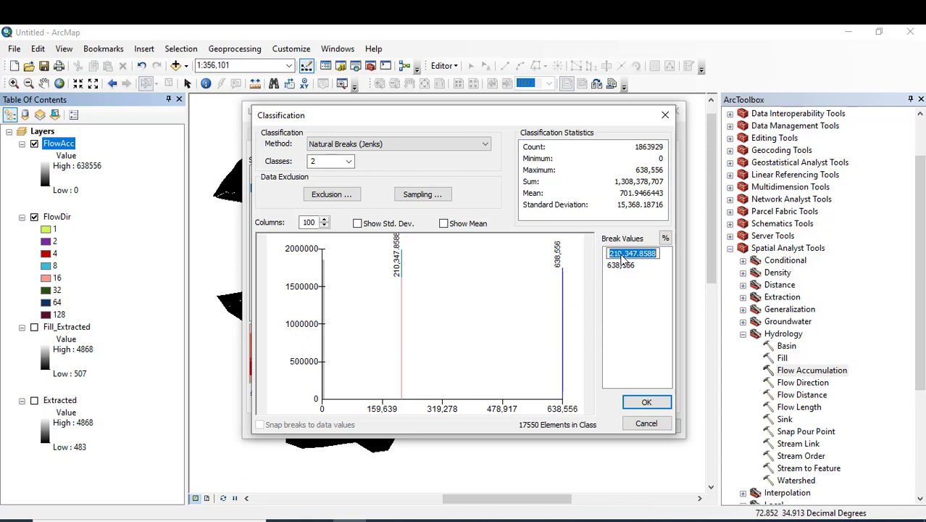
pyautogui.moveTo(407, 337)
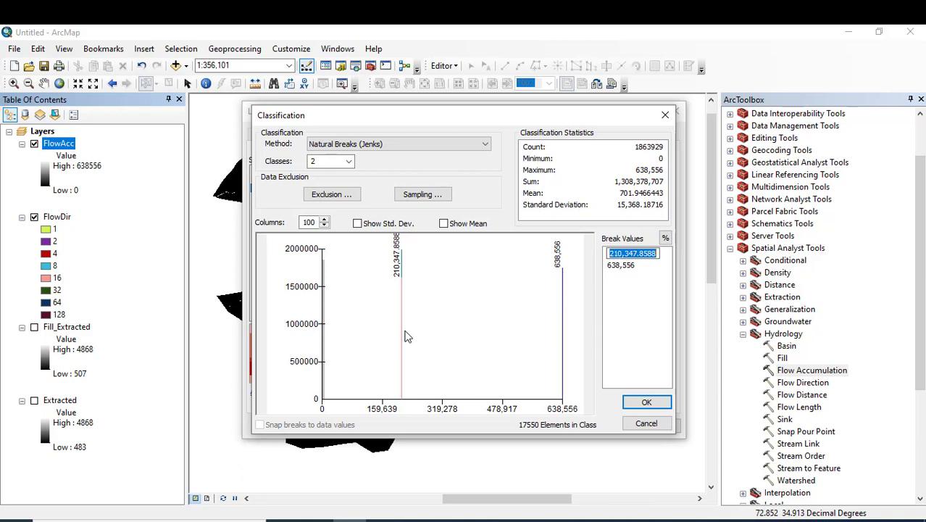
pyautogui.moveTo(719, 241)
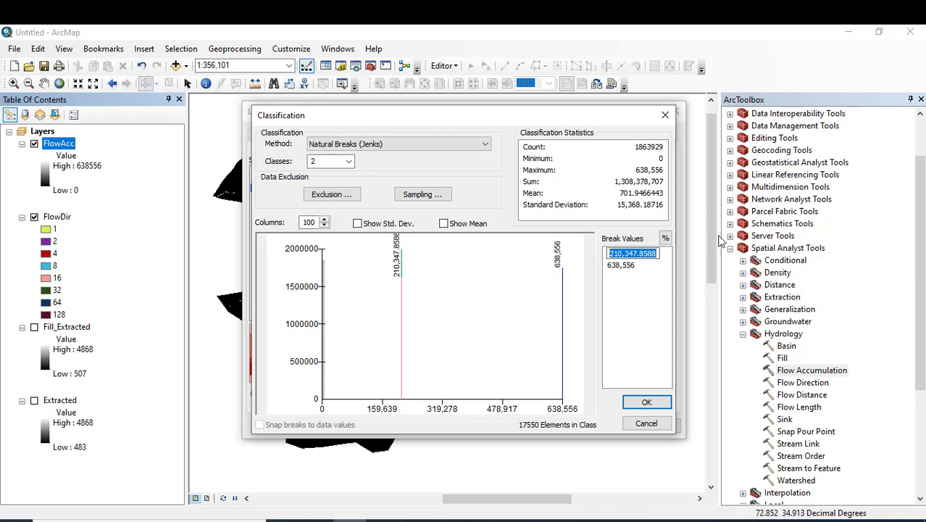
pyautogui.moveTo(617, 285)
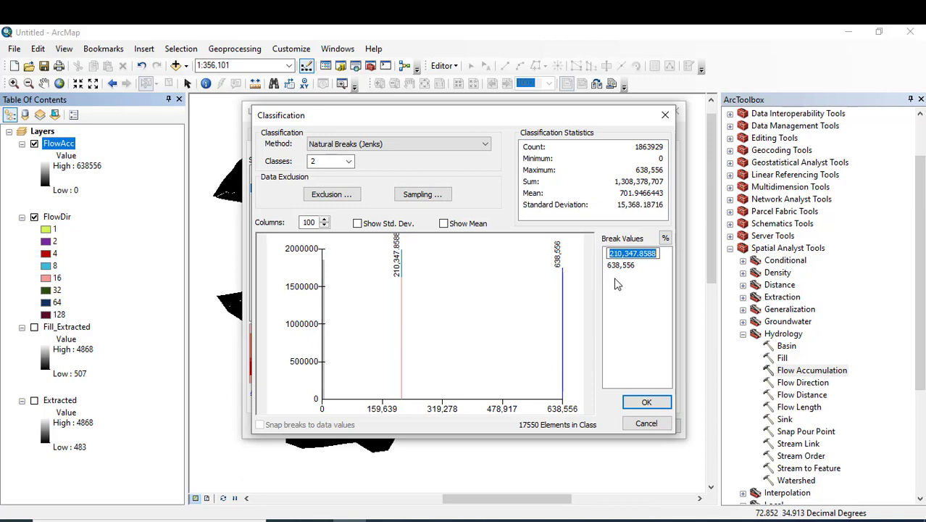
pyautogui.write('3')
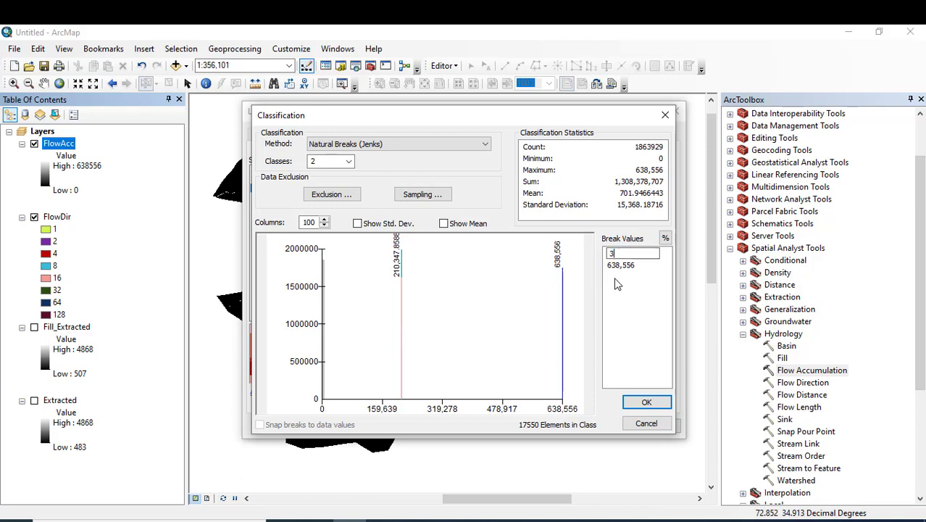
pyautogui.write('0000')
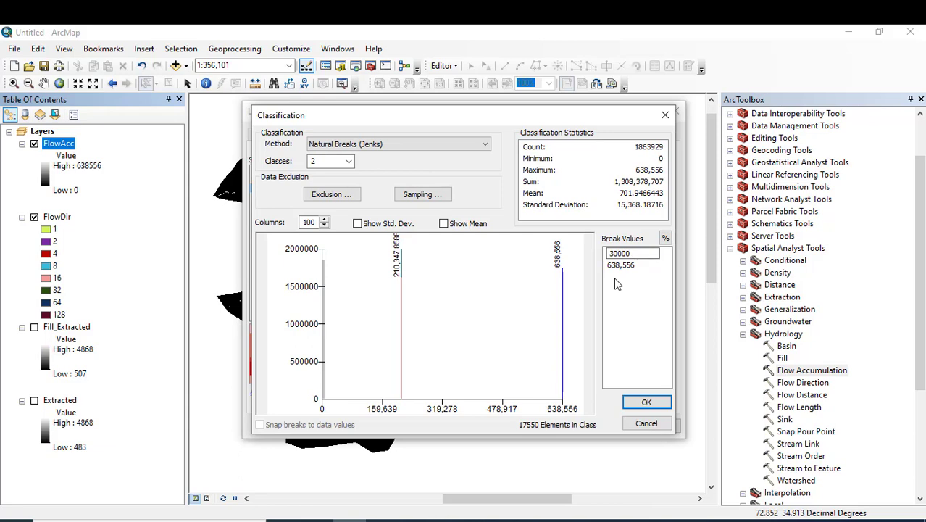
pyautogui.moveTo(646, 403)
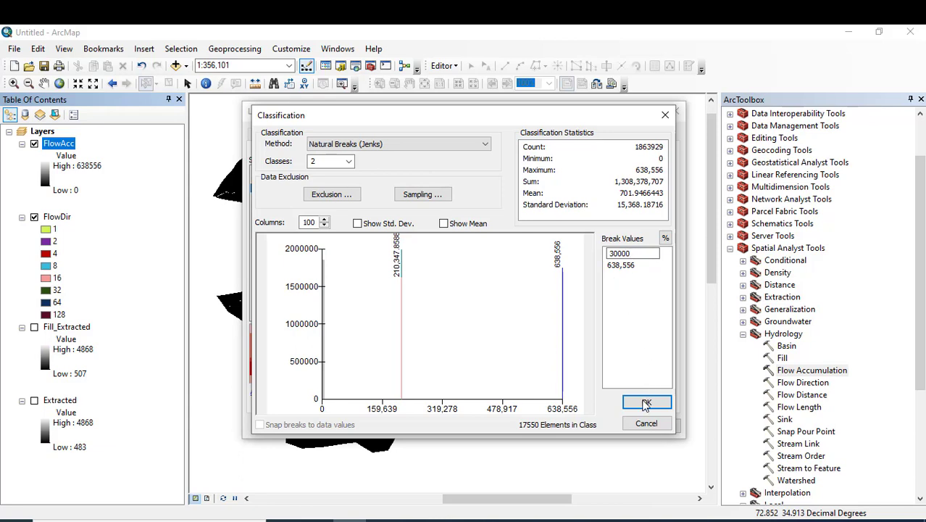
pyautogui.click(646, 403)
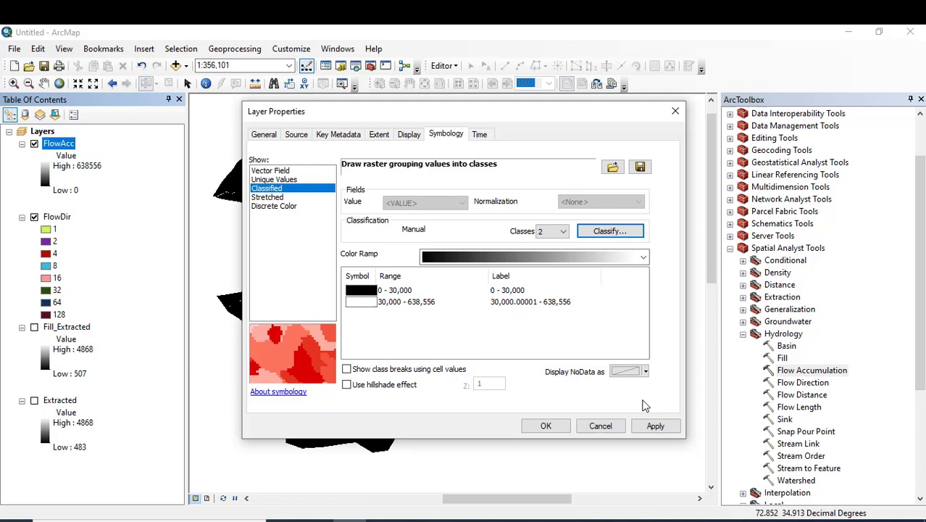
# Apply the two-class symbology so FlowAcc shows thin white stream lines on black
pyautogui.click(656, 426)
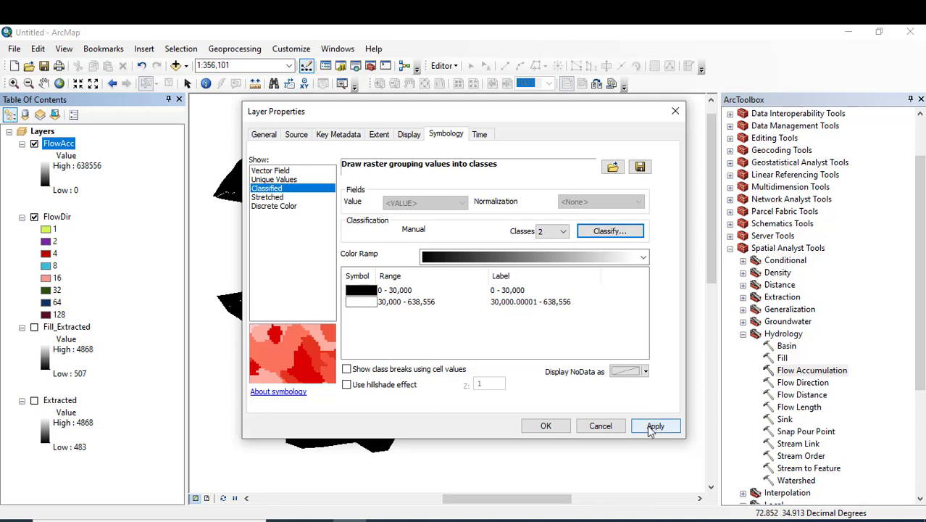
pyautogui.click(655, 426)
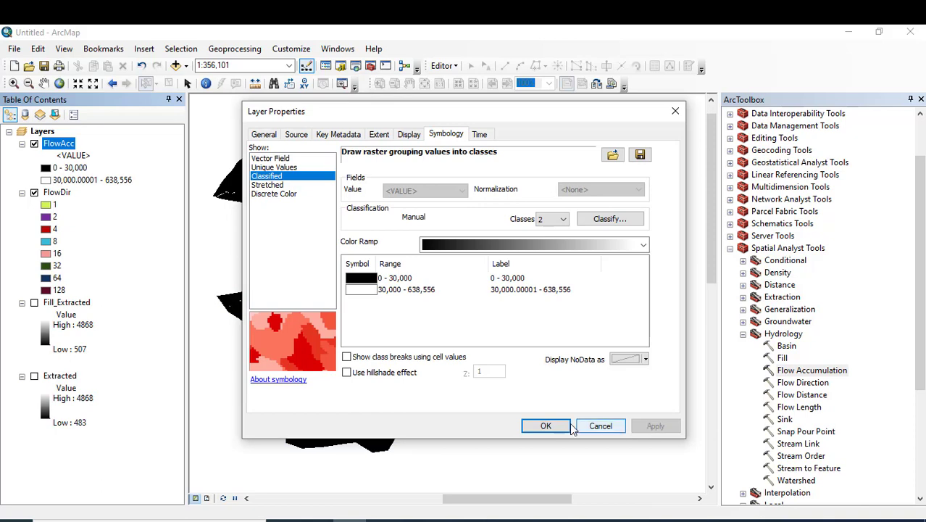
pyautogui.click(545, 426)
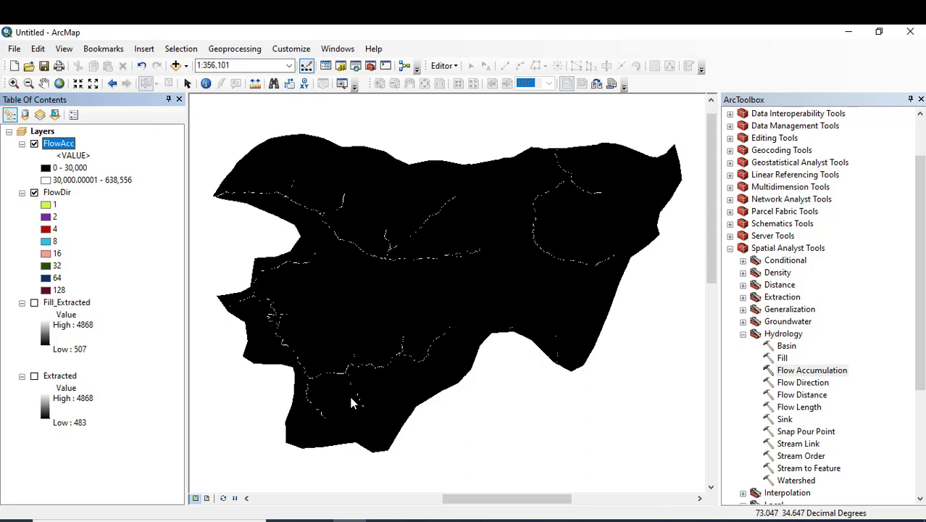
pyautogui.moveTo(195, 258)
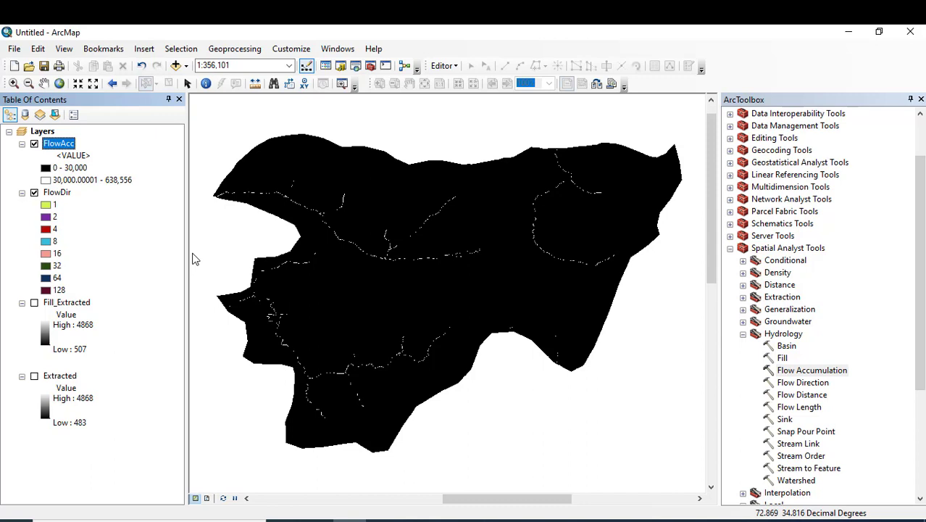
# Lower the FlowAcc break to 10000 and apply it, revealing a denser stream network
pyautogui.rightClick(58, 143)
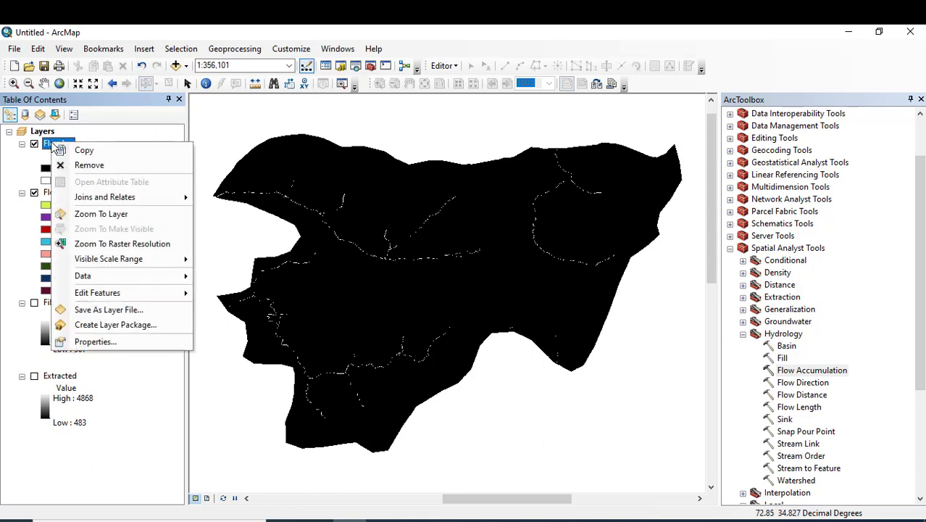
pyautogui.moveTo(95, 342)
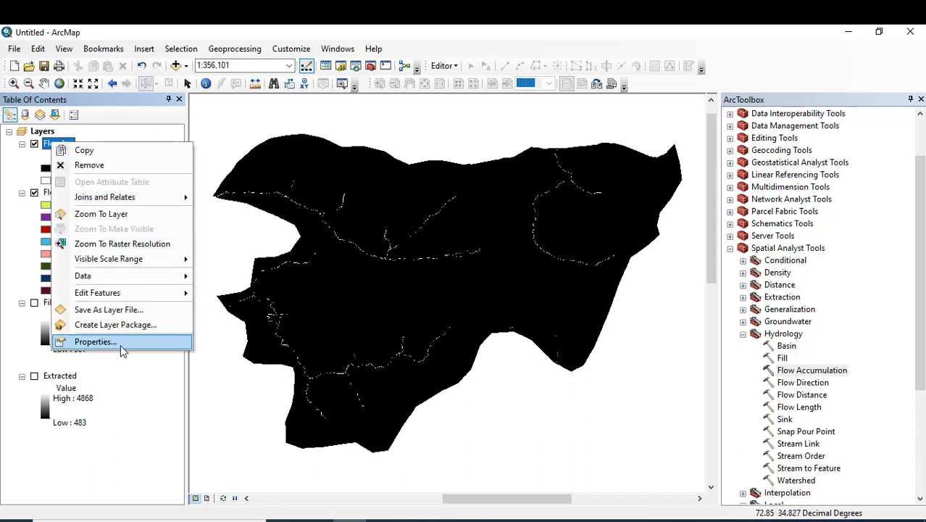
pyautogui.click(96, 342)
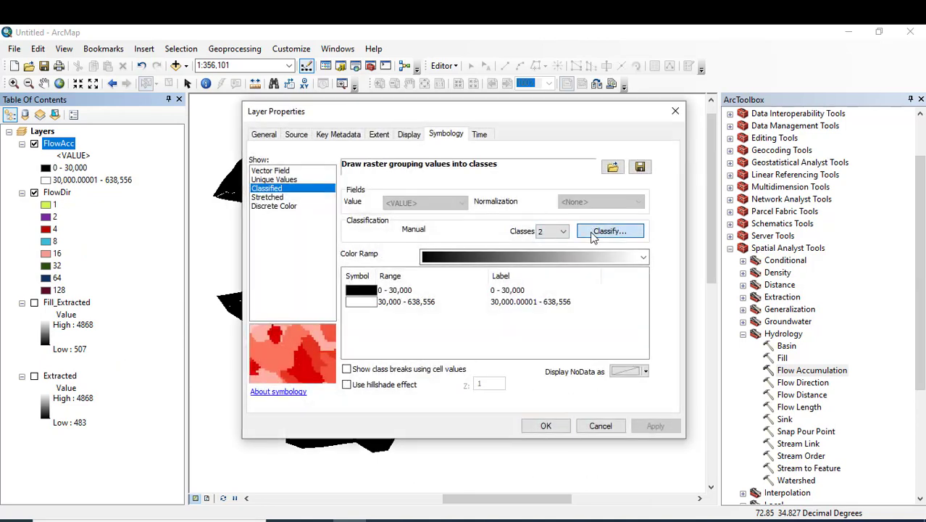
pyautogui.click(608, 231)
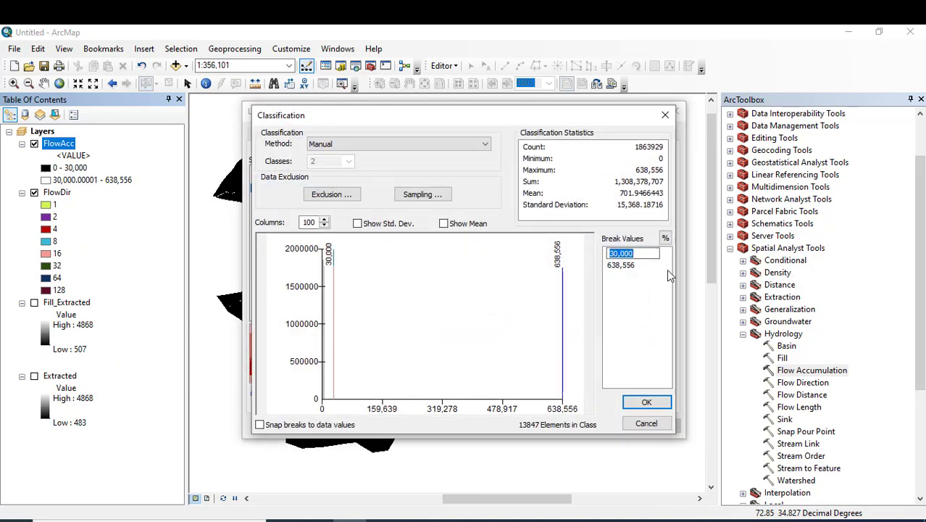
pyautogui.write('10000')
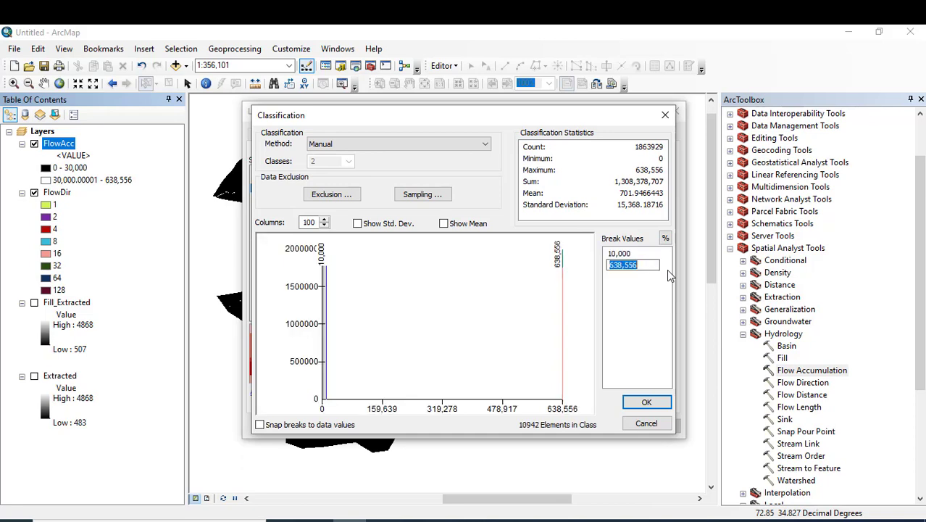
pyautogui.click(646, 402)
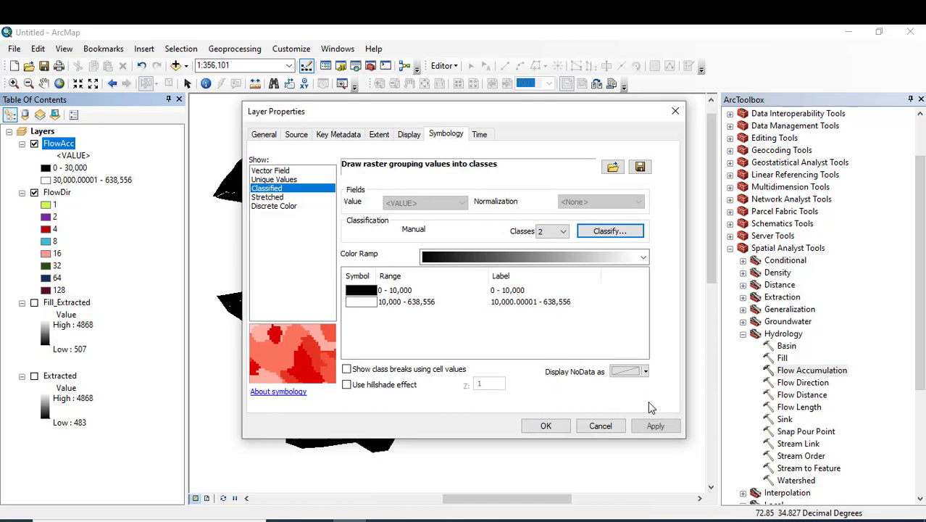
pyautogui.click(545, 426)
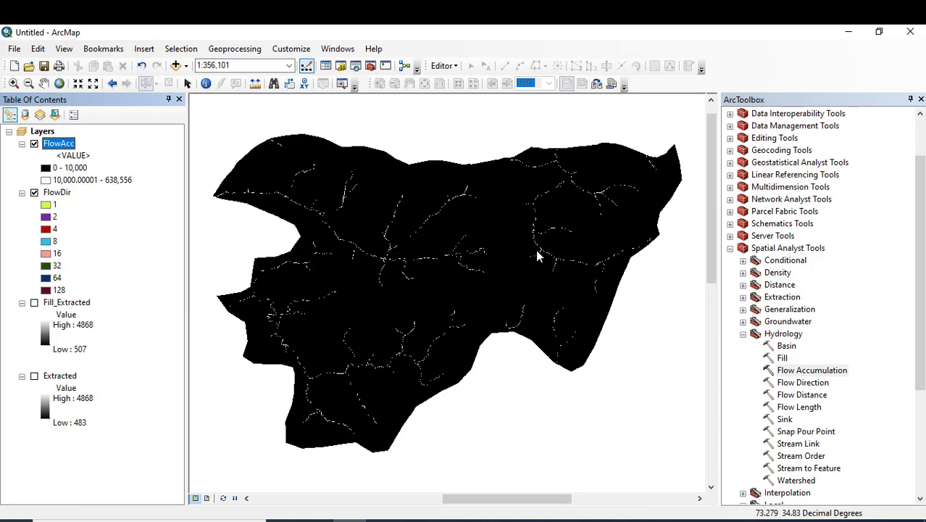
pyautogui.moveTo(470, 261)
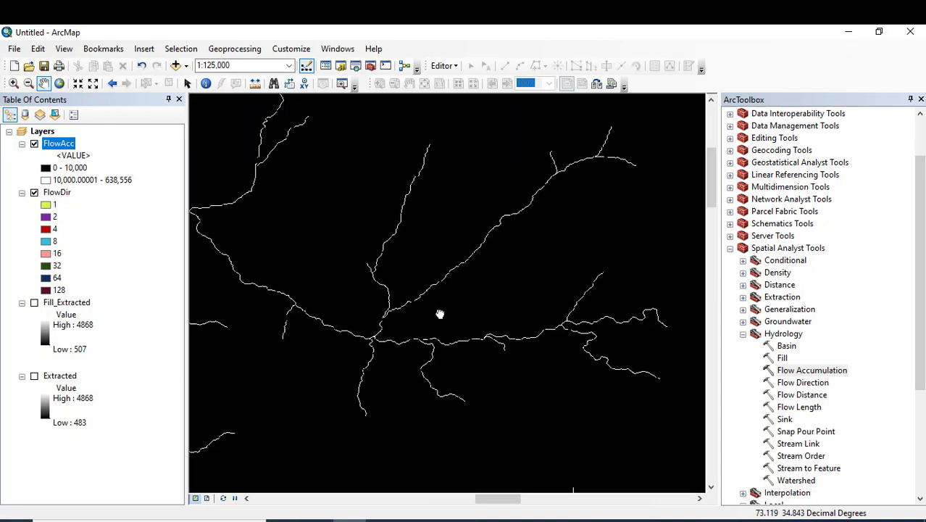
# Zoom in on a stream near the main junction and close the ArcToolbox panel
pyautogui.moveTo(441, 313); pyautogui.dragTo(365, 169)
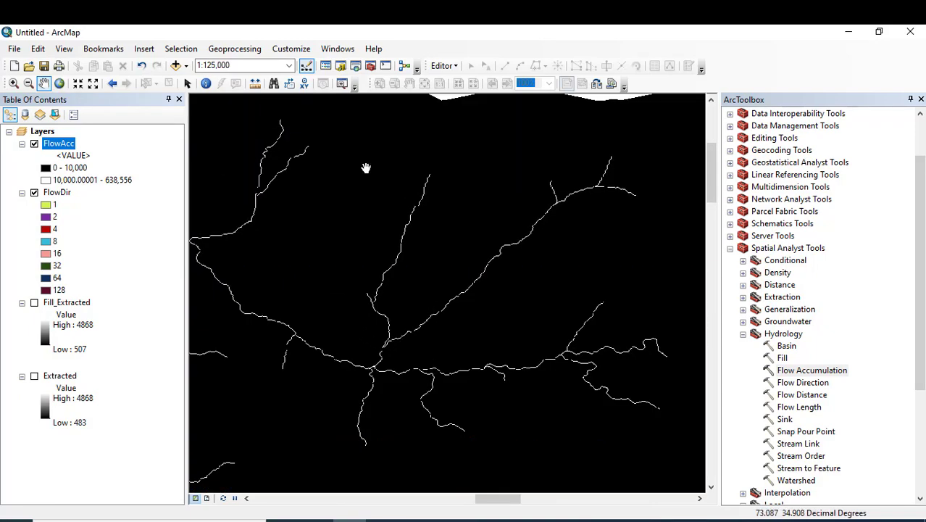
pyautogui.moveTo(403, 344)
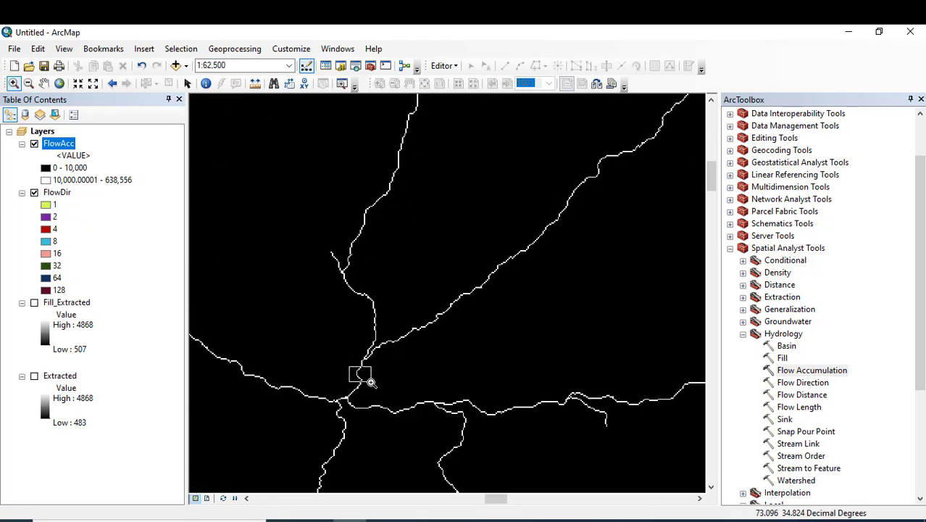
pyautogui.moveTo(351, 369); pyautogui.dragTo(373, 384)
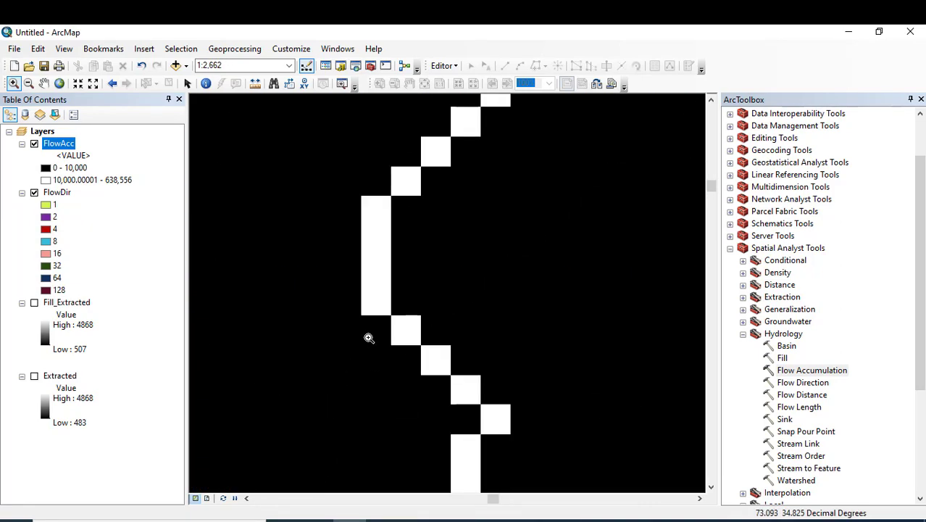
pyautogui.moveTo(507, 282)
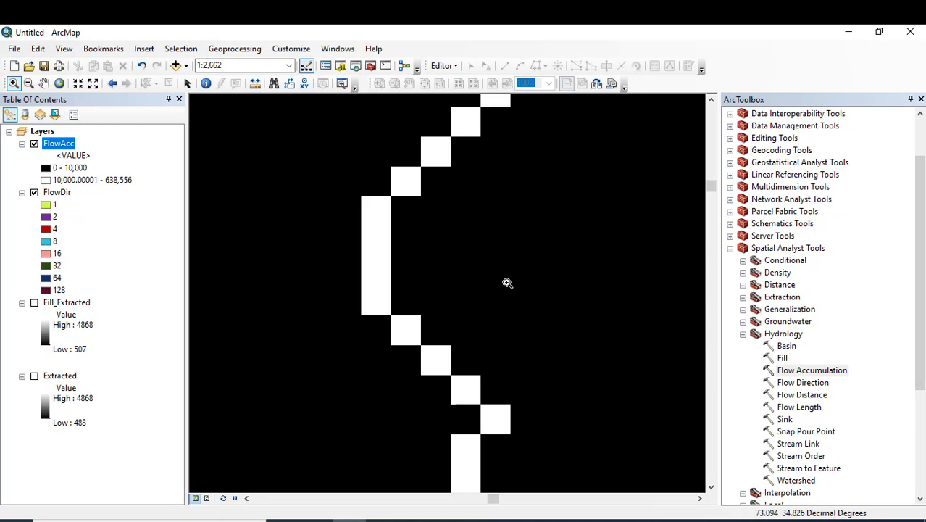
pyautogui.click(922, 98)
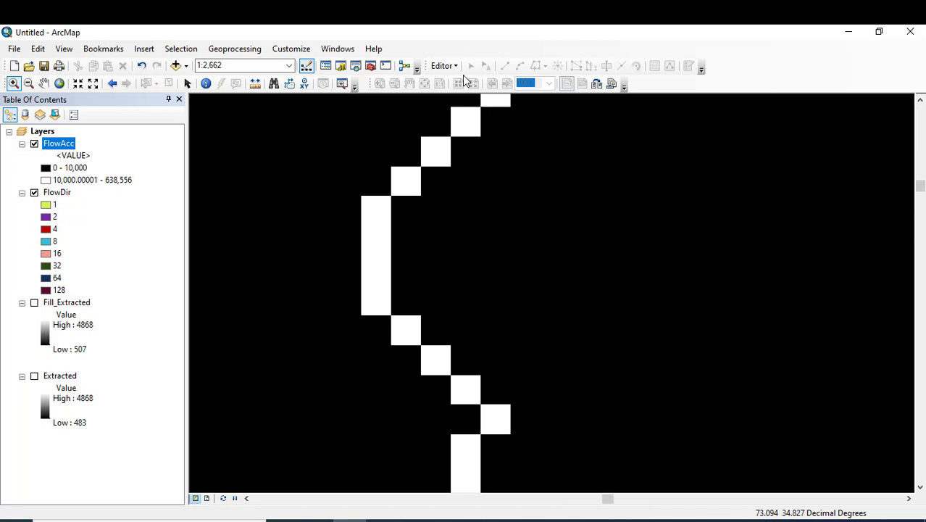
pyautogui.moveTo(457, 61)
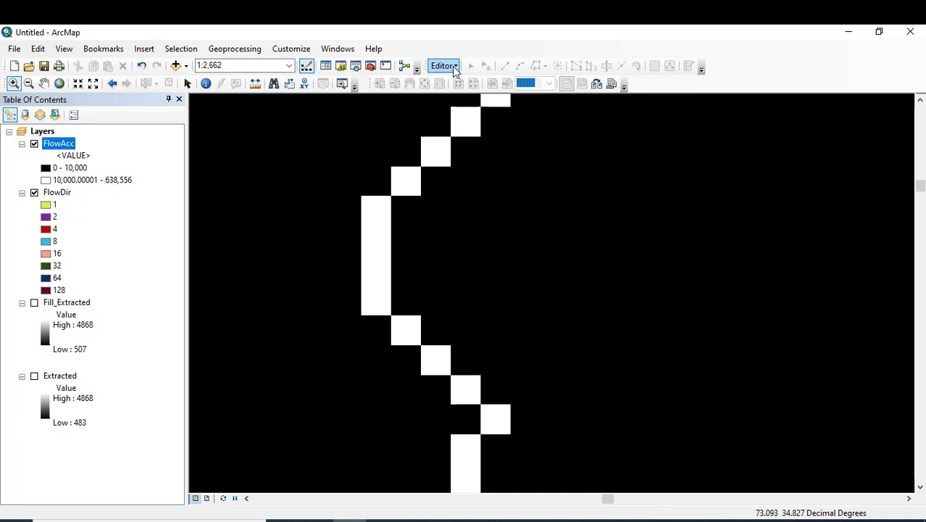
pyautogui.click(443, 65)
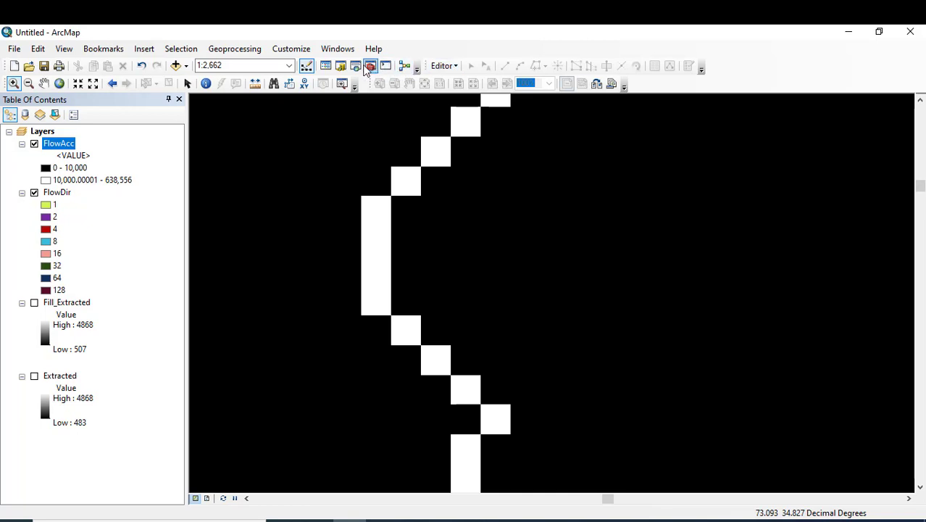
pyautogui.moveTo(356, 65)
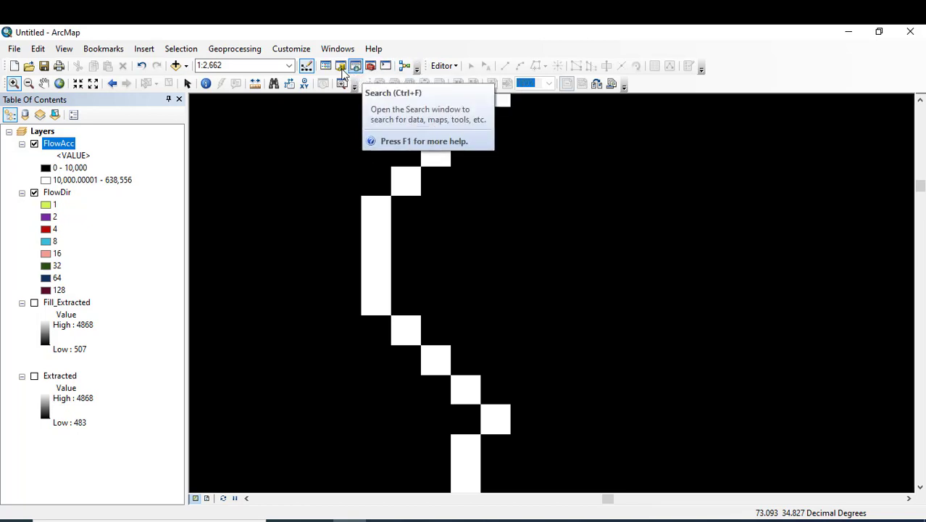
# Create a new point shapefile named Pour_Point in the Home ArcGIS folder via Catalog
pyautogui.click(370, 65)
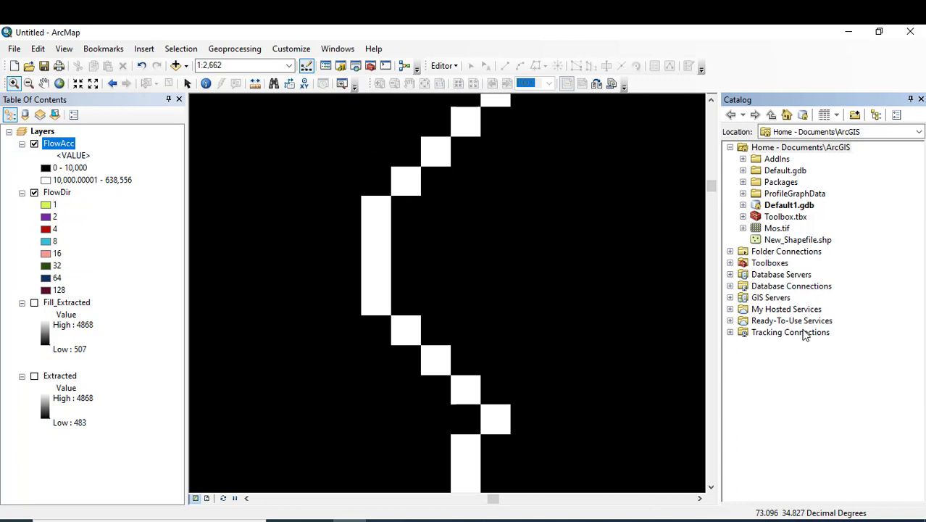
pyautogui.click(800, 148)
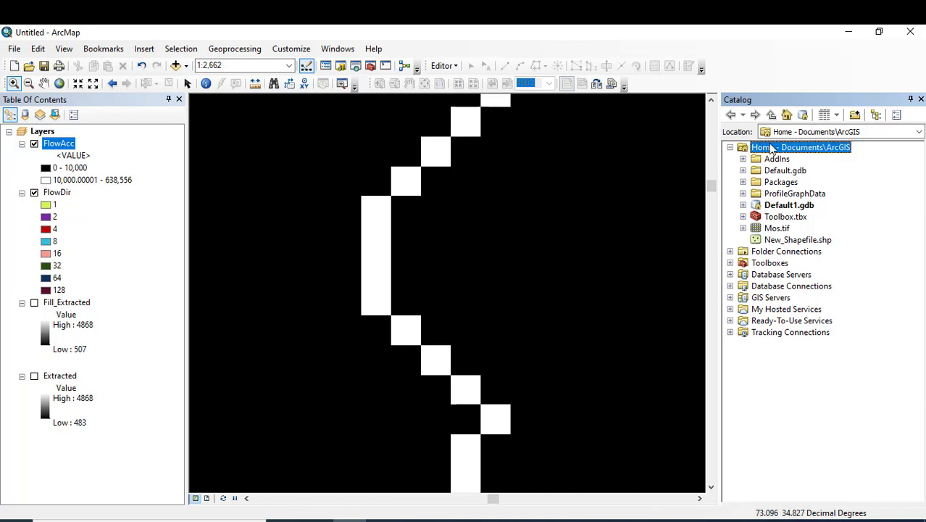
pyautogui.rightClick(800, 147)
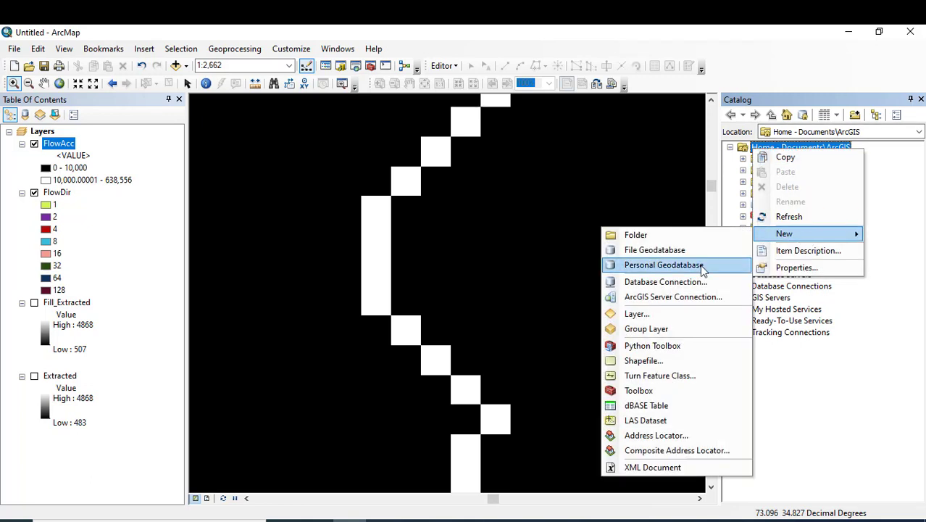
pyautogui.click(644, 359)
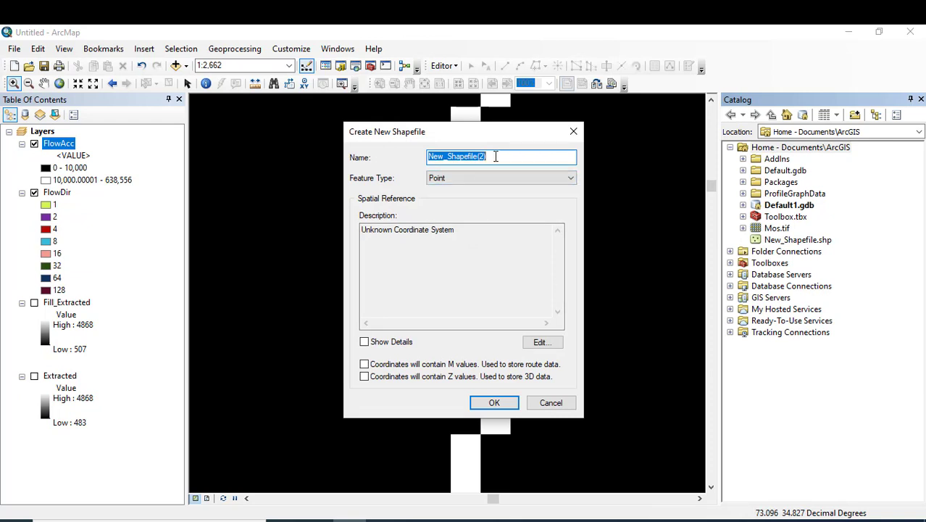
pyautogui.write('P')
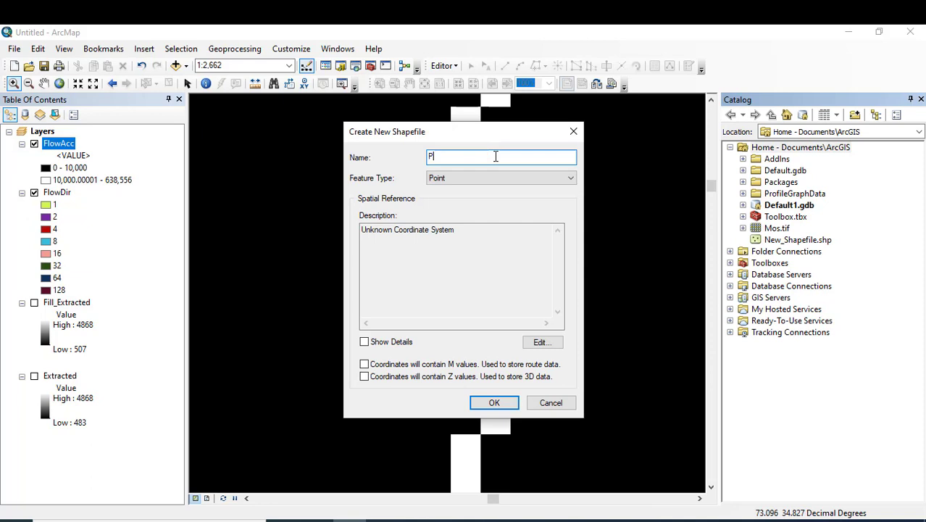
pyautogui.write('our_Point')
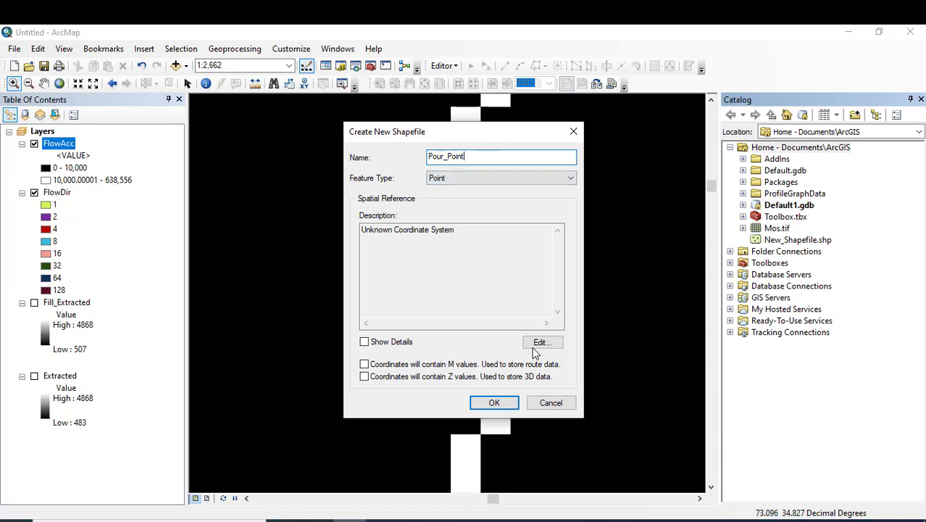
pyautogui.moveTo(542, 342)
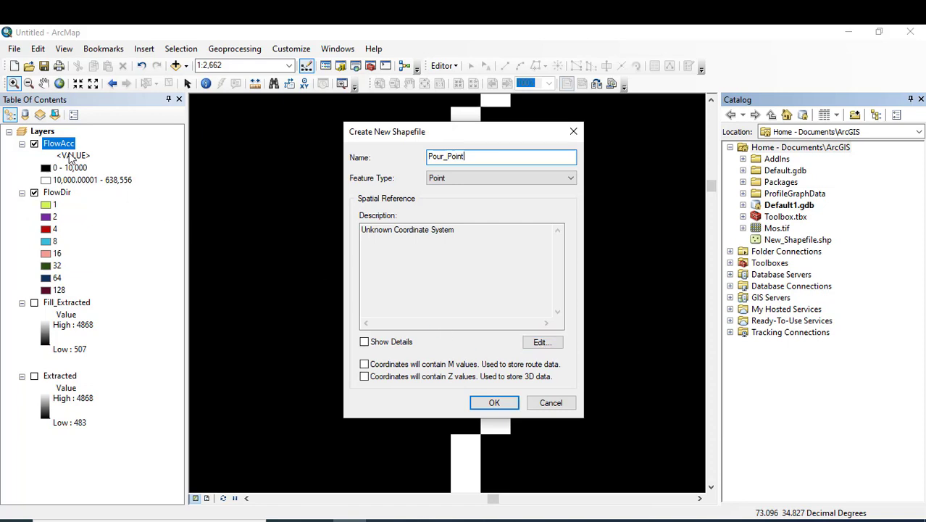
pyautogui.moveTo(99, 171)
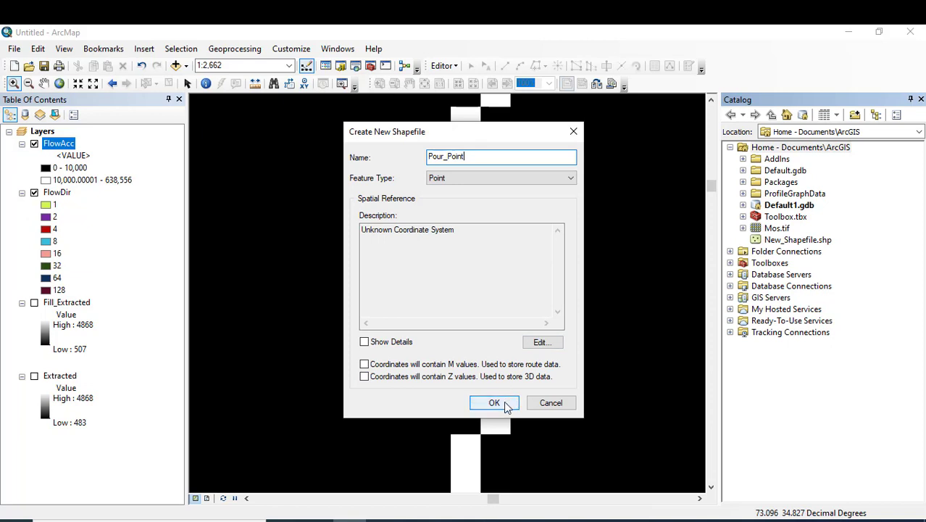
pyautogui.click(493, 403)
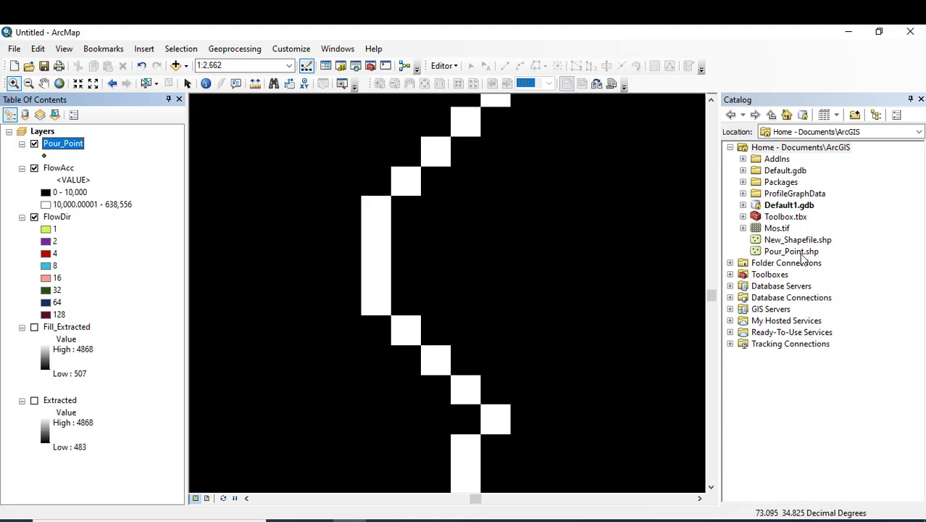
# Start an editing session on the Pour_Point layer
pyautogui.click(791, 251)
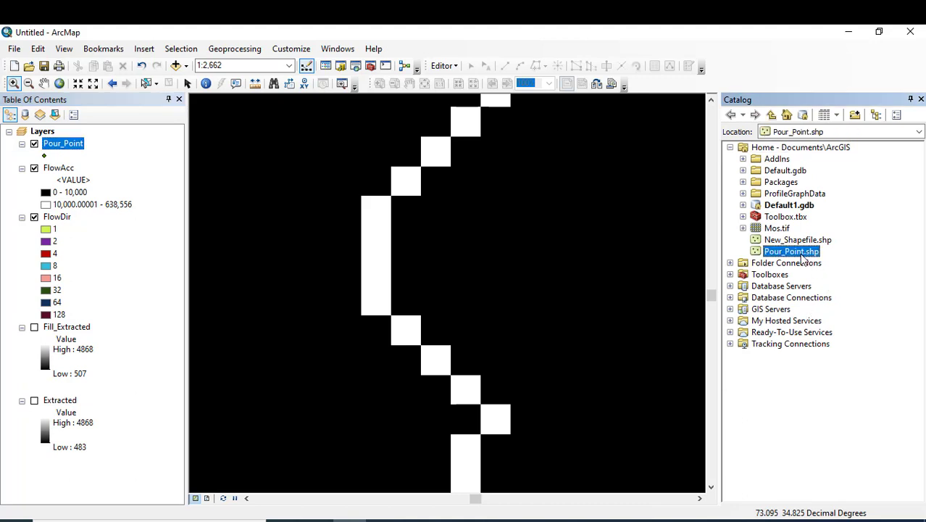
pyautogui.moveTo(660, 149)
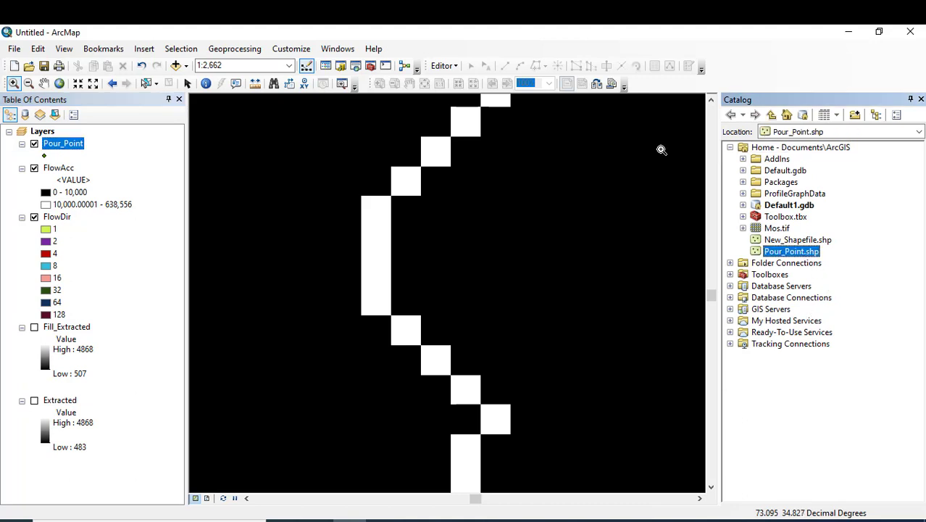
pyautogui.click(441, 65)
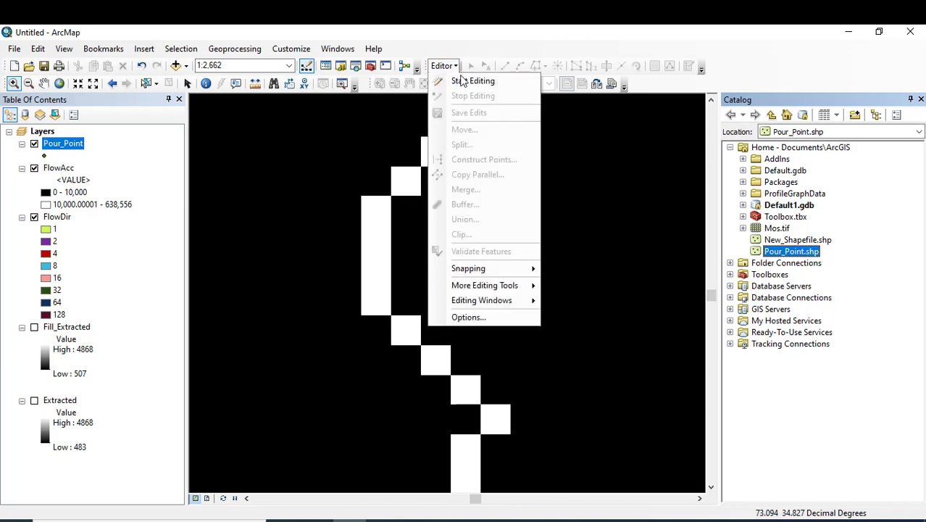
pyautogui.click(474, 81)
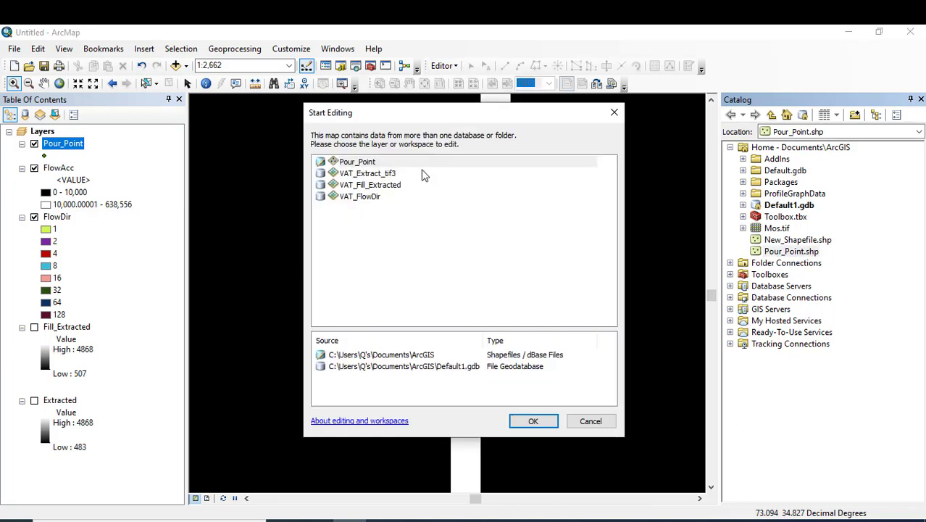
pyautogui.click(357, 161)
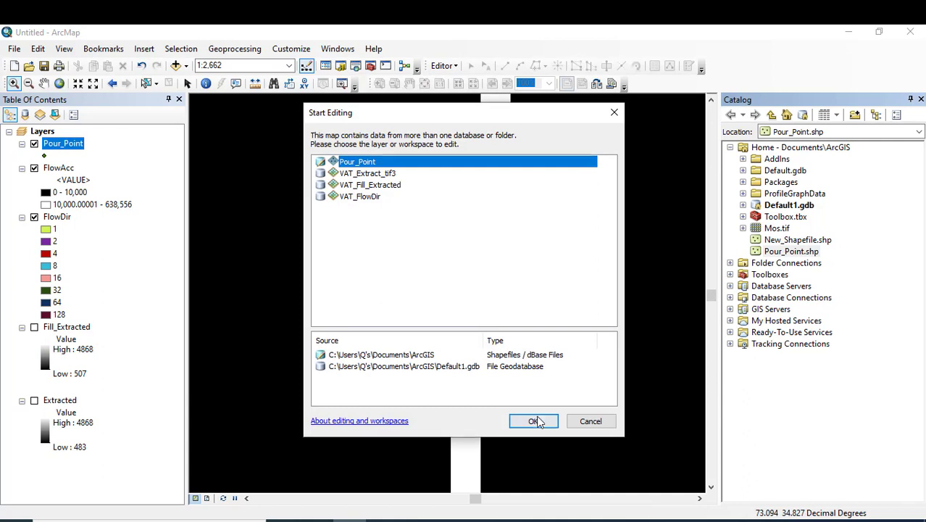
pyautogui.click(534, 420)
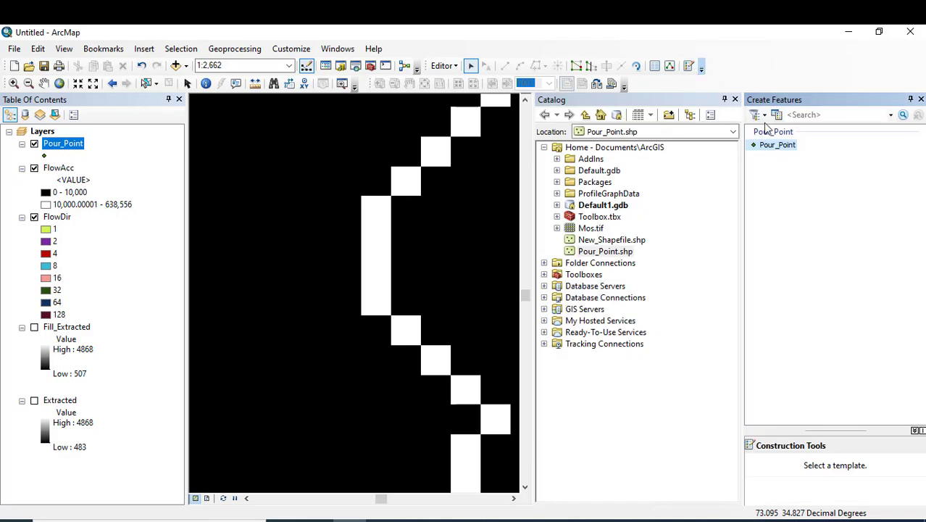
# Digitise one pour point on a white stream cell with the Point template, then stop editing
pyautogui.click(777, 145)
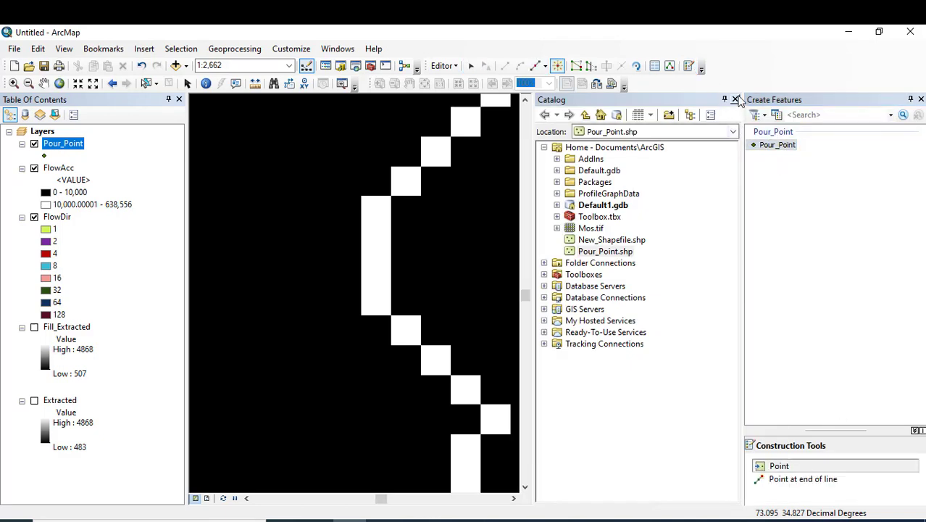
pyautogui.click(736, 99)
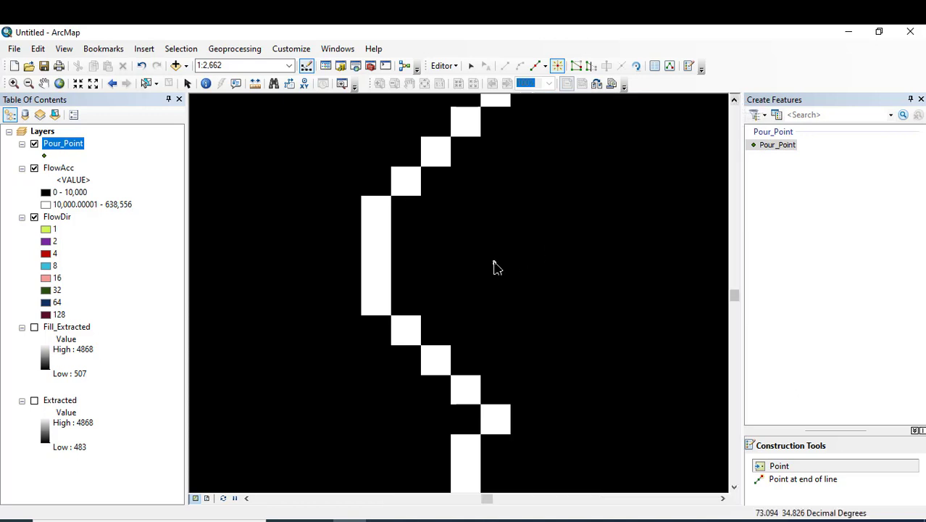
pyautogui.moveTo(380, 287)
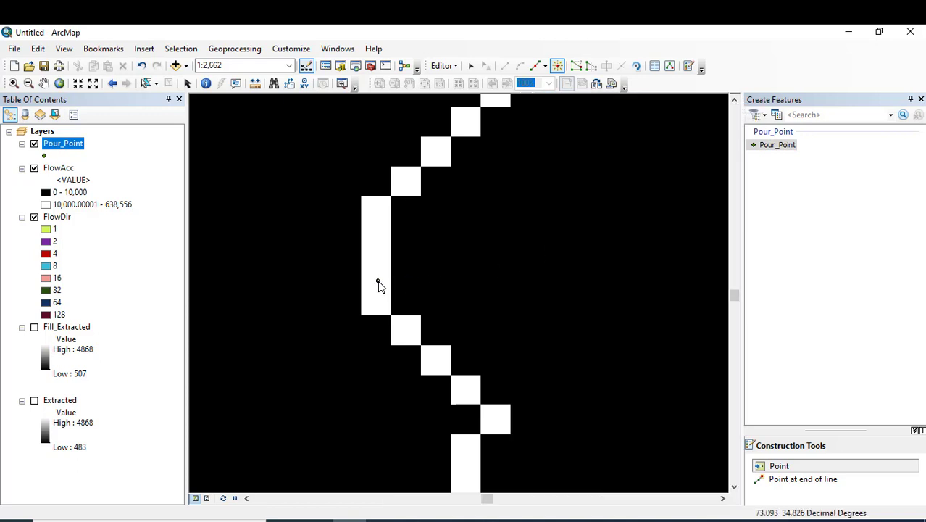
pyautogui.click(377, 282)
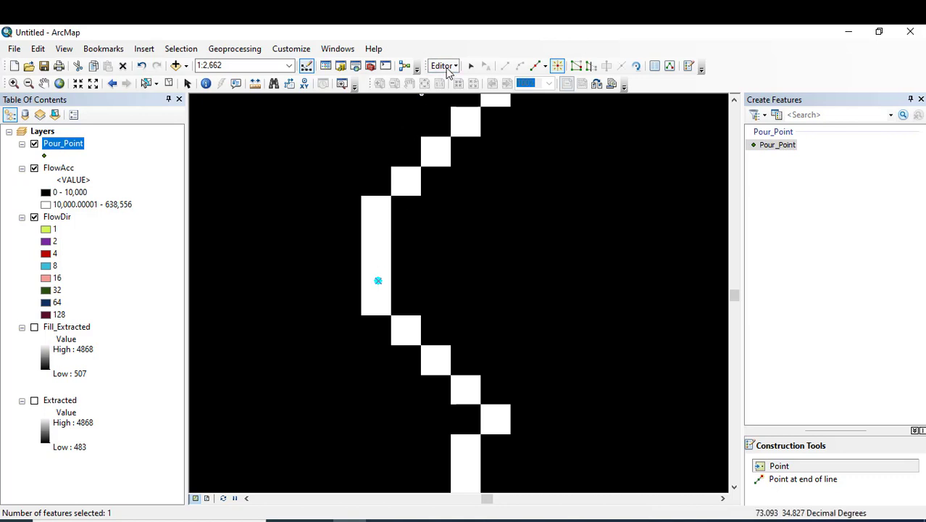
pyautogui.click(442, 65)
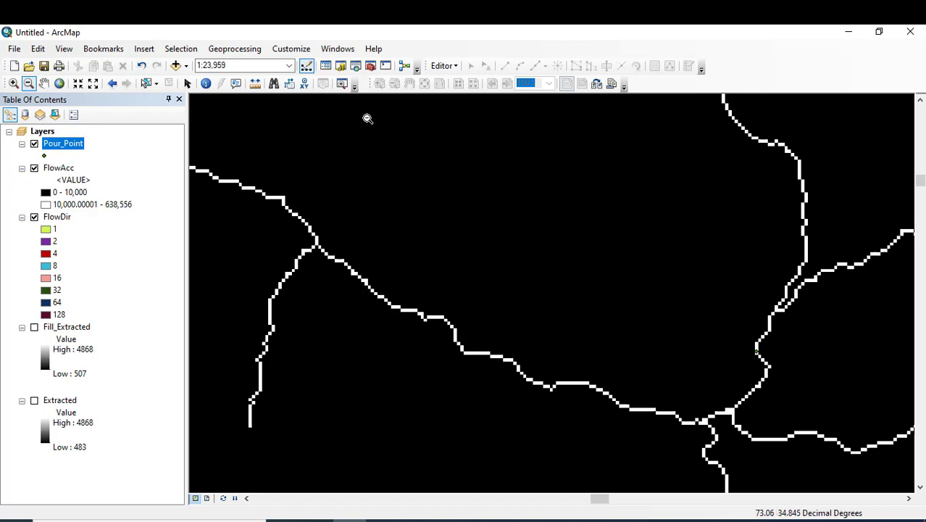
pyautogui.moveTo(365, 99)
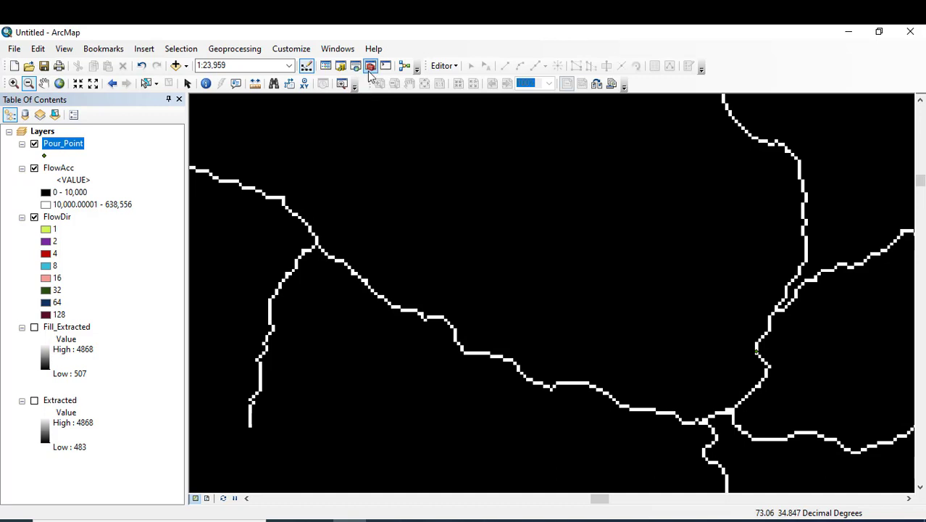
# Run the Watershed tool on FlowDir and Pour_Point, writing the output raster Watershed
pyautogui.click(369, 66)
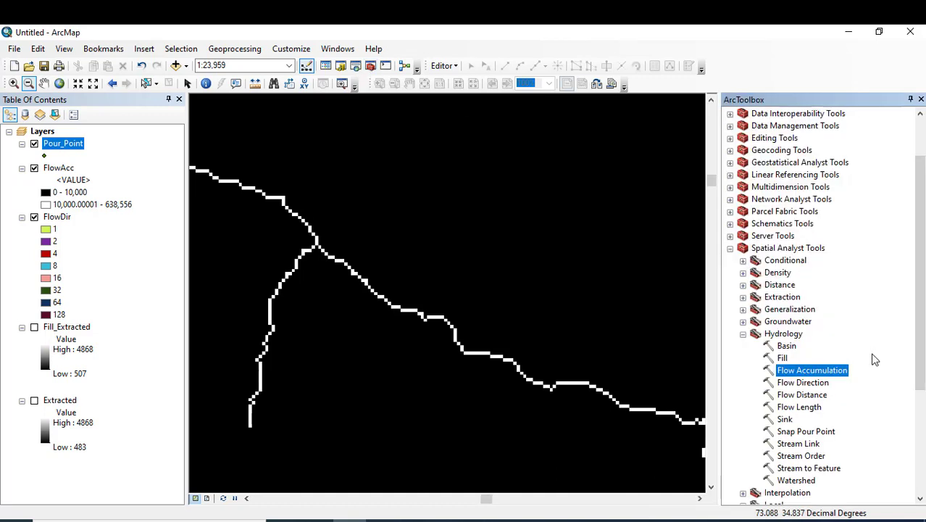
pyautogui.moveTo(803, 481)
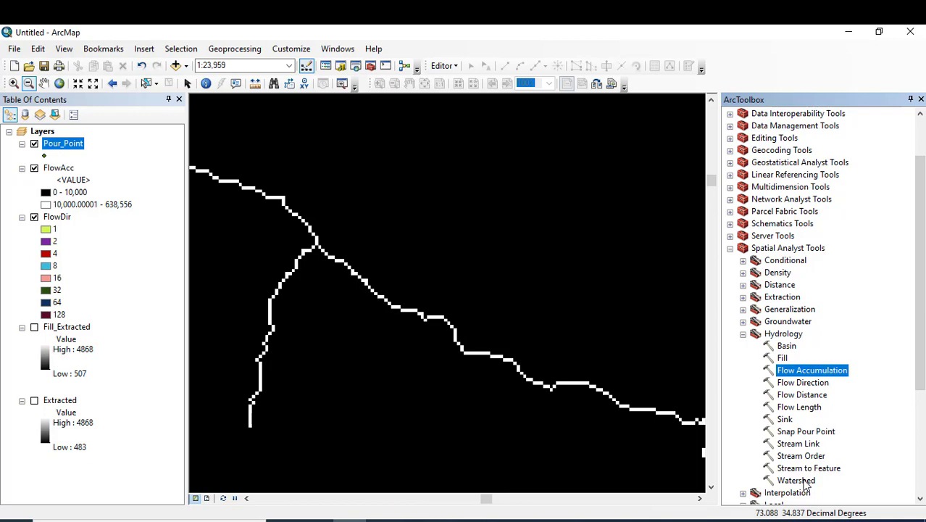
pyautogui.doubleClick(795, 480)
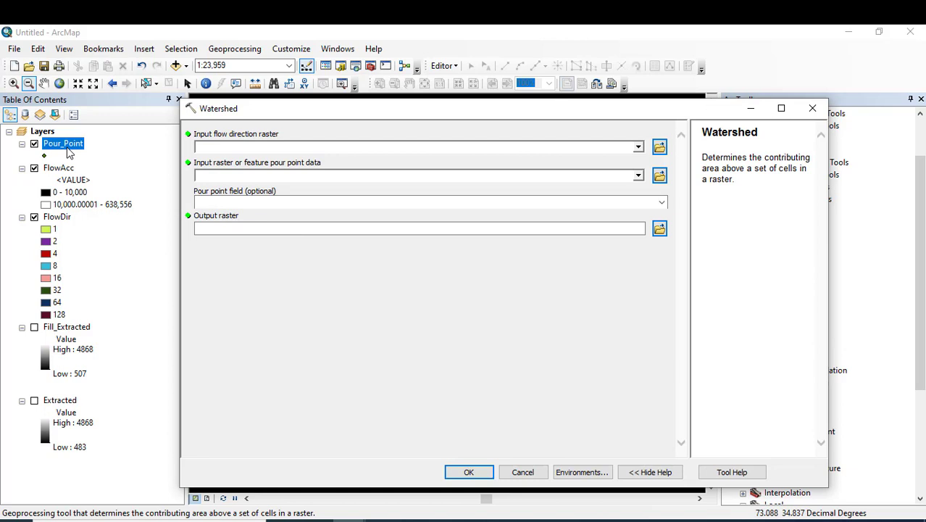
pyautogui.moveTo(73, 169)
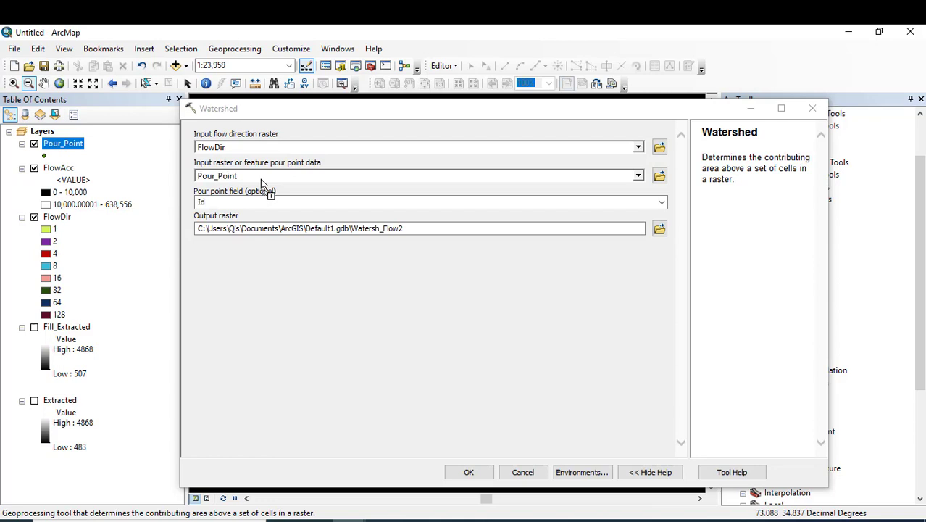
pyautogui.moveTo(283, 171)
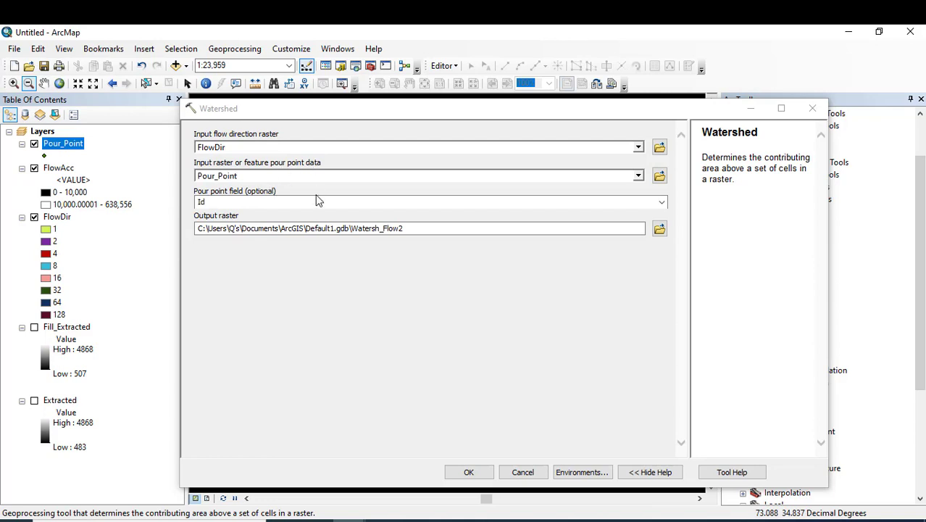
pyautogui.moveTo(498, 400)
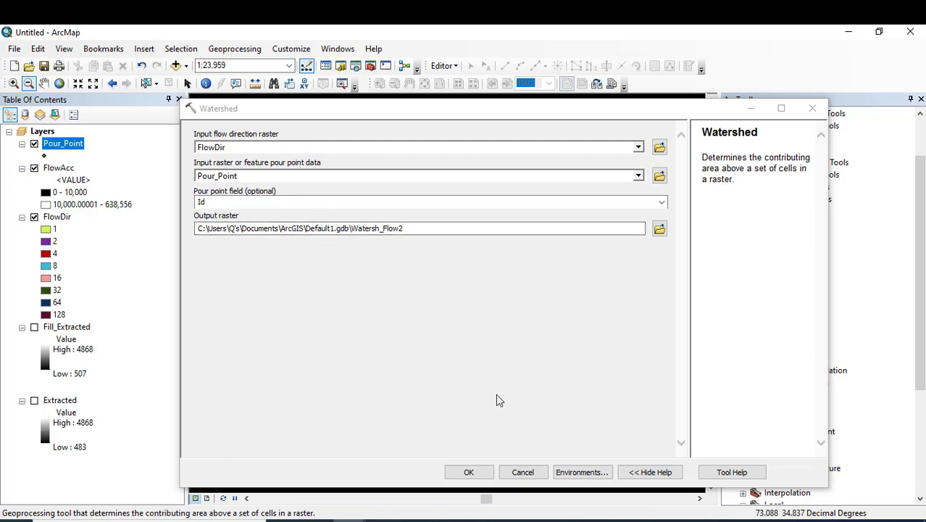
pyautogui.click(405, 227)
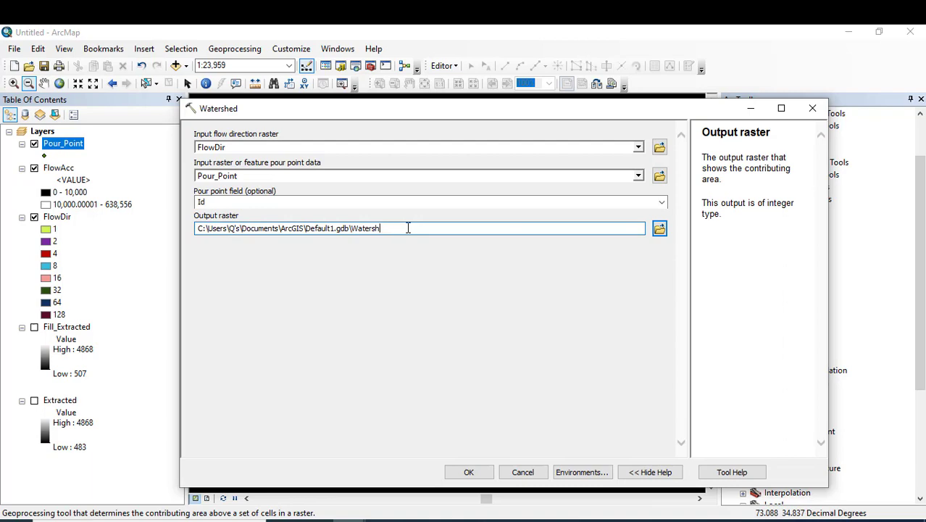
pyautogui.write('ed')
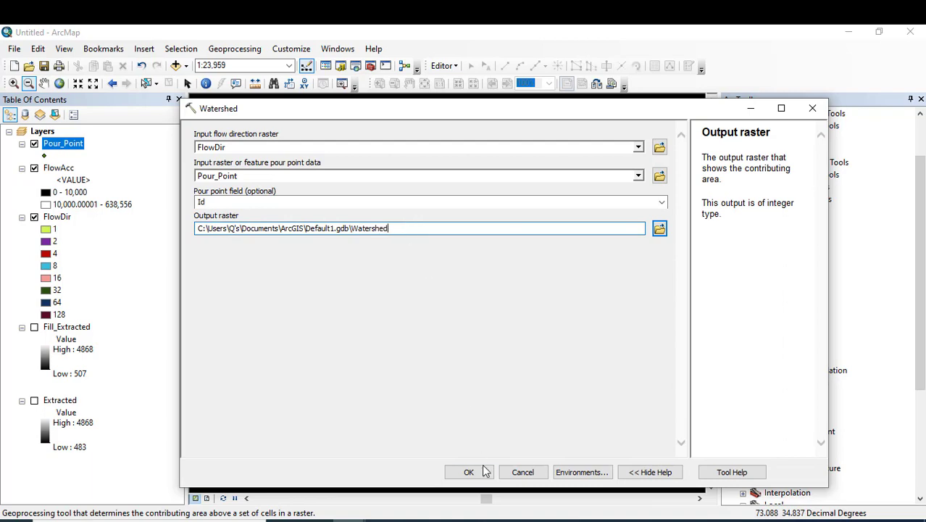
pyautogui.click(465, 473)
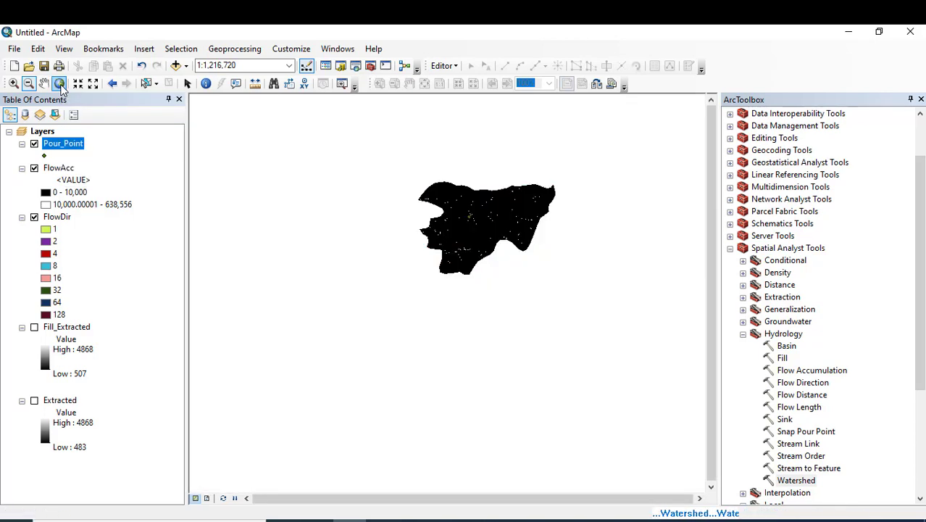
pyautogui.moveTo(60, 82)
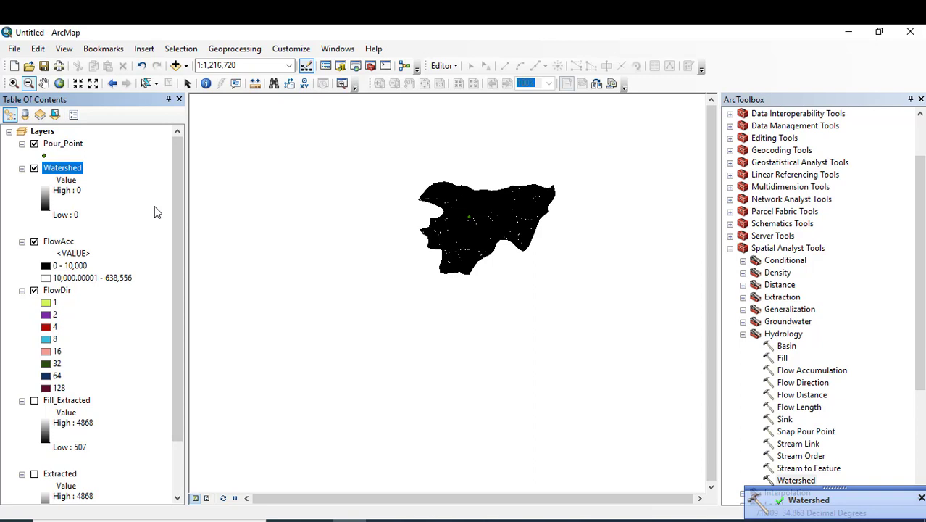
pyautogui.moveTo(45, 197)
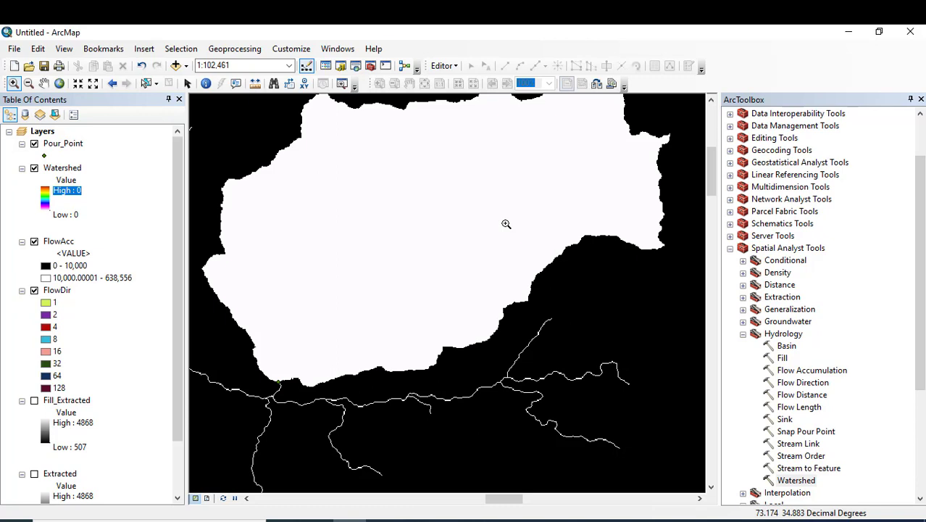
pyautogui.moveTo(707, 200)
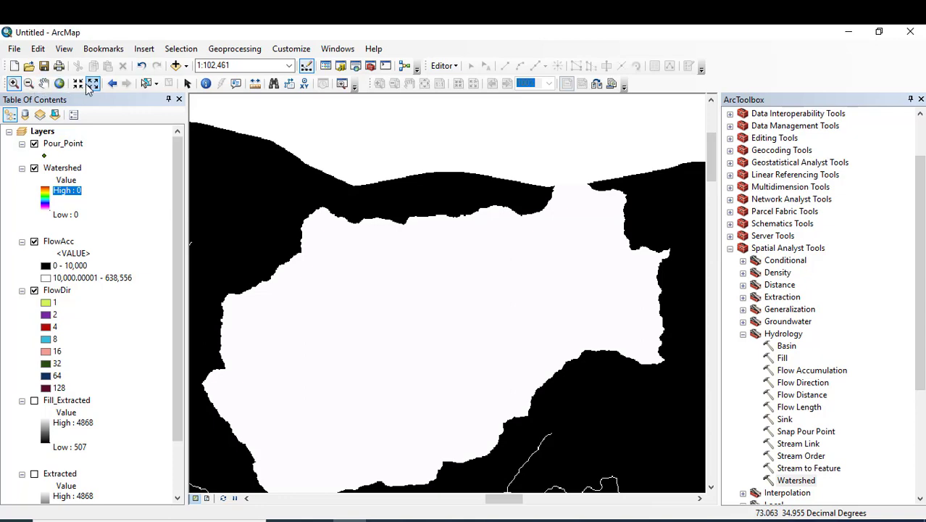
pyautogui.moveTo(92, 83)
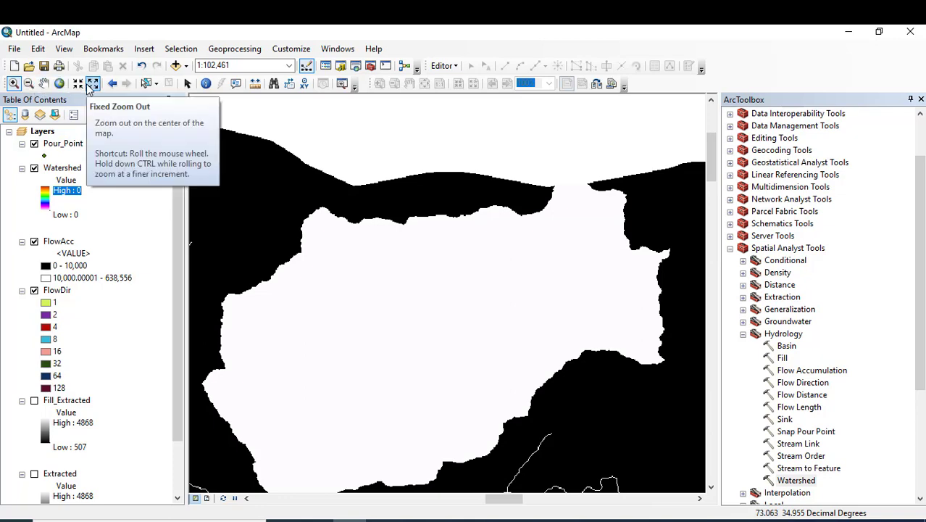